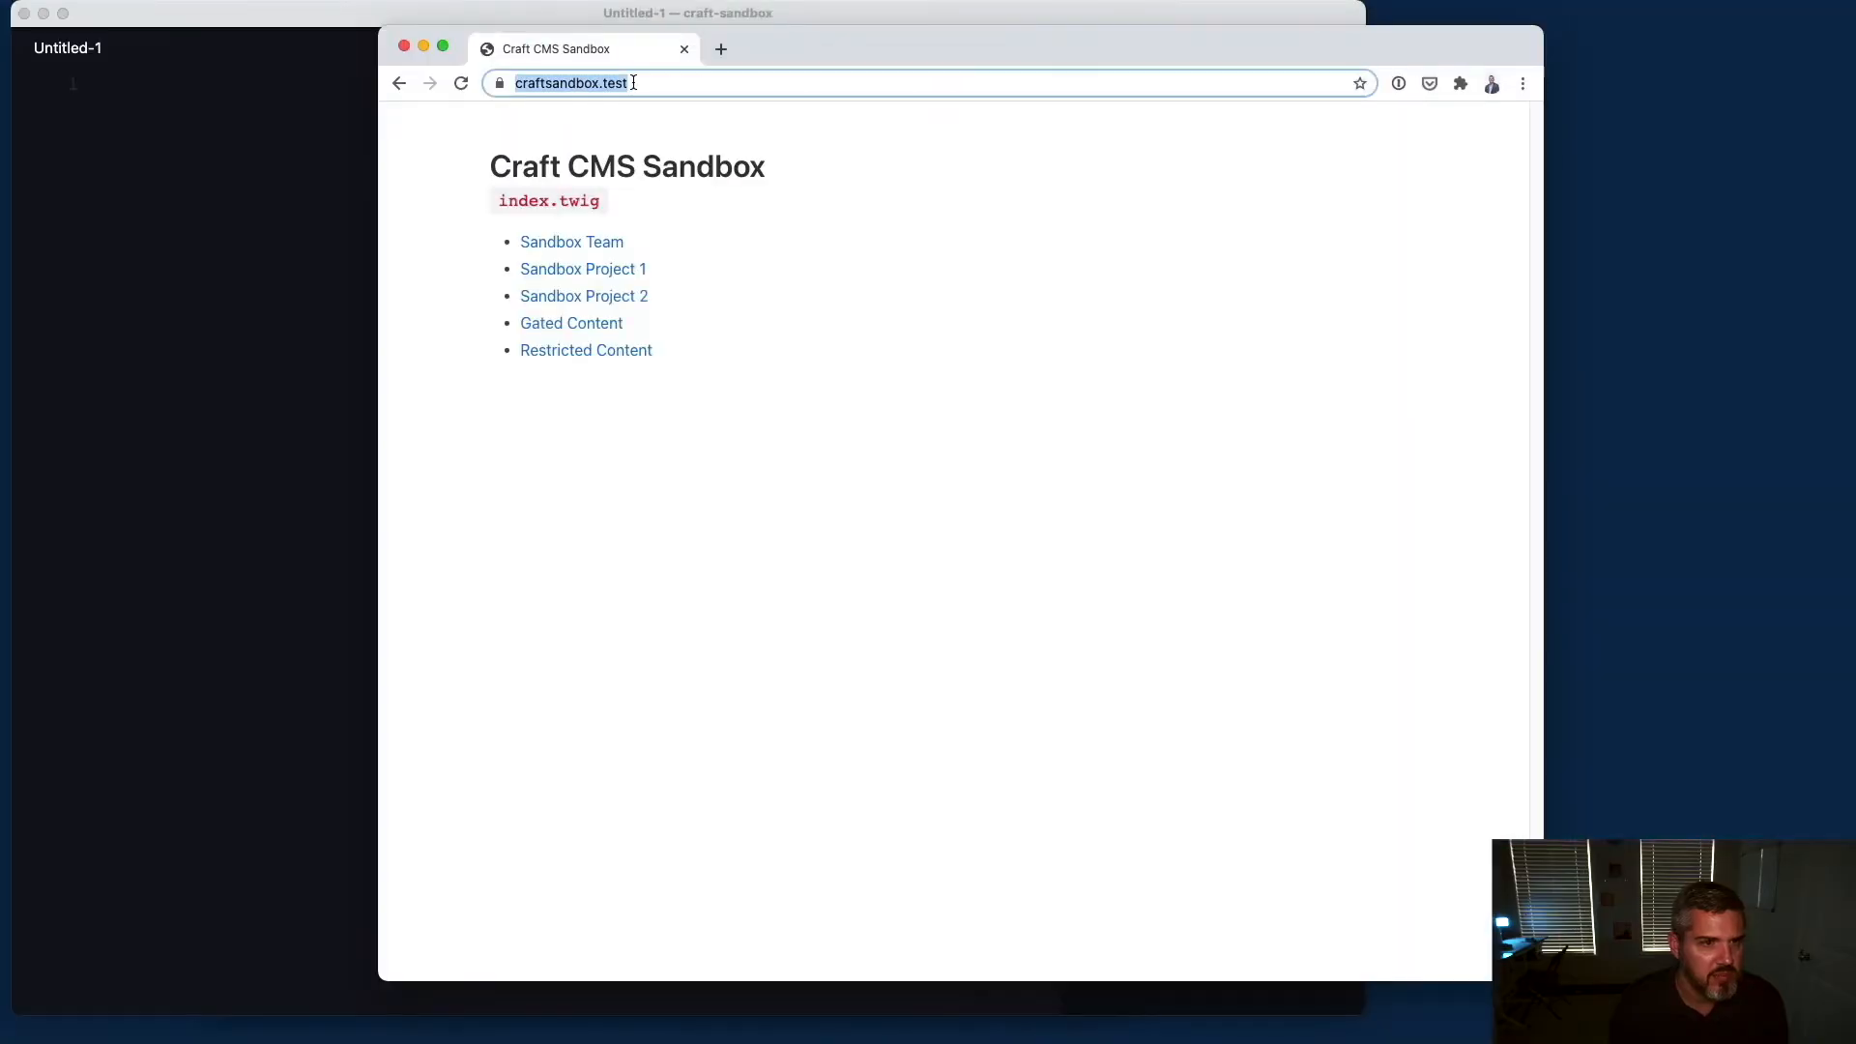
# Step: Log into the sandbox control panel with the admin credentials to reach the Dashboard
pyautogui.click(719, 50)
pyautogui.write('craftsandbox.test/admin/login')
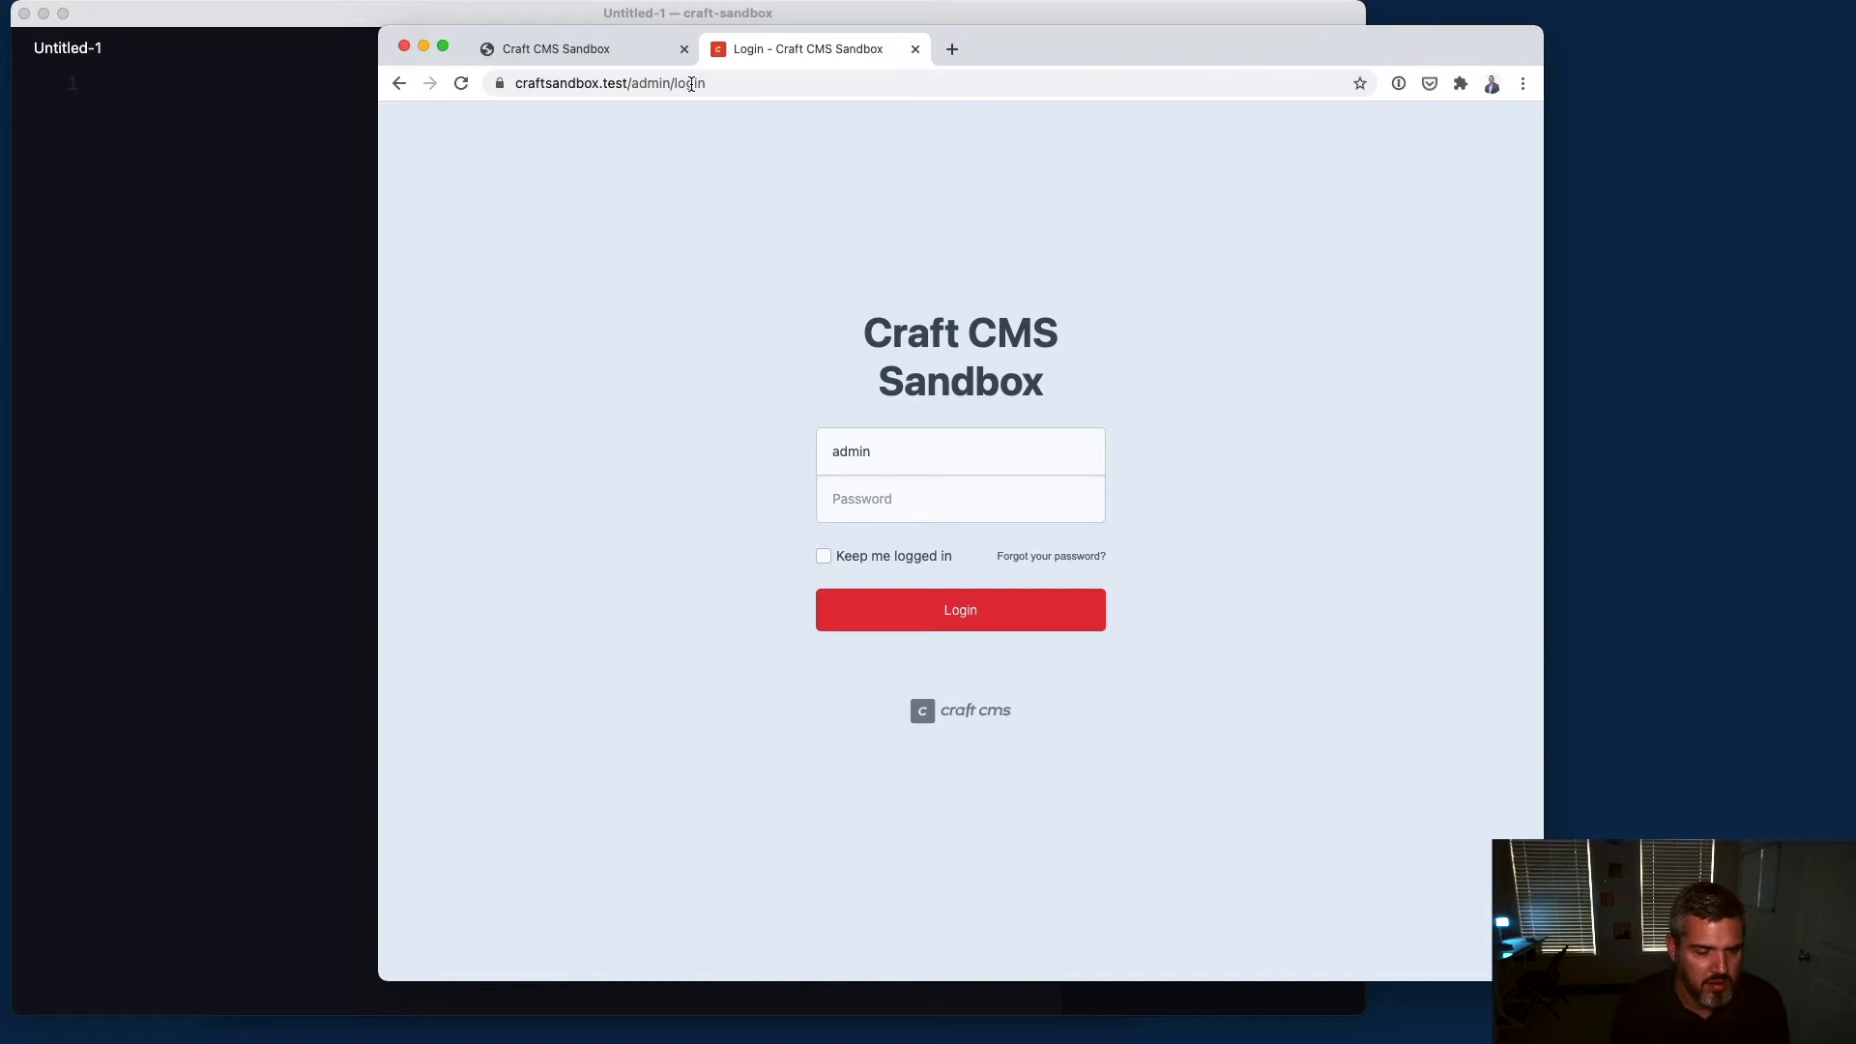
pyautogui.click(959, 609)
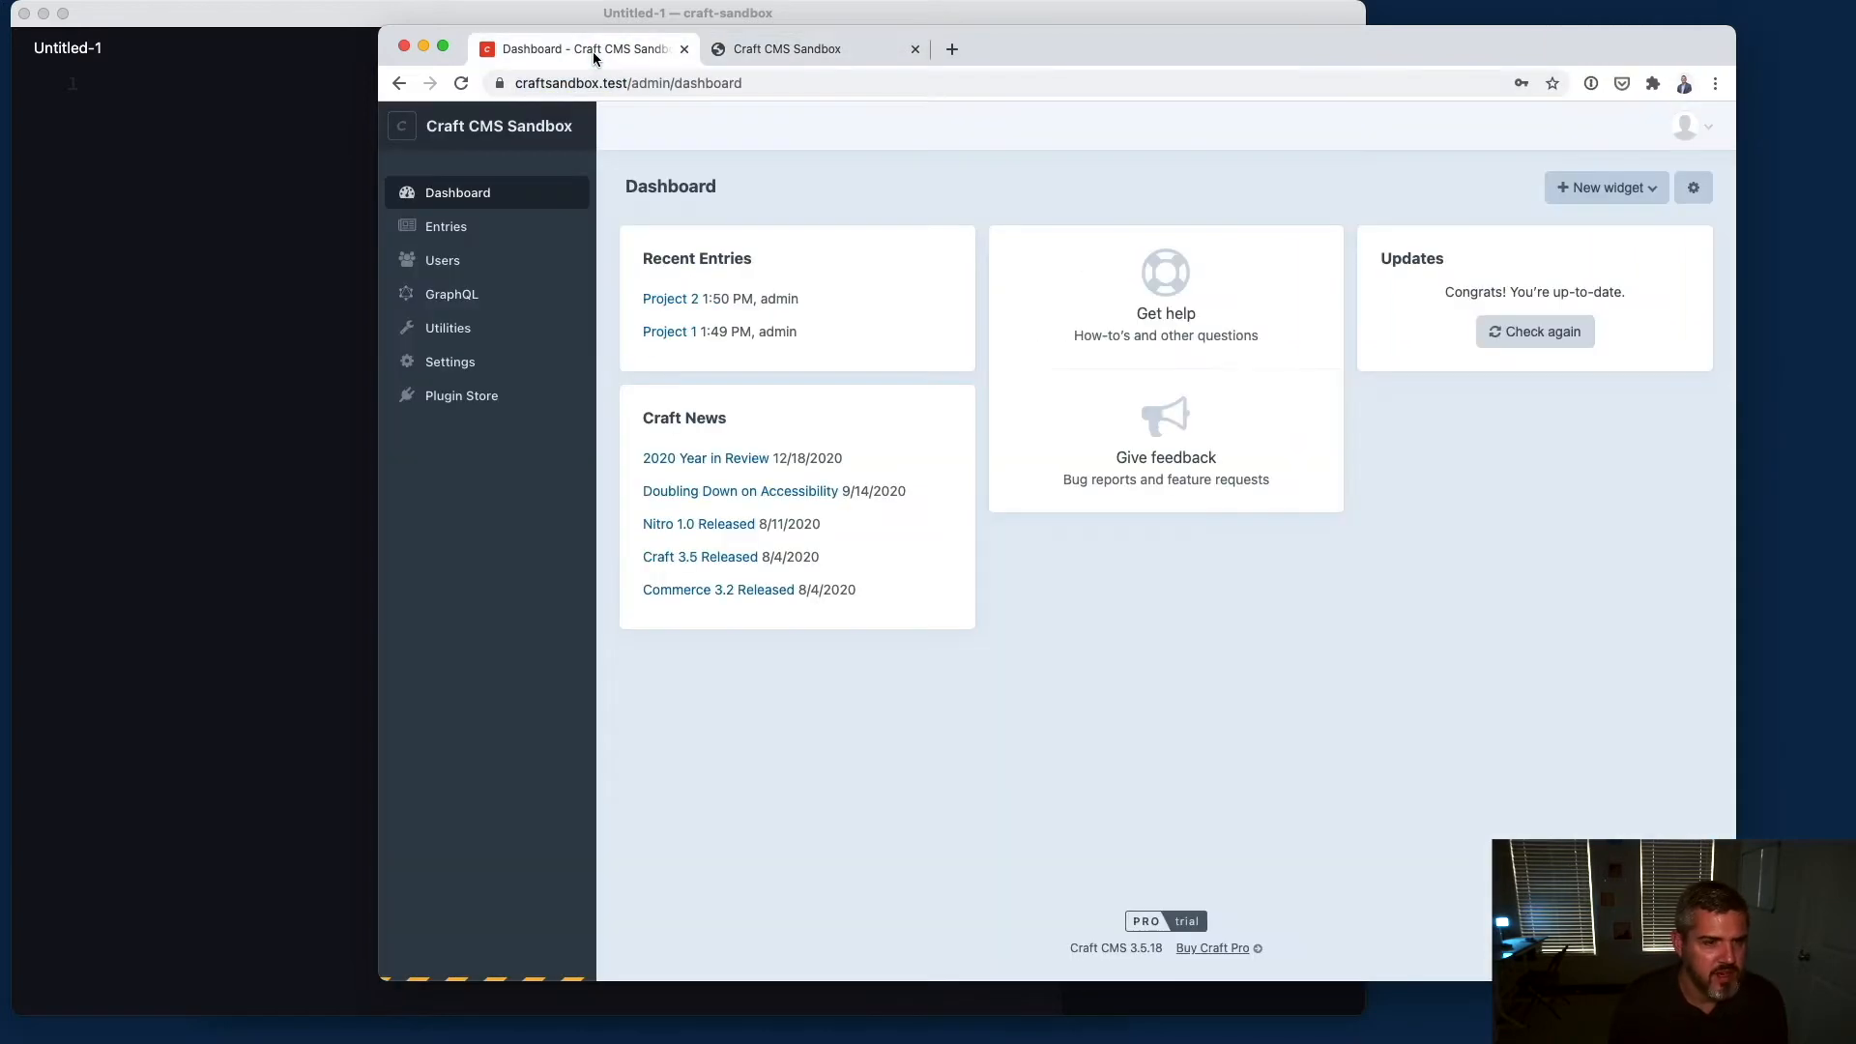
pyautogui.moveTo(469, 369)
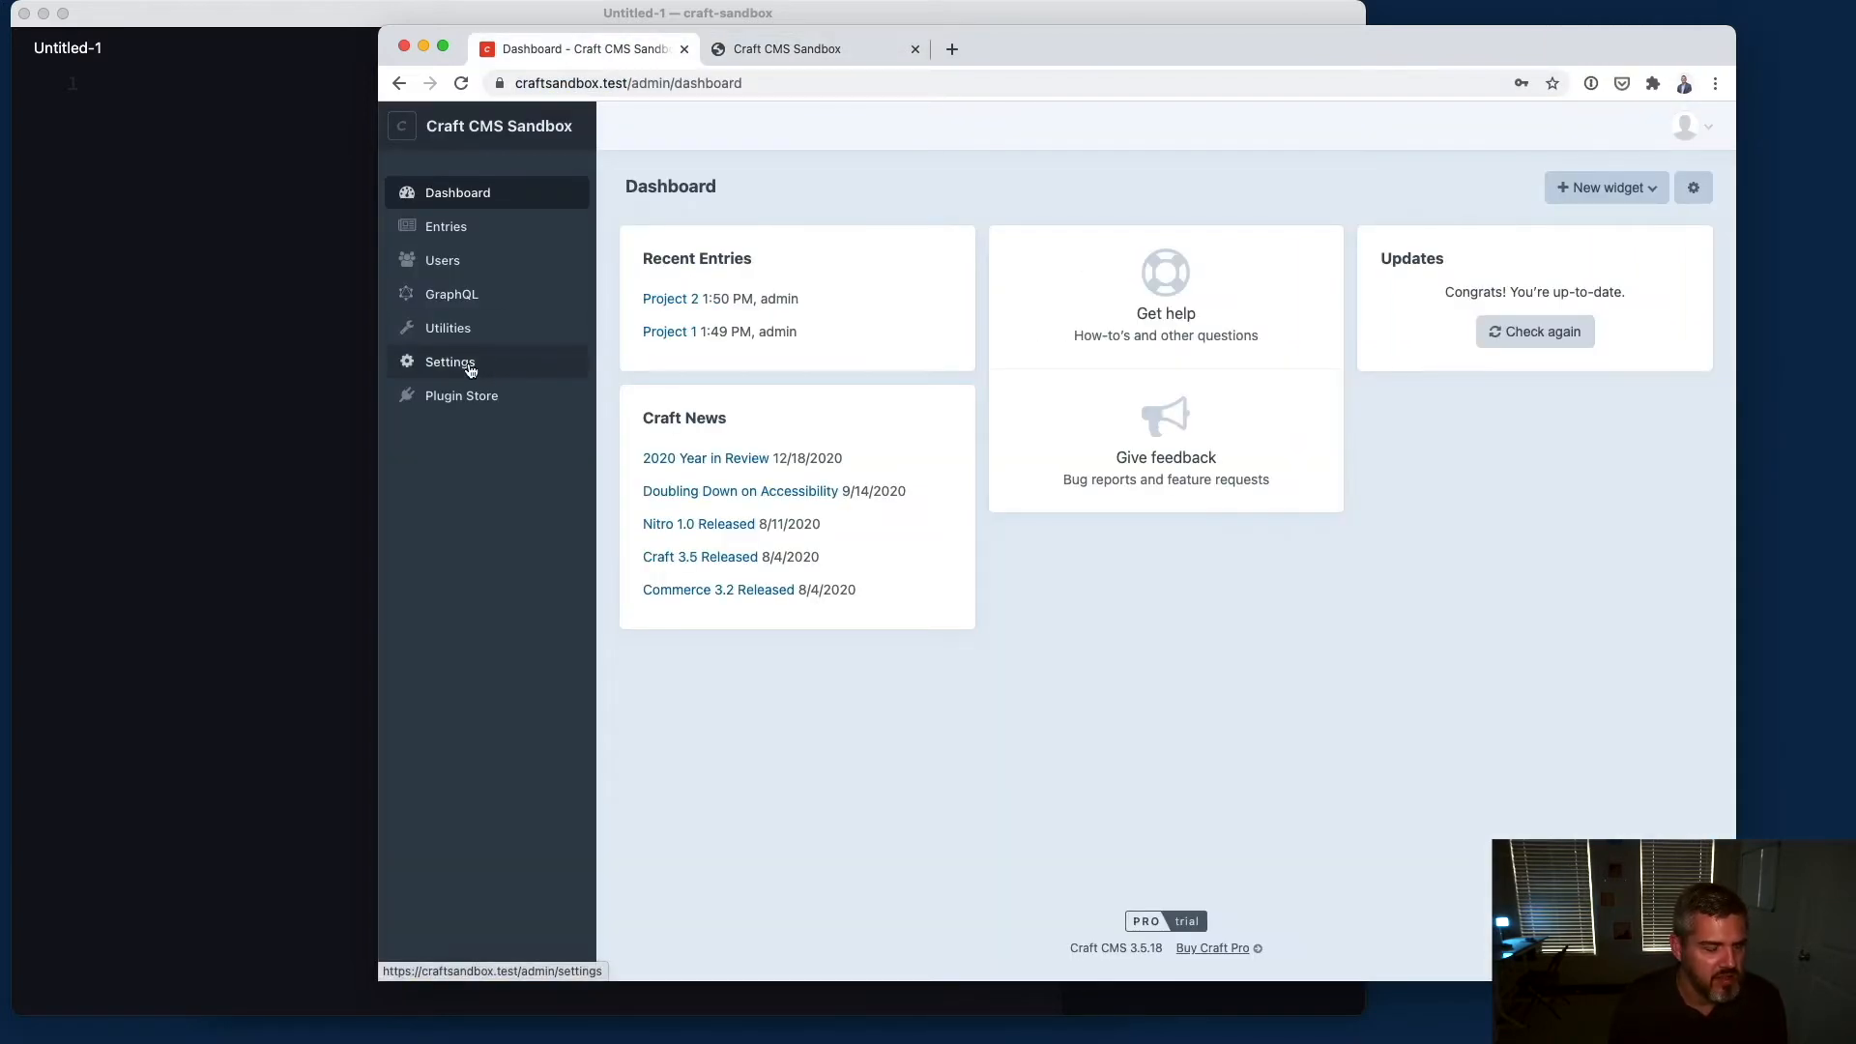
# Step: Show the All users listing with its five accounts and two user groups
pyautogui.click(443, 259)
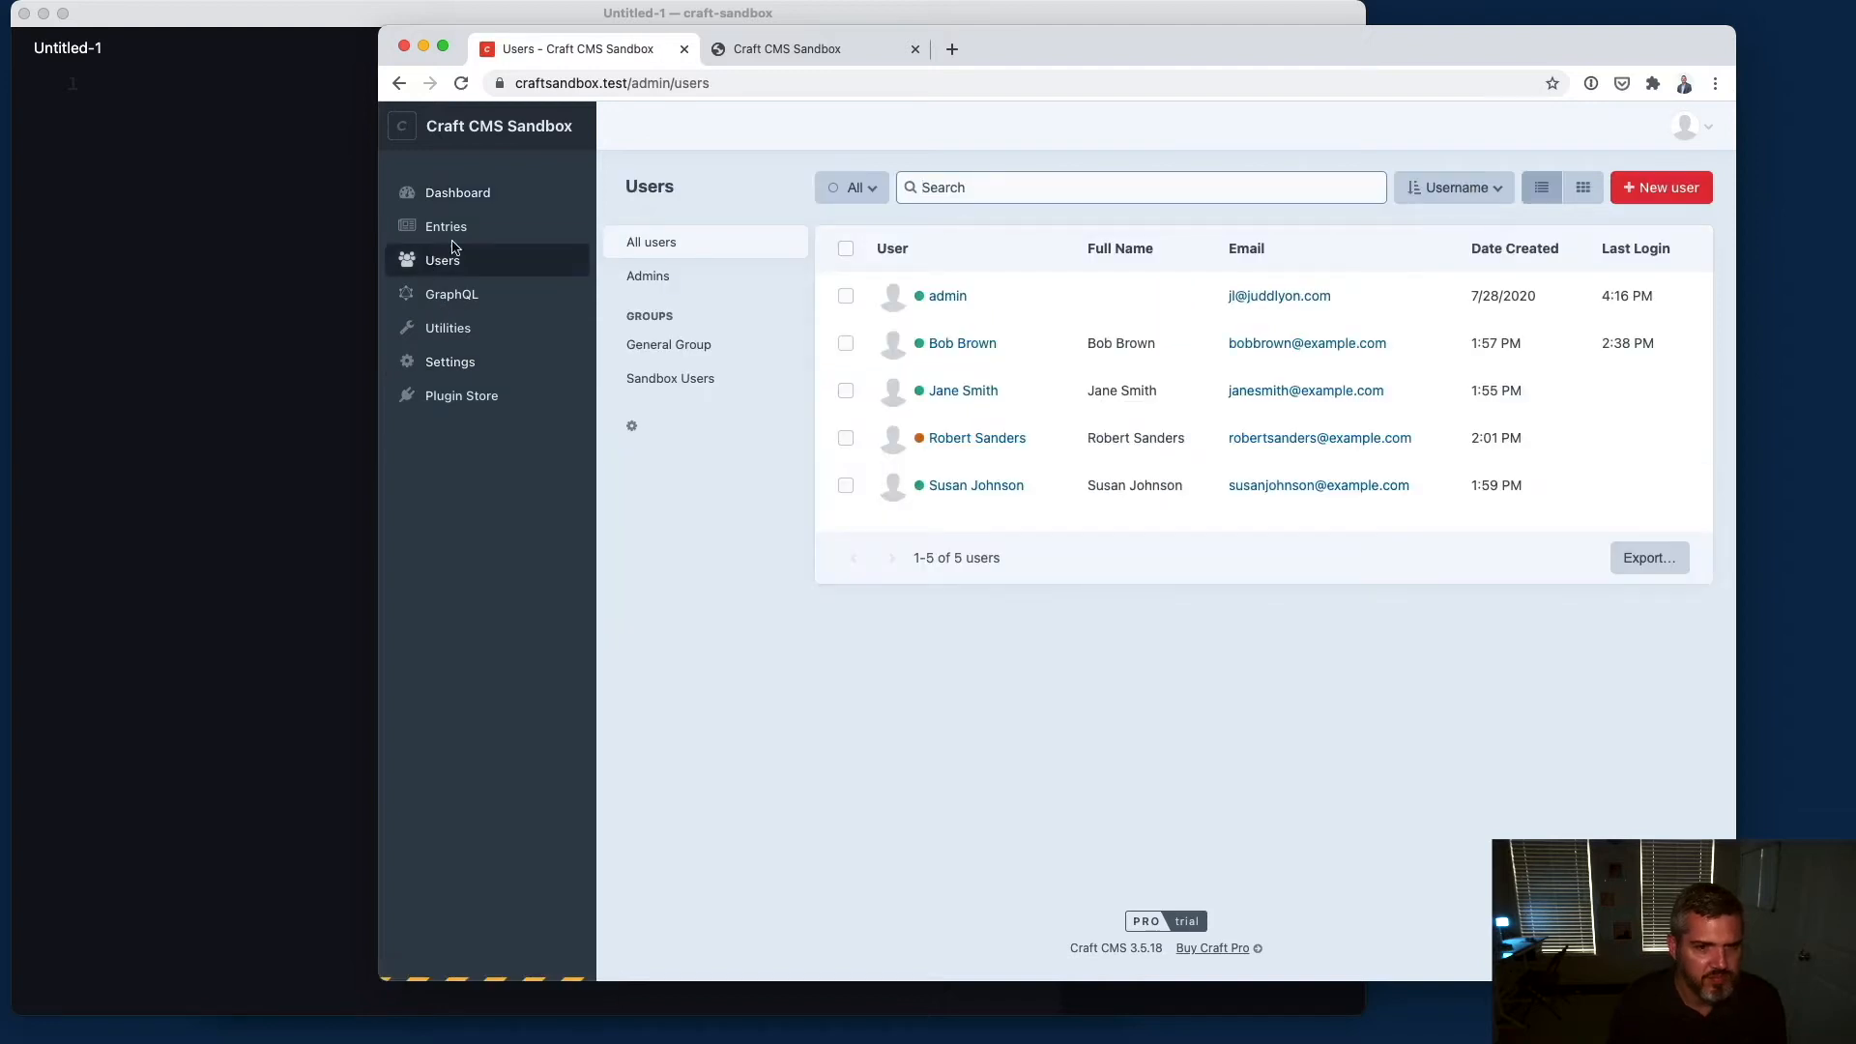
pyautogui.moveTo(970, 402)
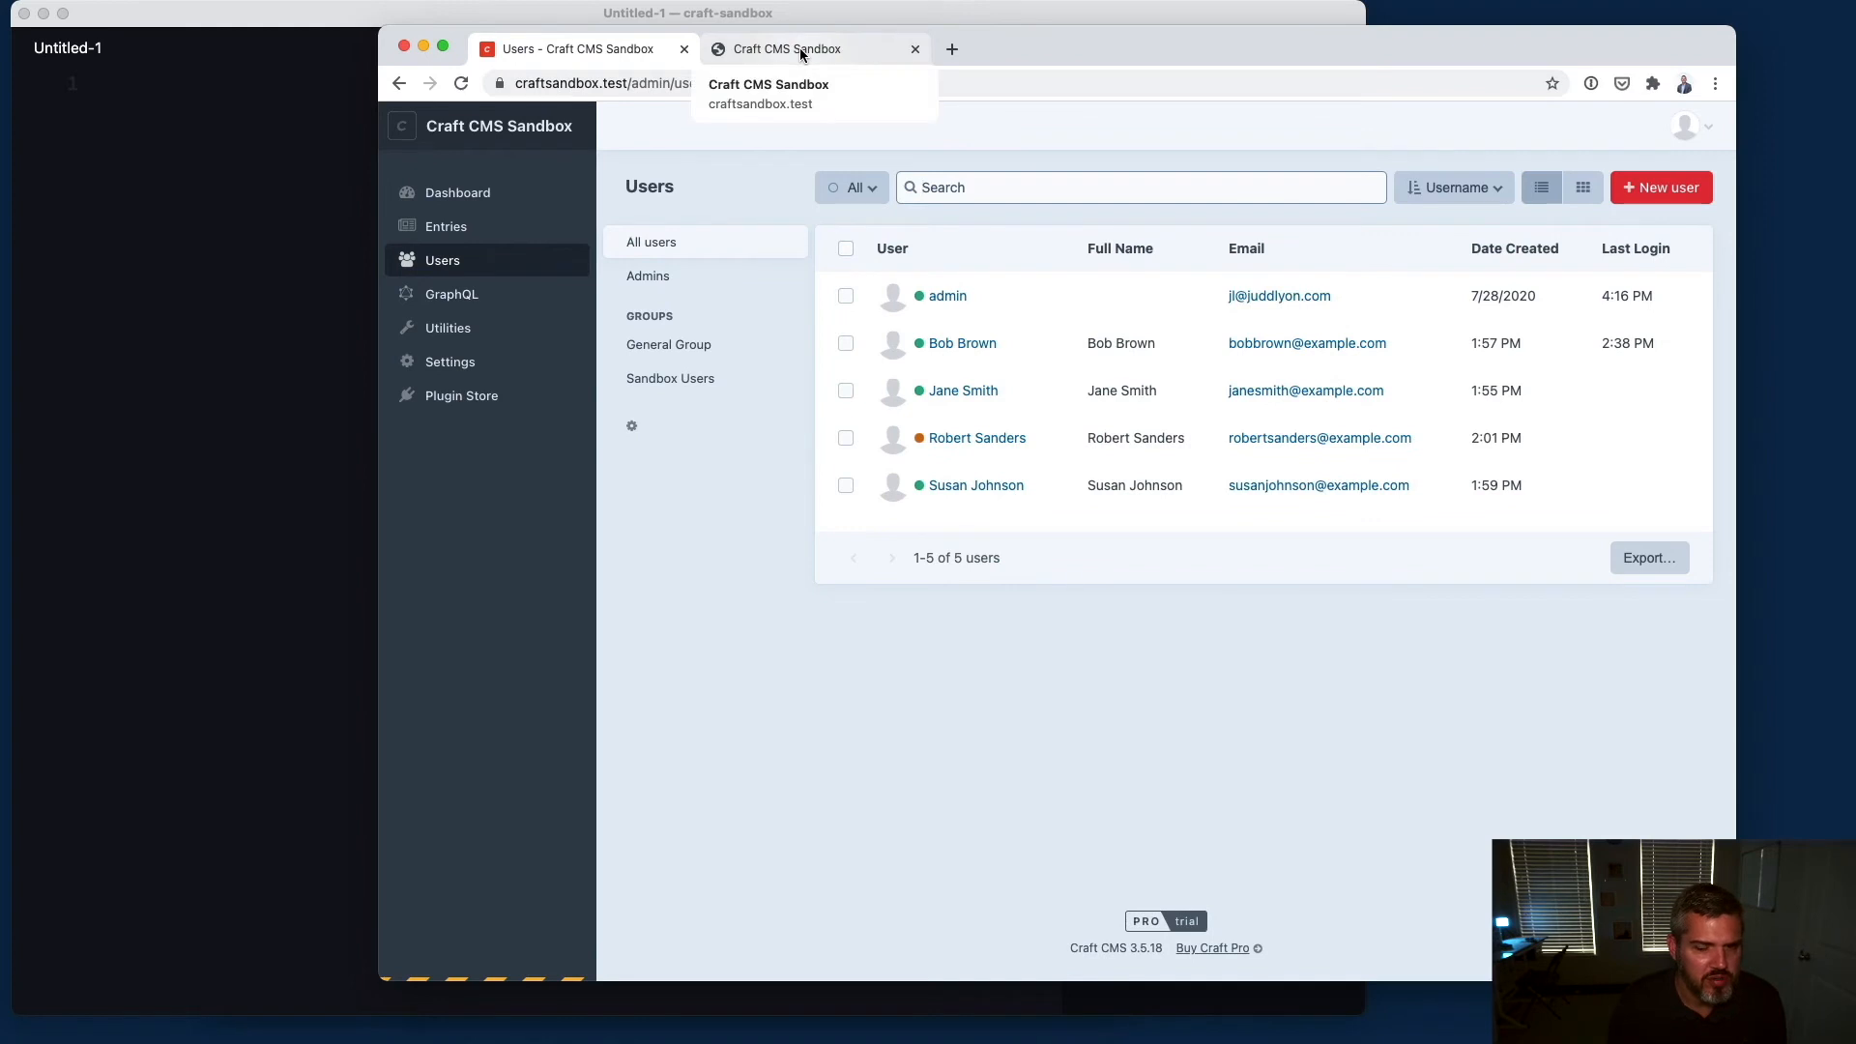
pyautogui.moveTo(859, 112)
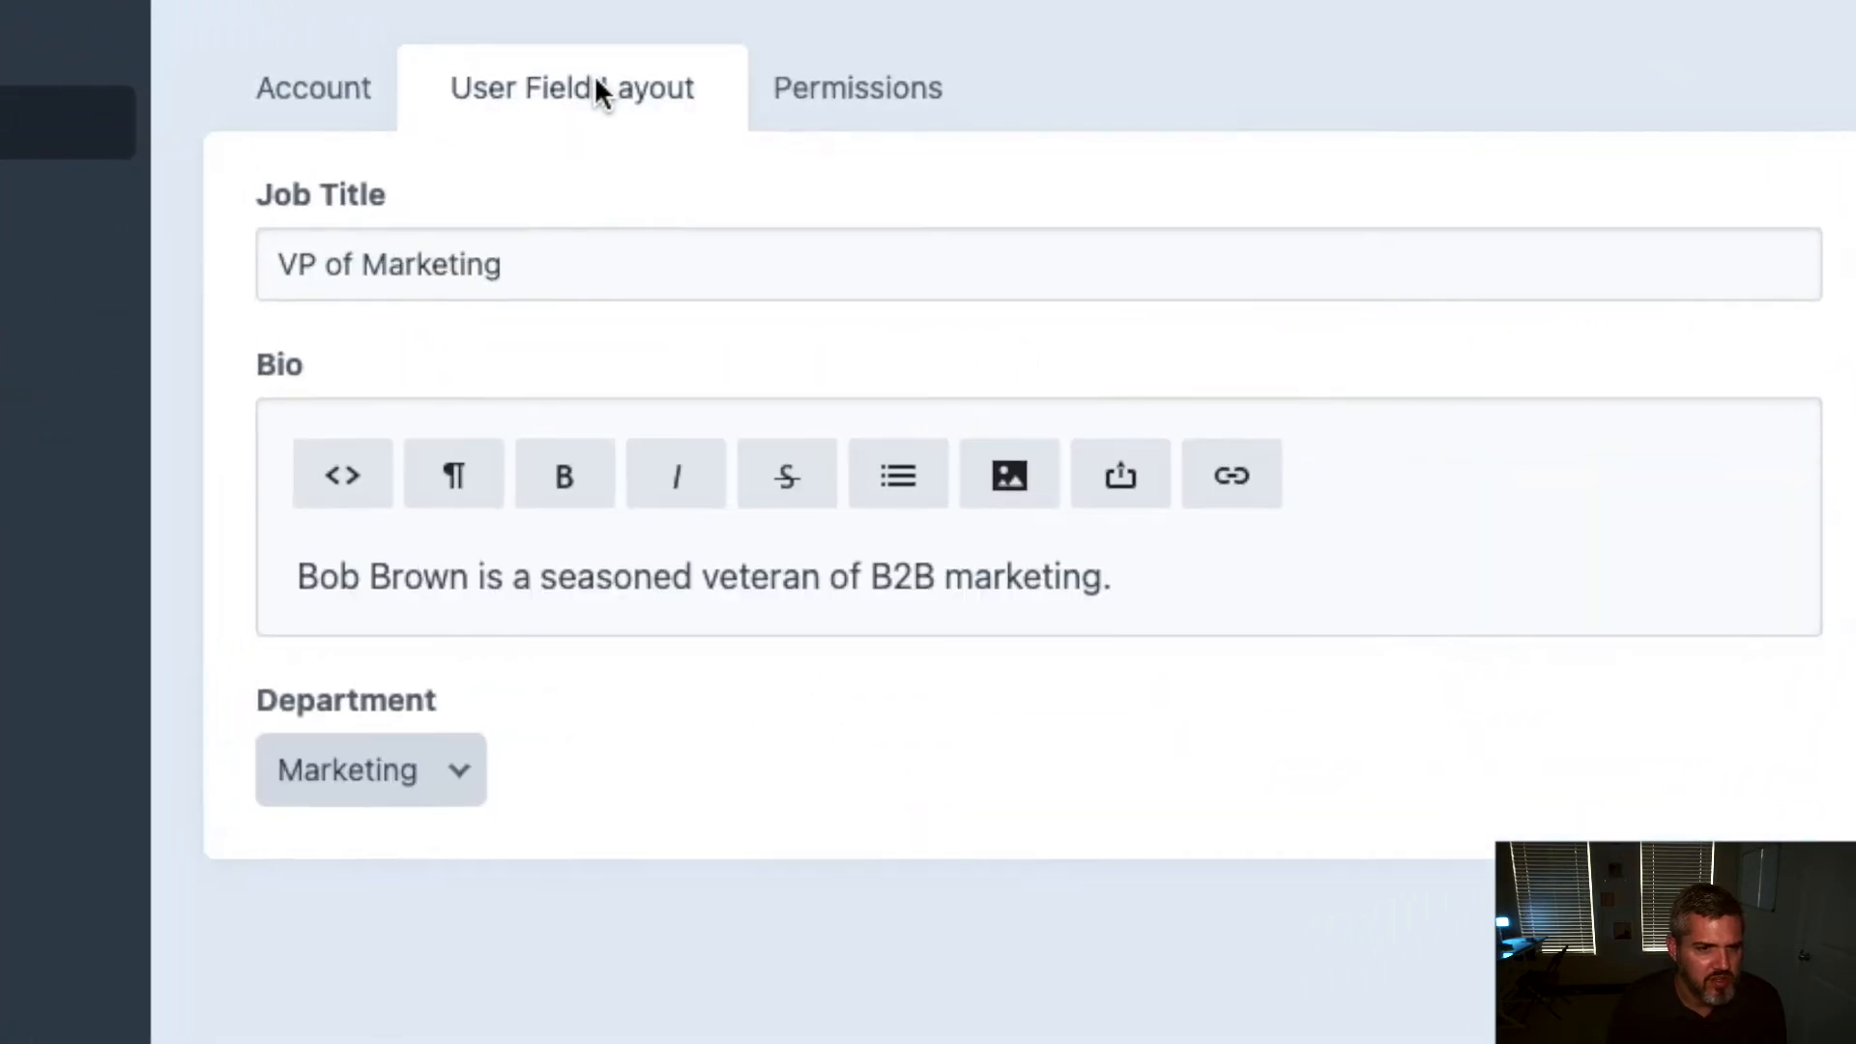
pyautogui.click(313, 89)
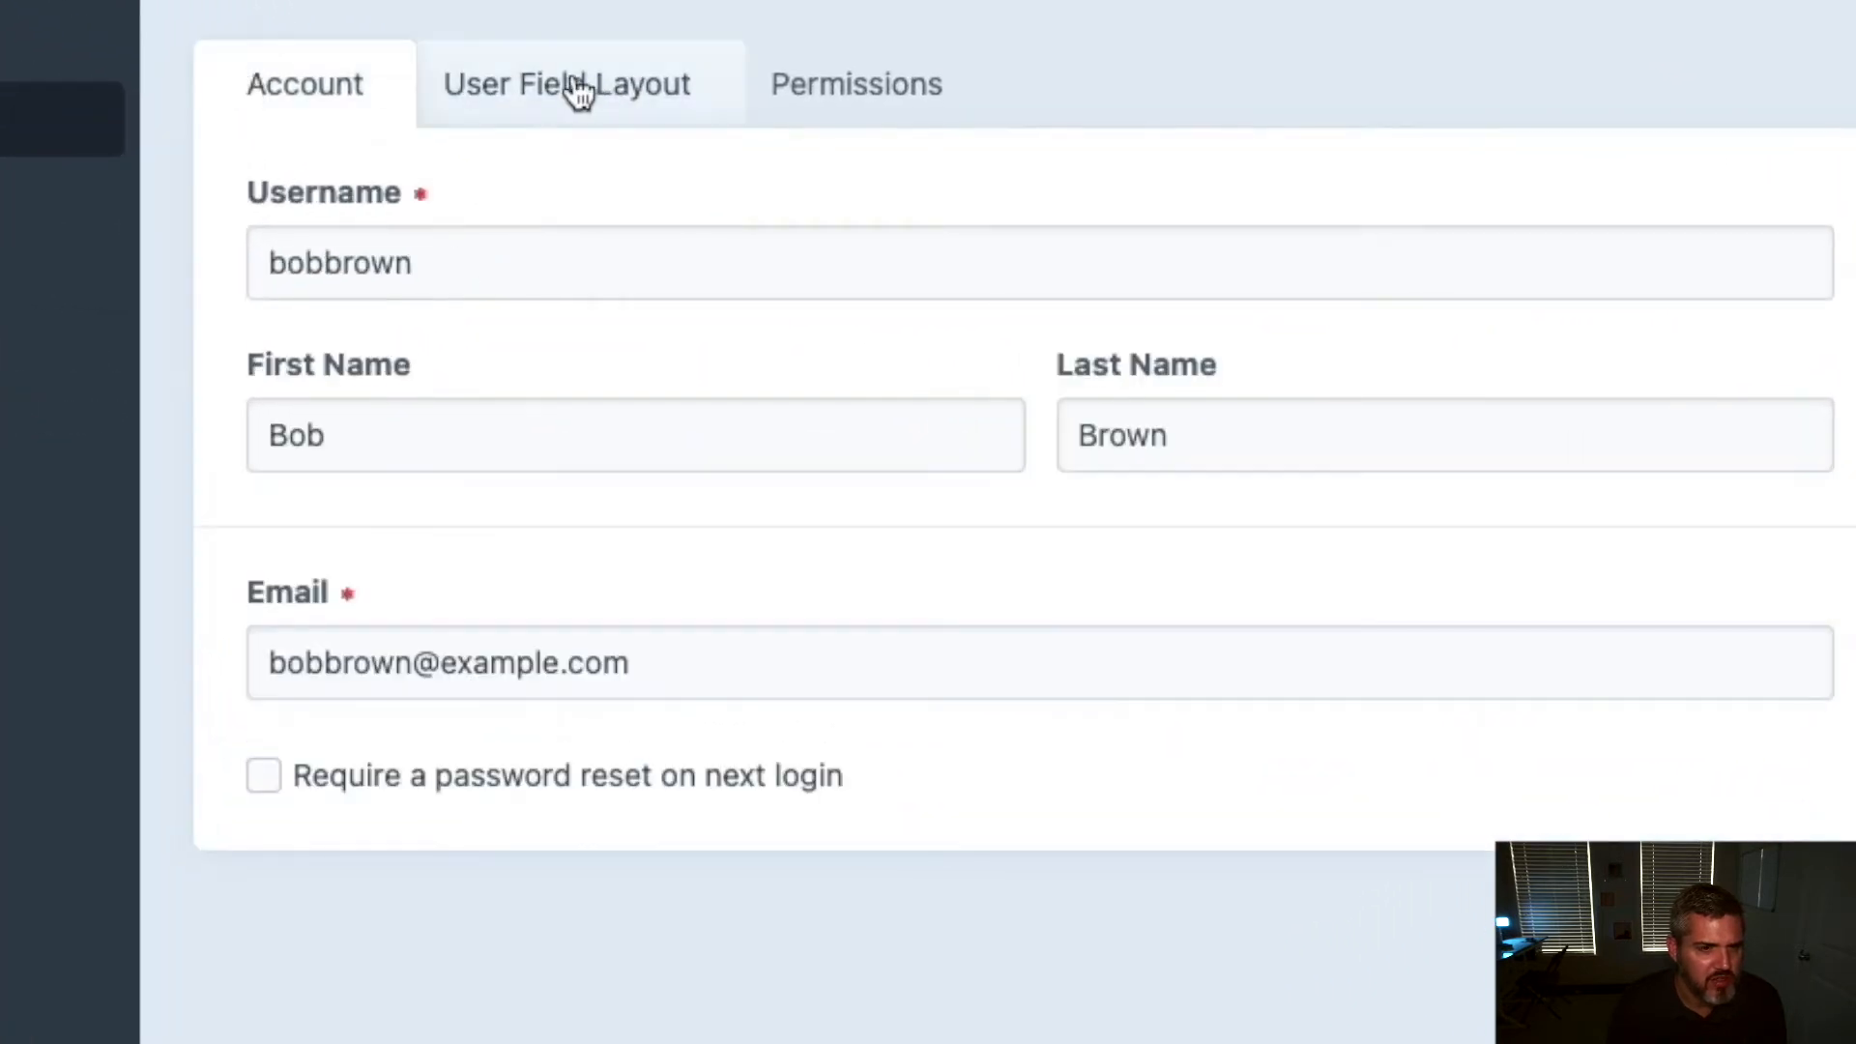
pyautogui.click(568, 83)
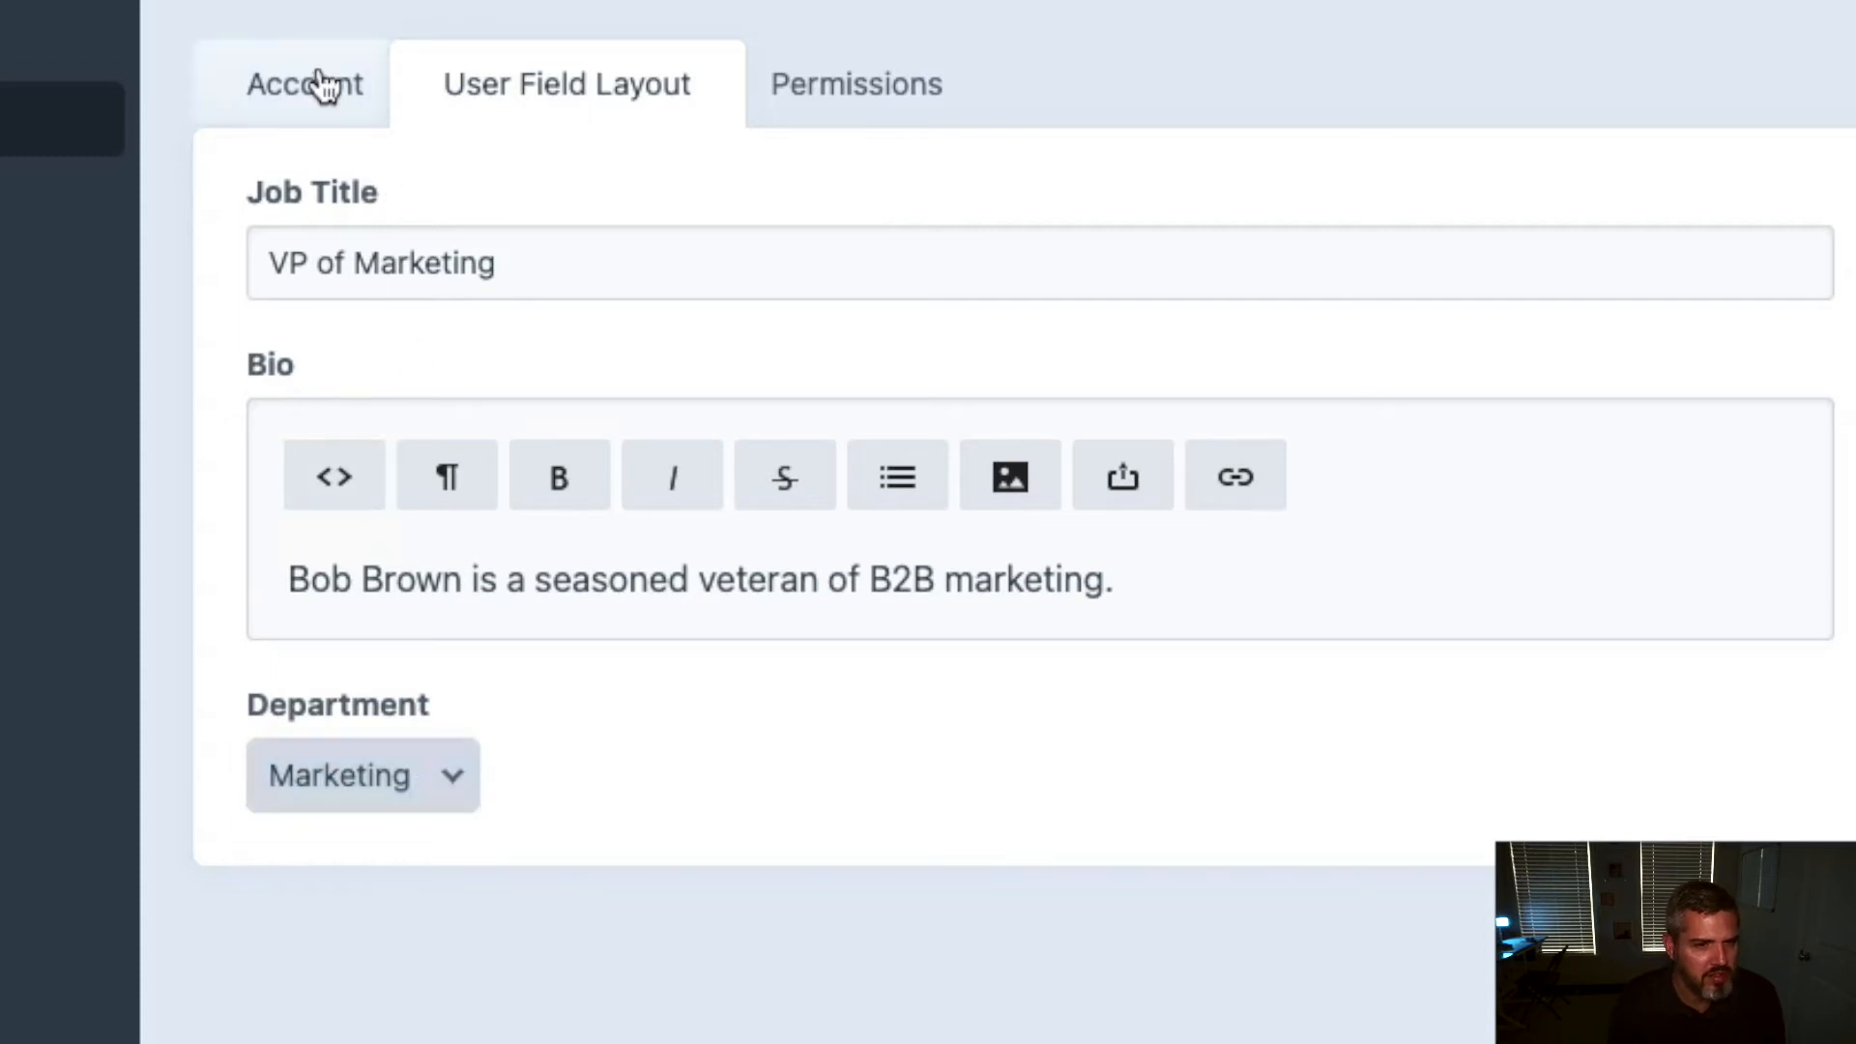
pyautogui.click(858, 81)
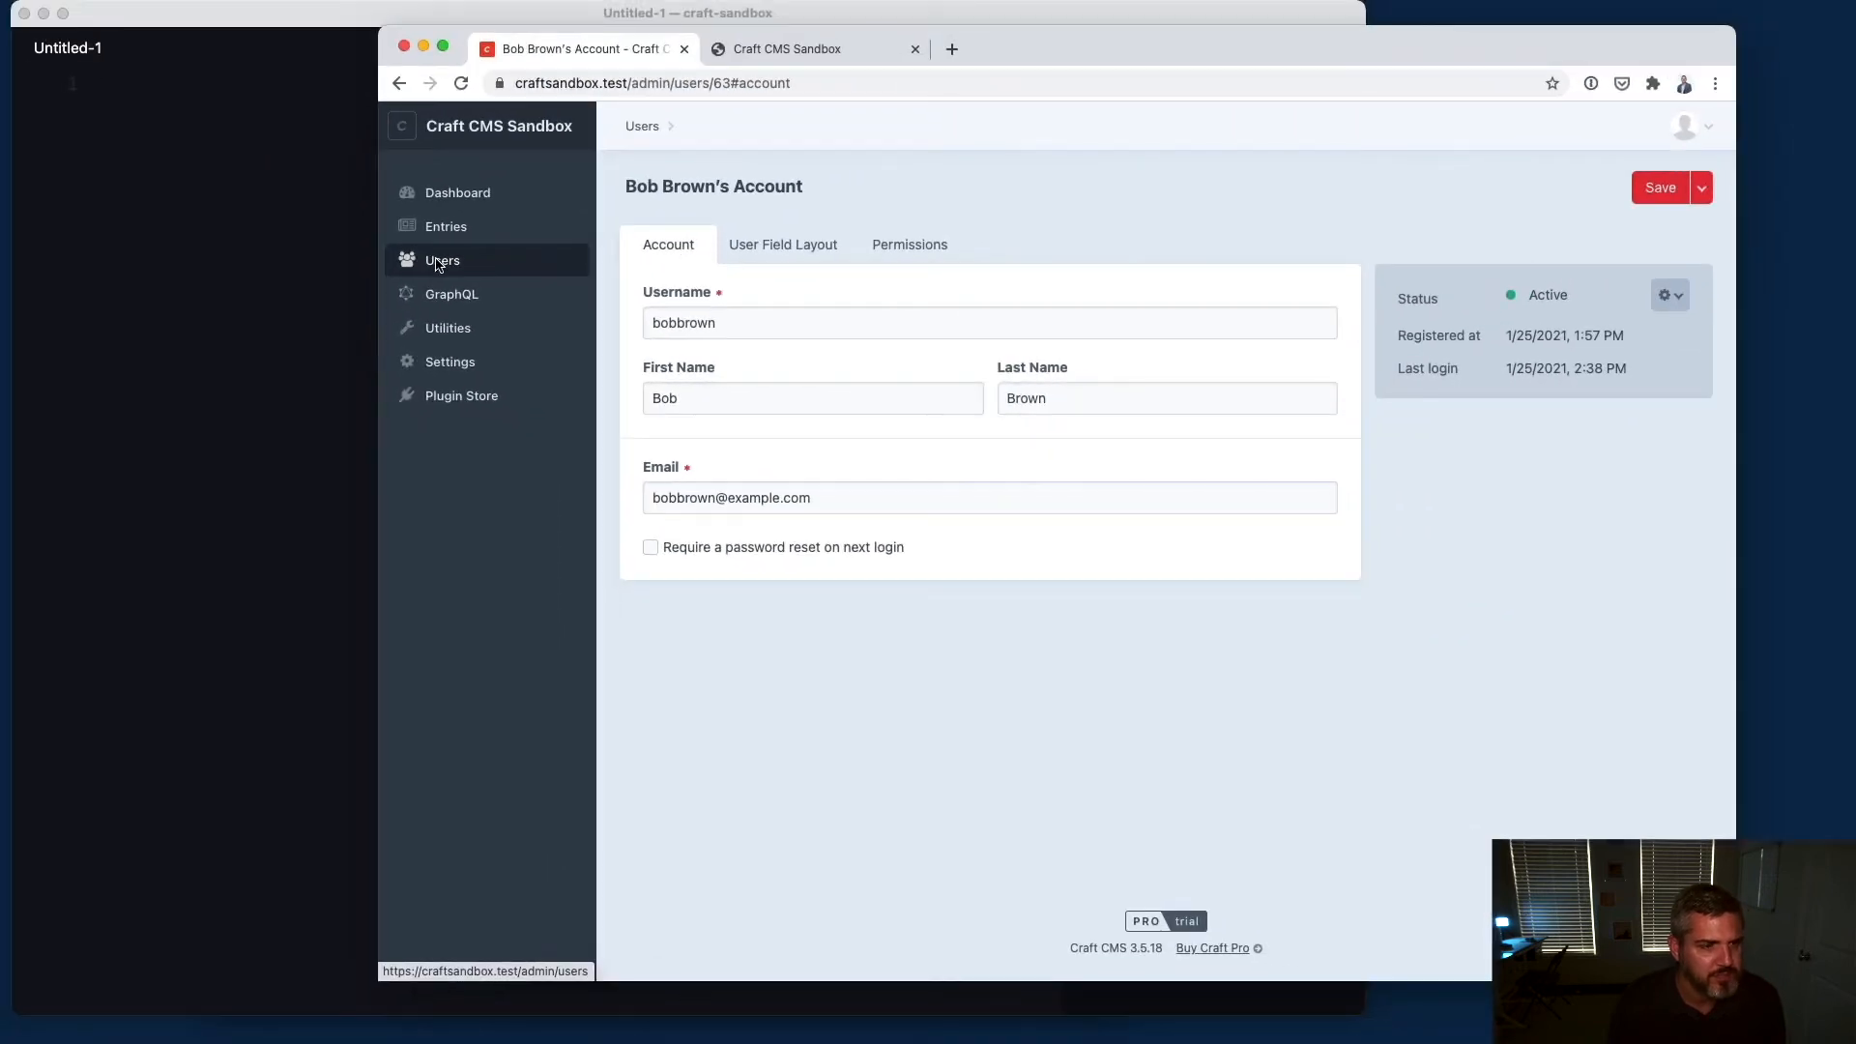
pyautogui.click(441, 259)
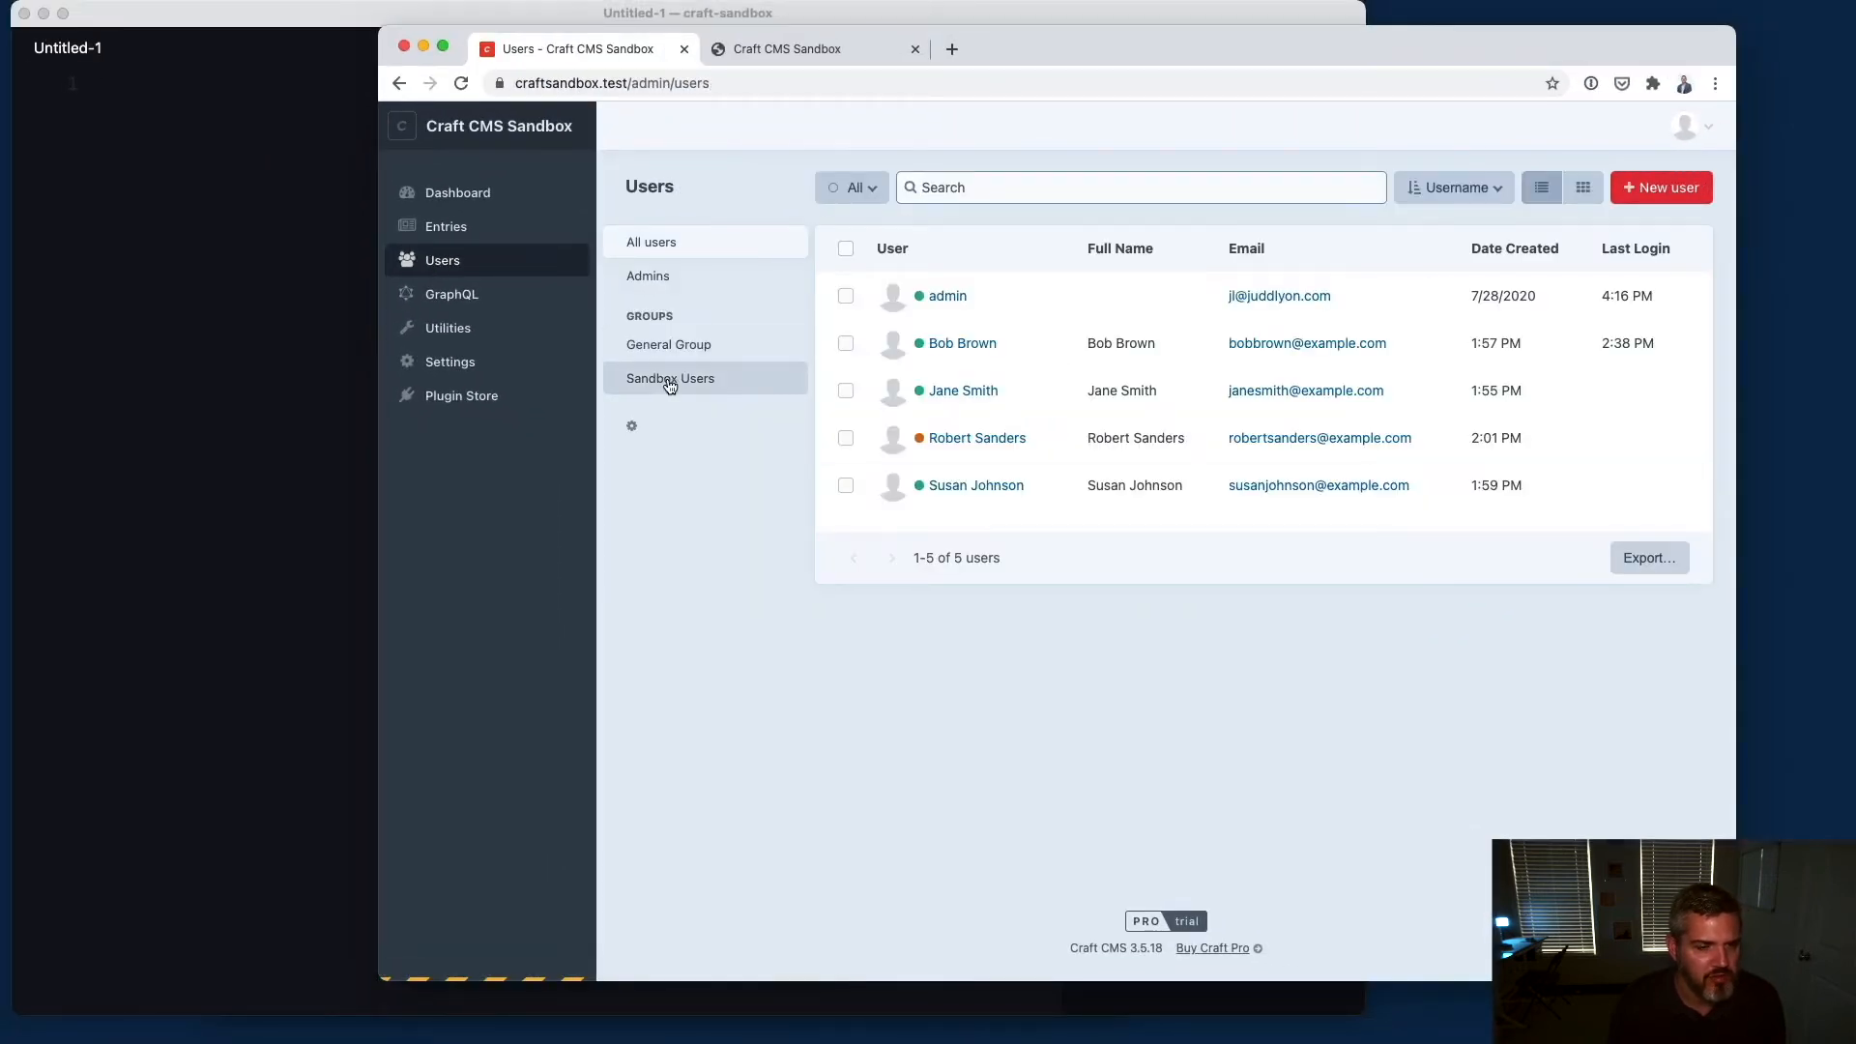
pyautogui.moveTo(1686, 437)
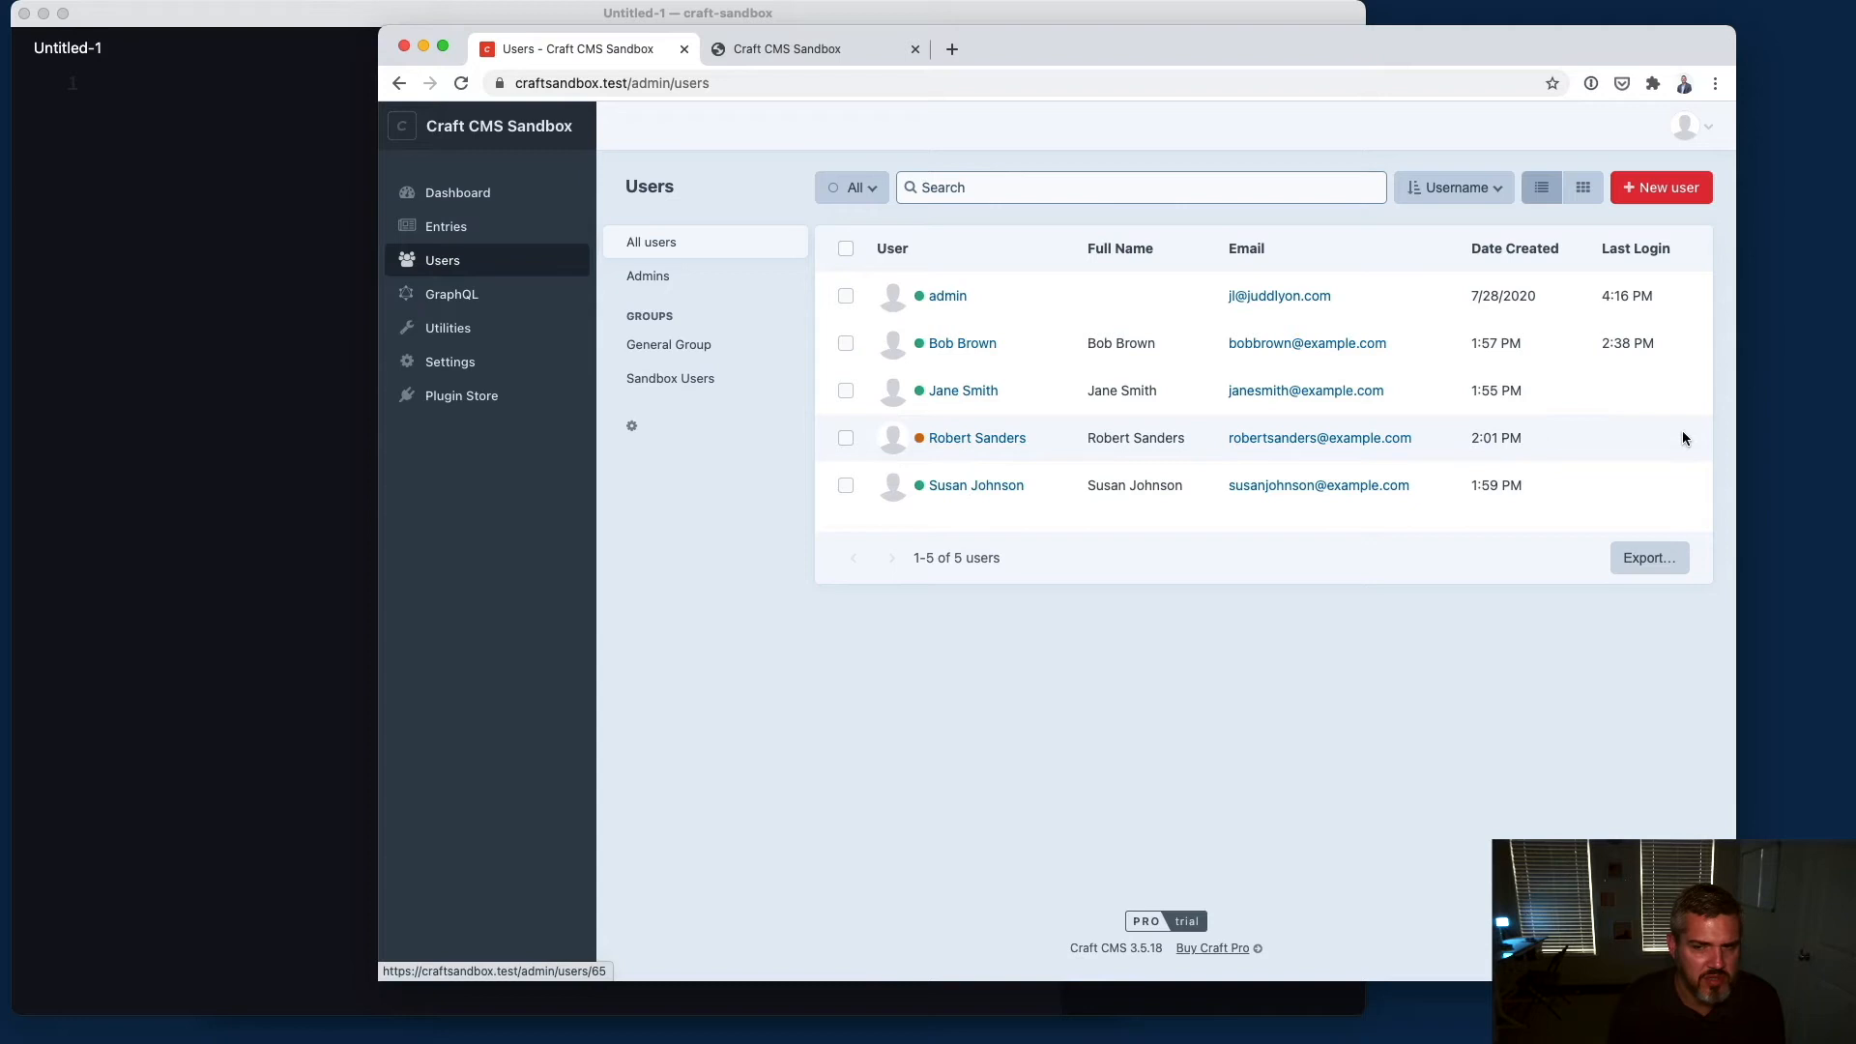
pyautogui.moveTo(1496, 324)
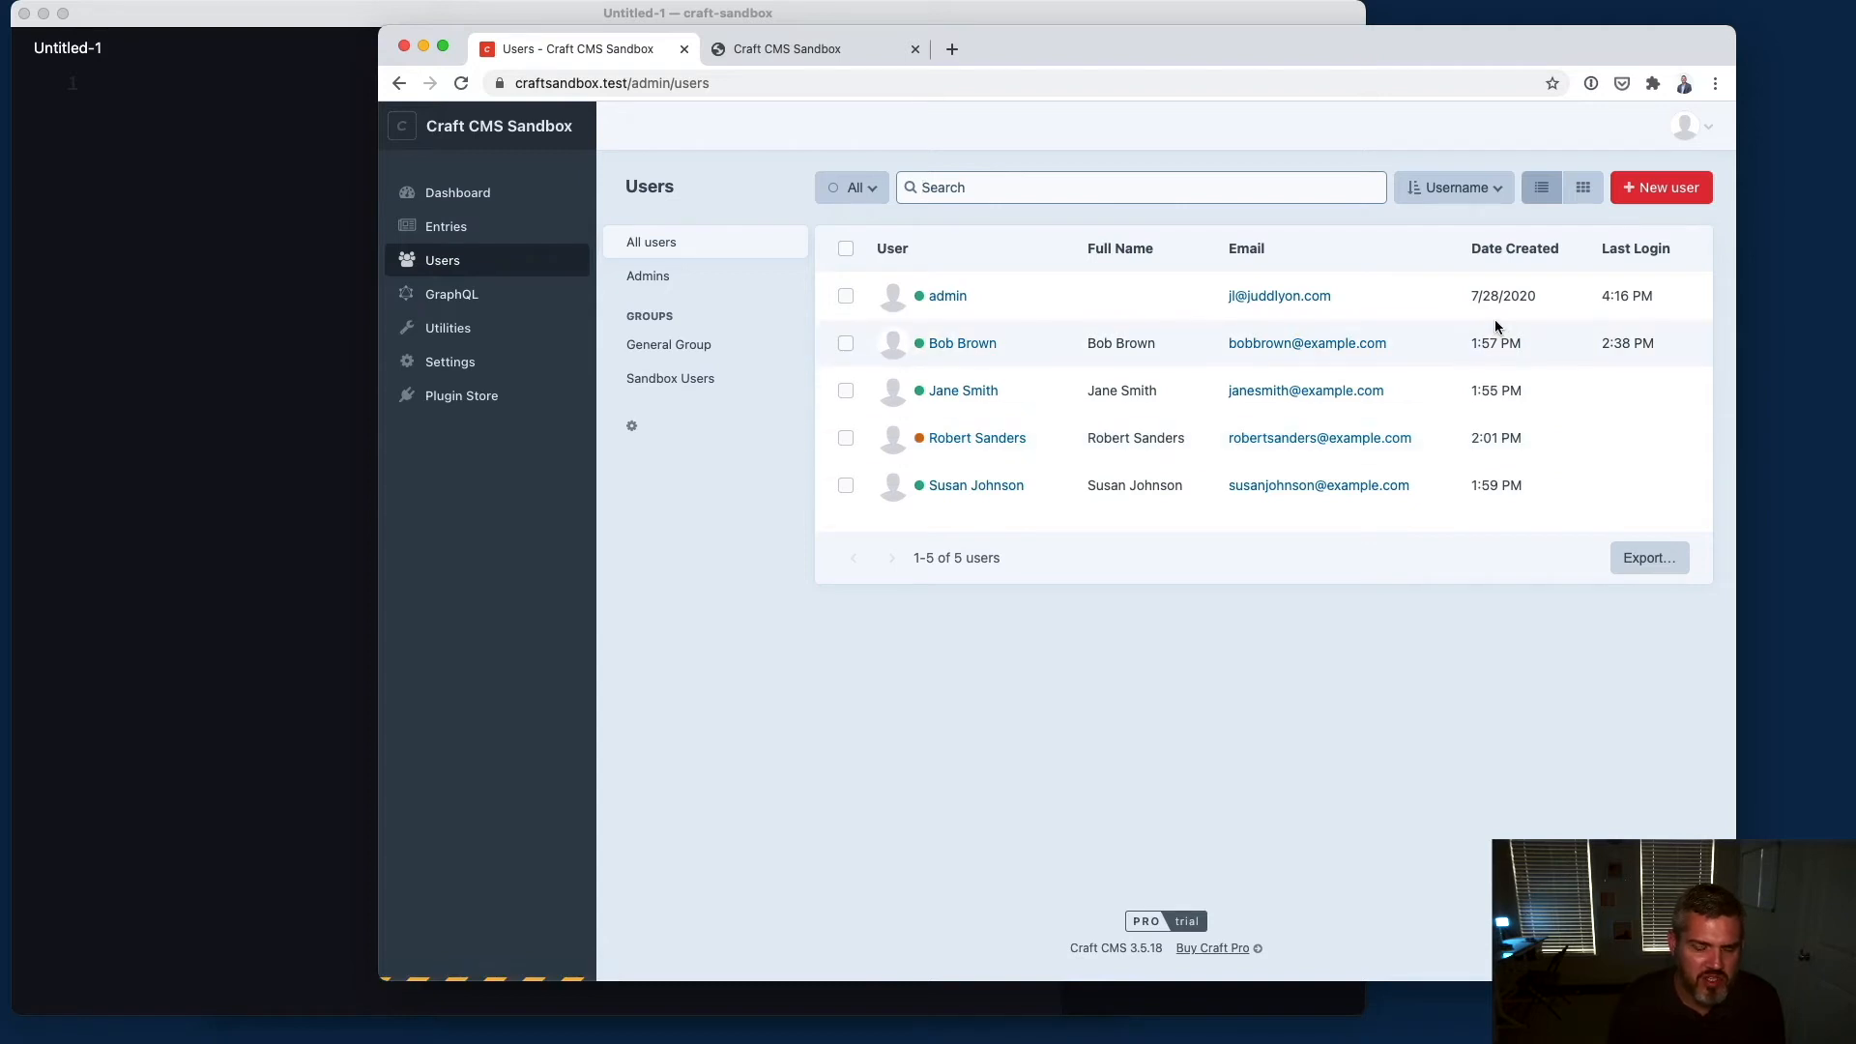
pyautogui.moveTo(1598, 345)
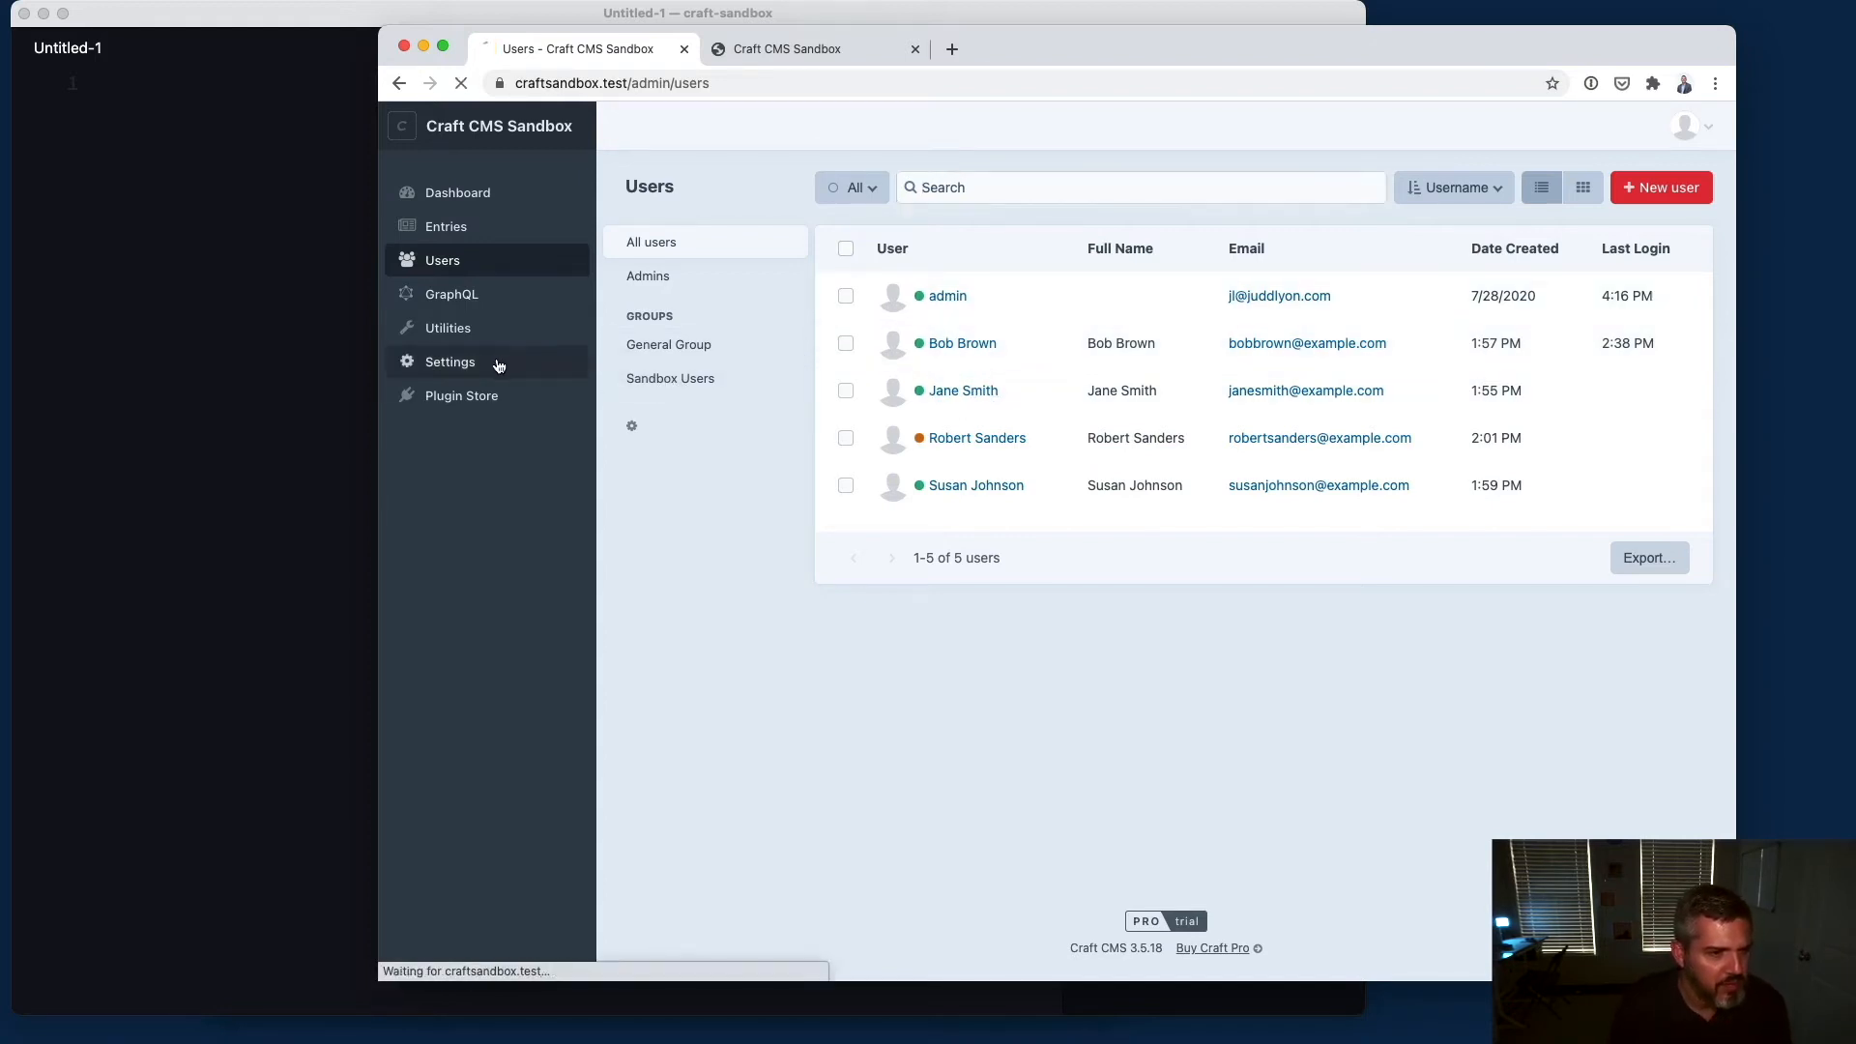
# Step: View the live Sandbox Team page, then locate the Sandbox Team single under Entries > Singles
pyautogui.click(445, 227)
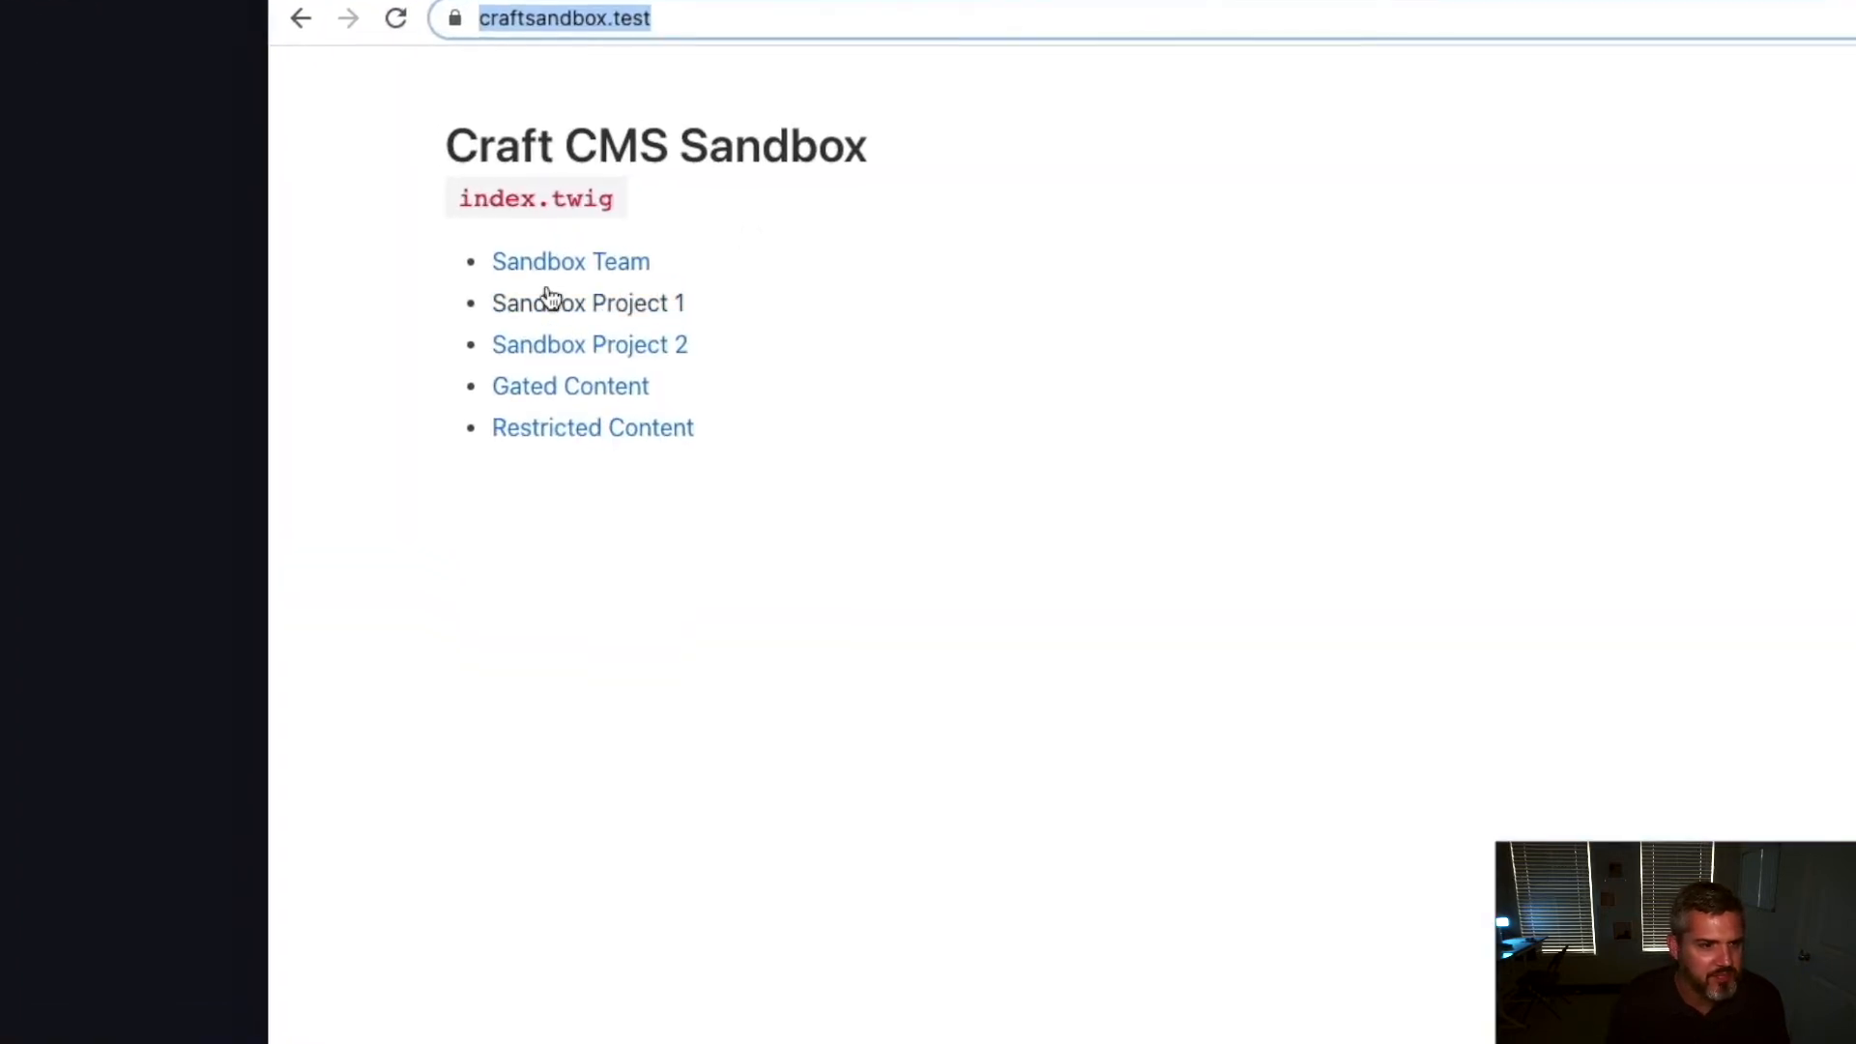
pyautogui.click(571, 261)
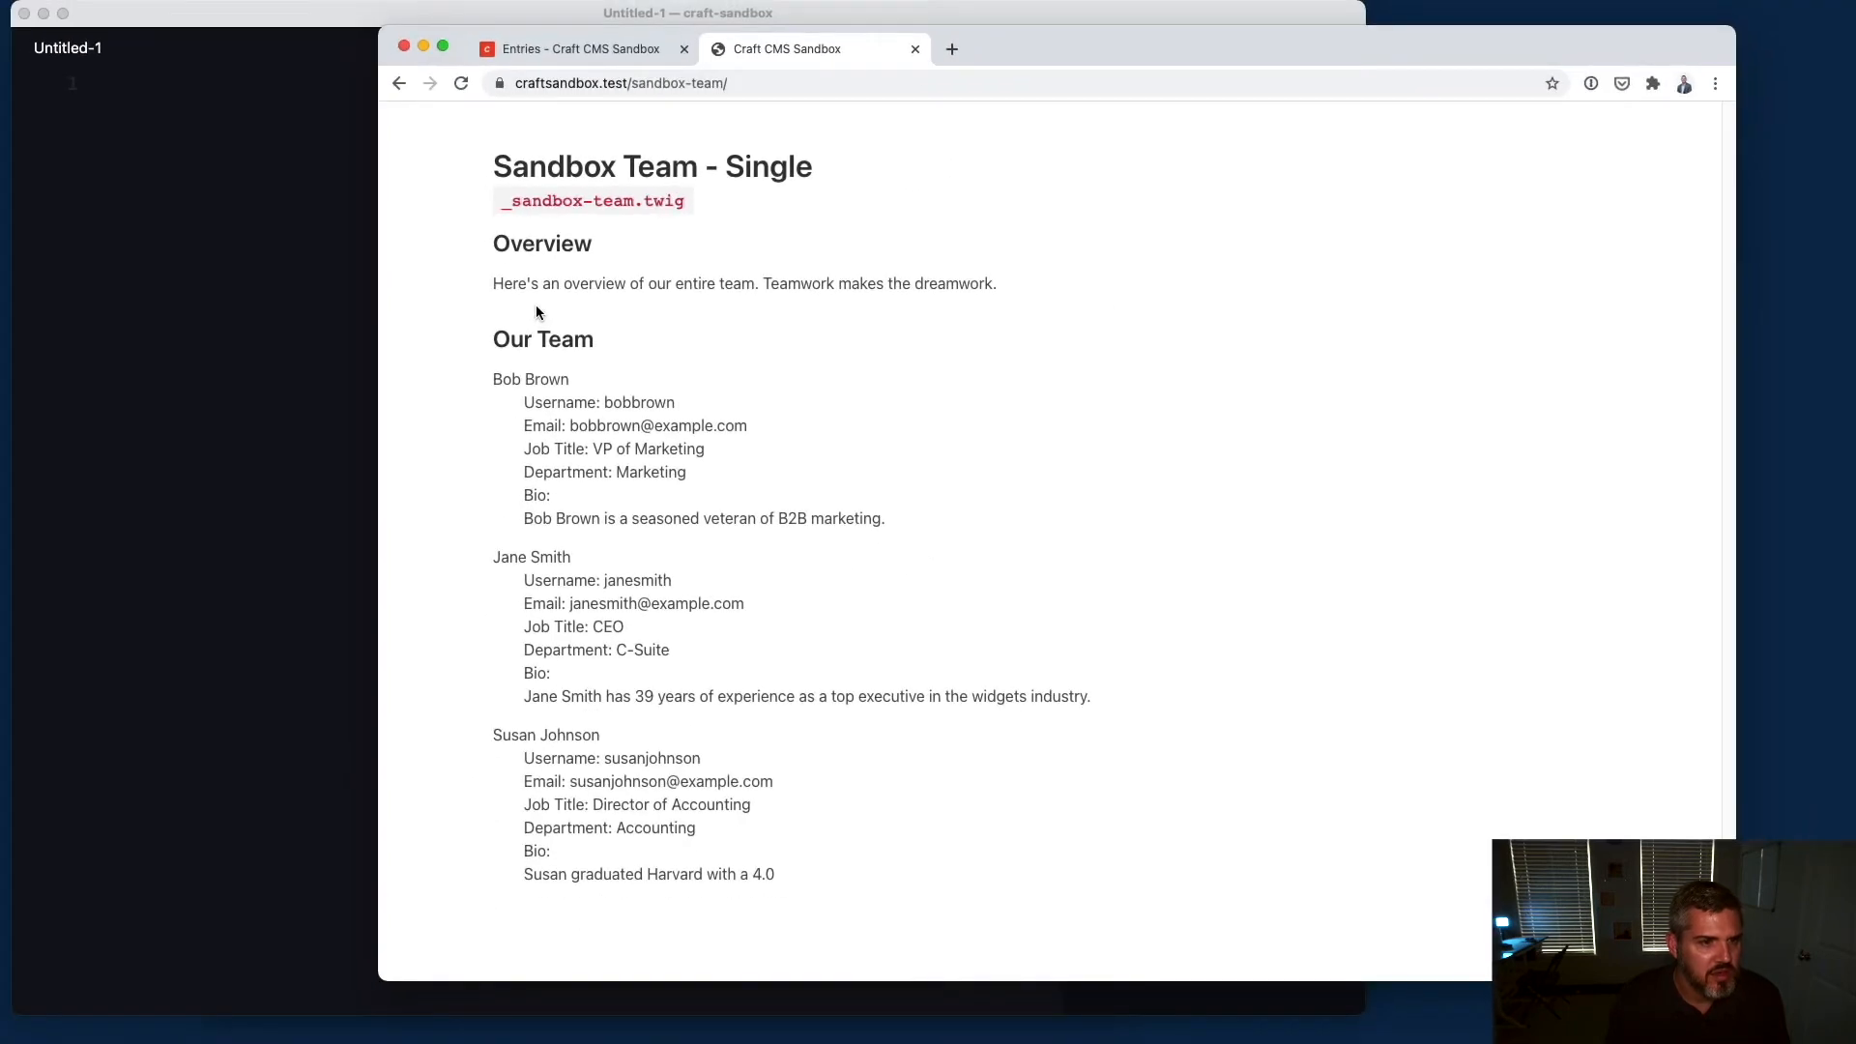
pyautogui.moveTo(594, 160)
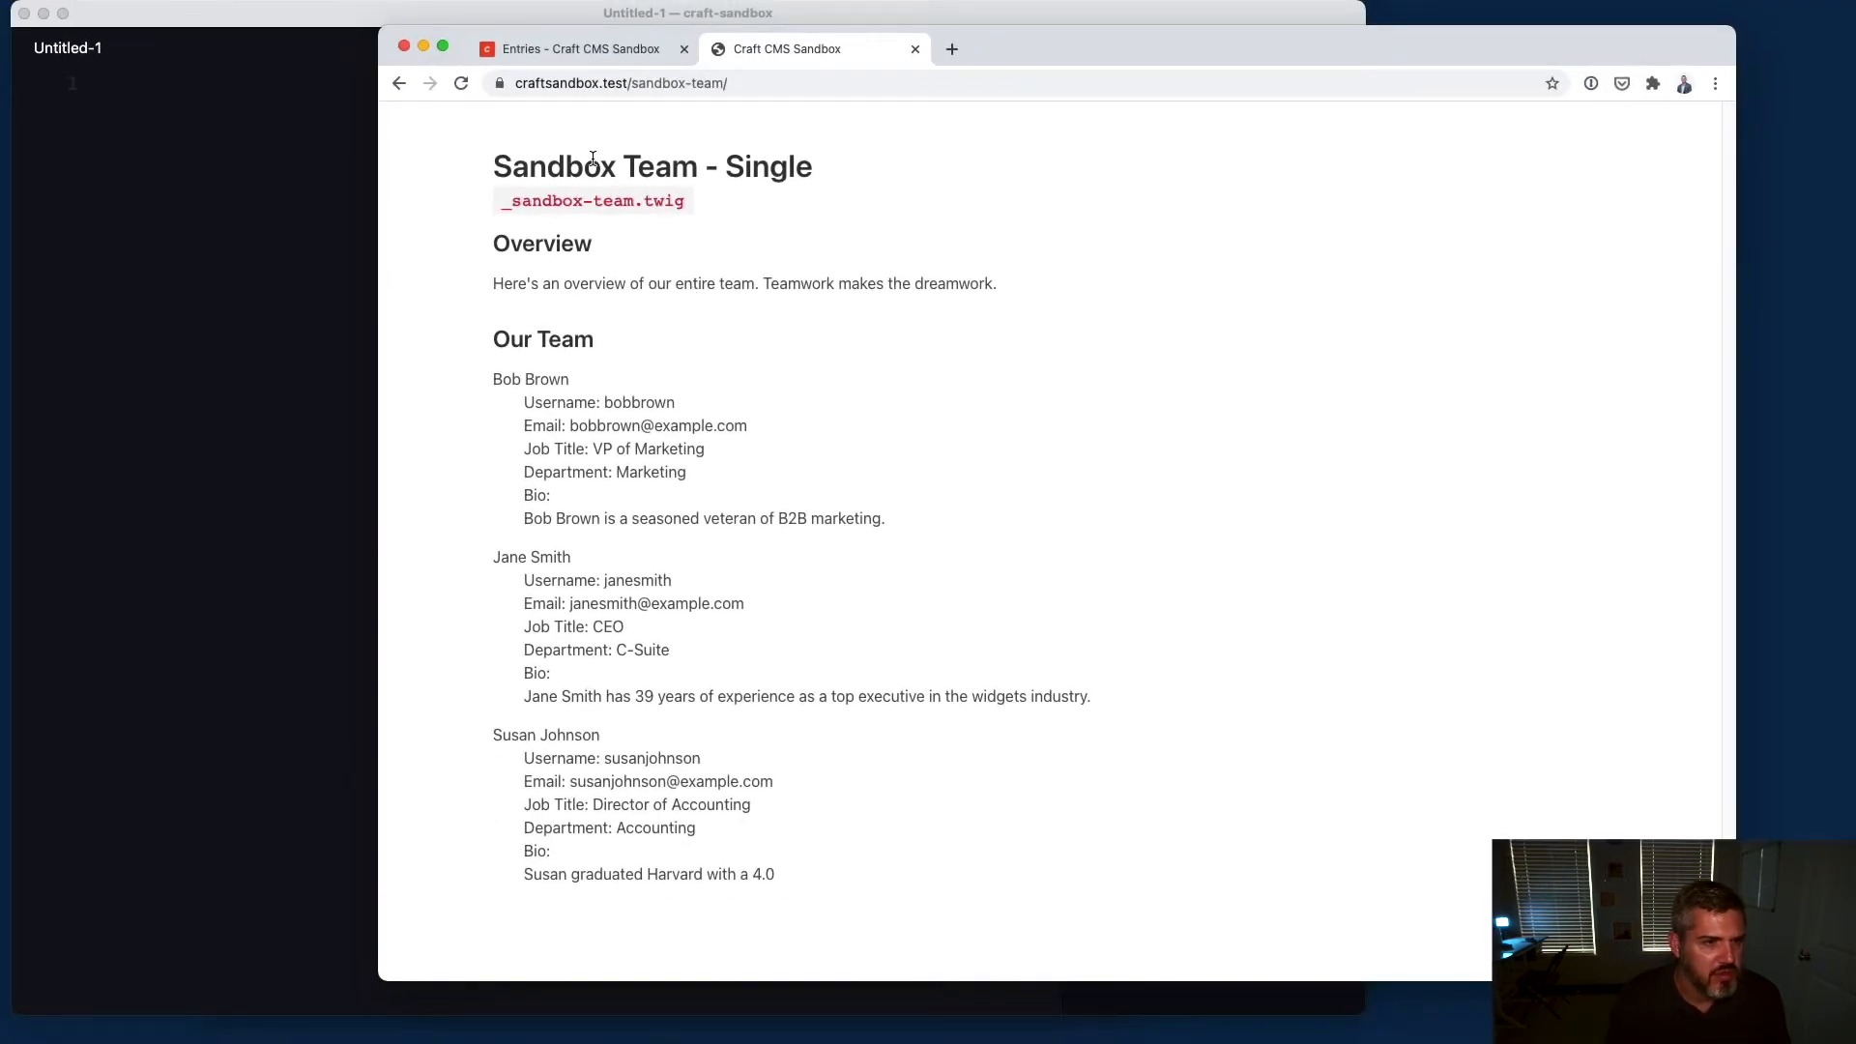
pyautogui.click(580, 49)
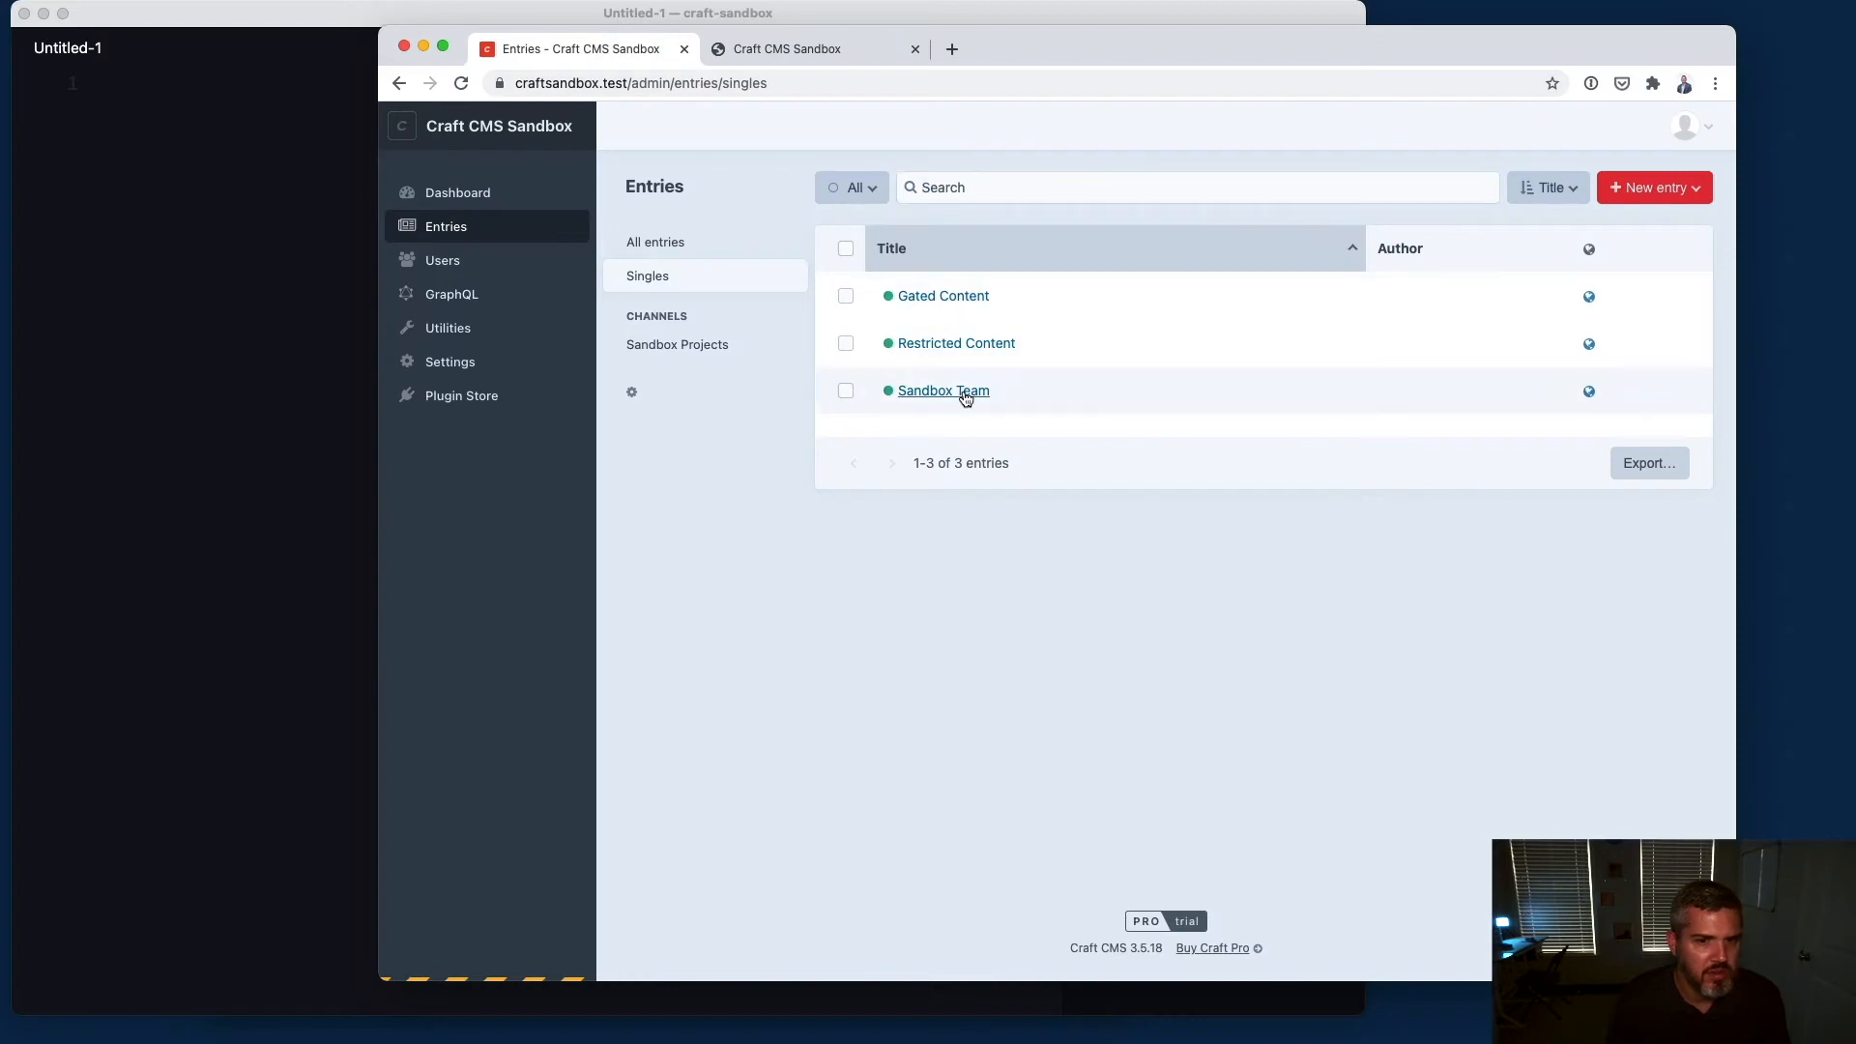
pyautogui.click(943, 390)
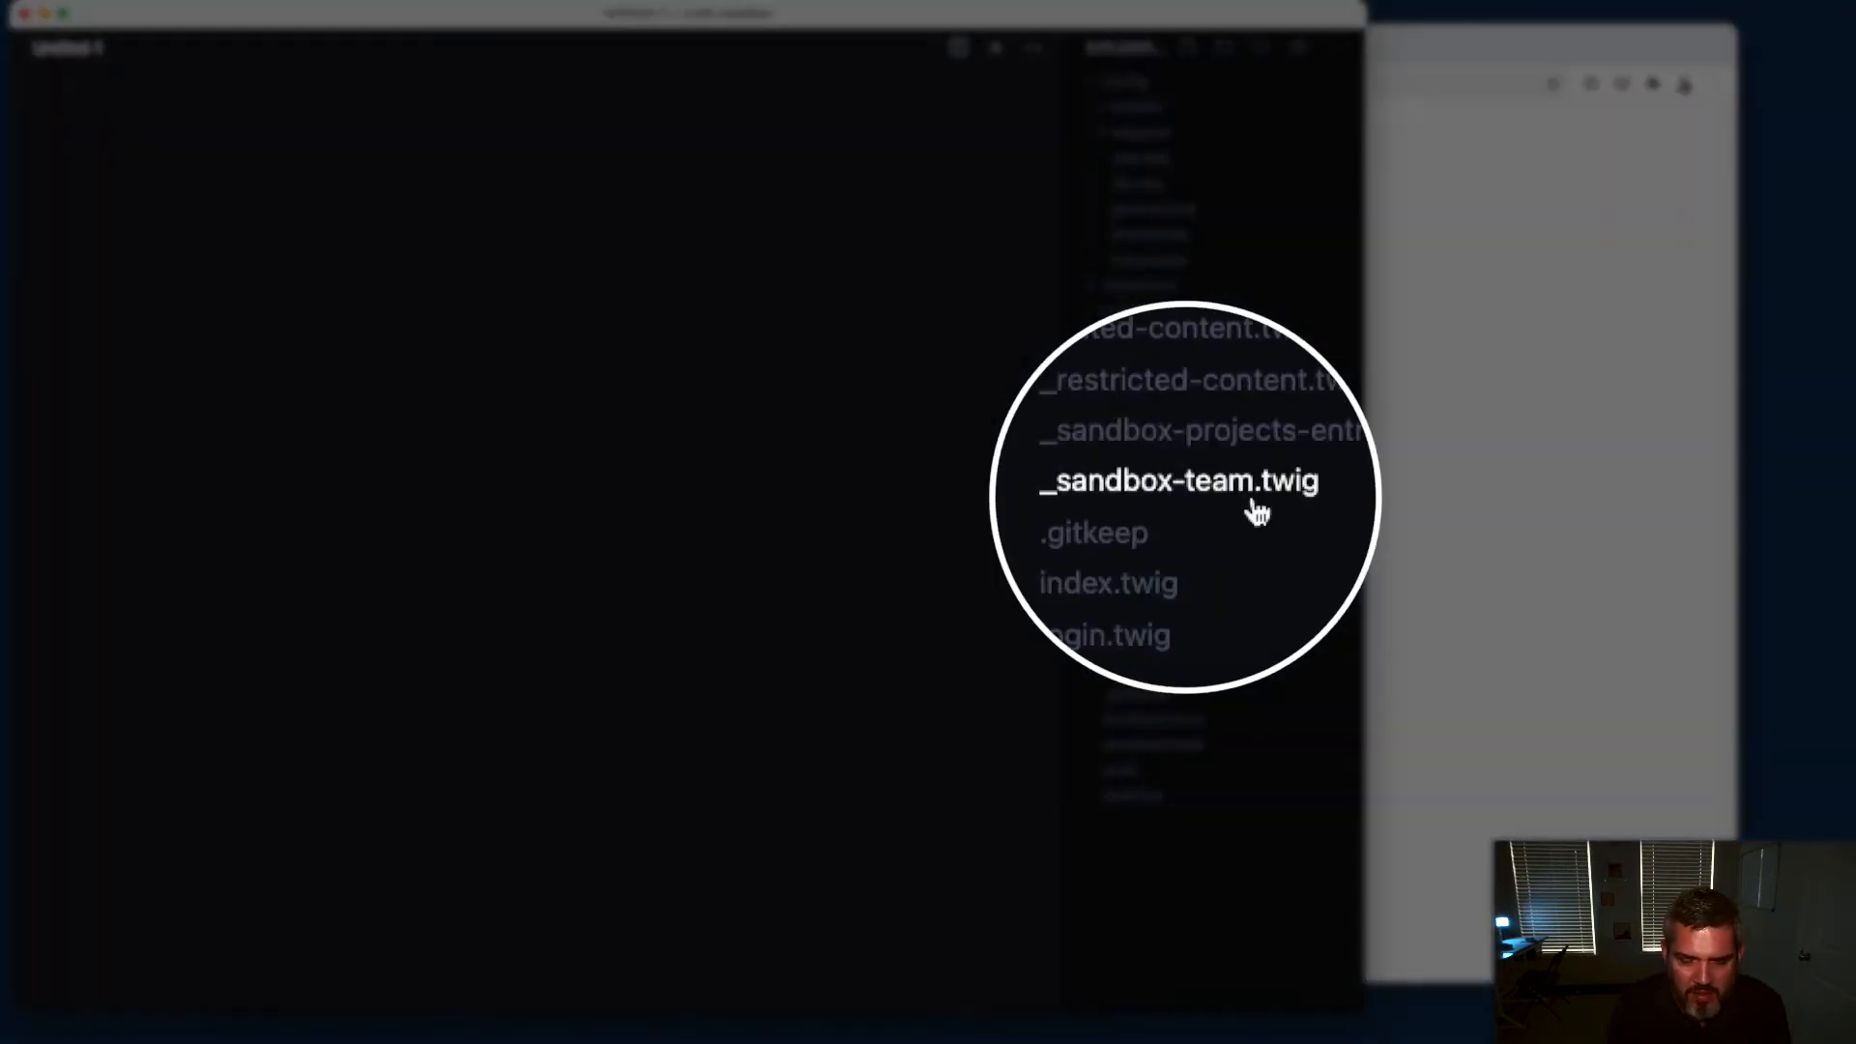
# Step: Highlight the _sandbox-team.twig lines outputting person.name, username, email, jobTitle, department and bio
pyautogui.click(1175, 483)
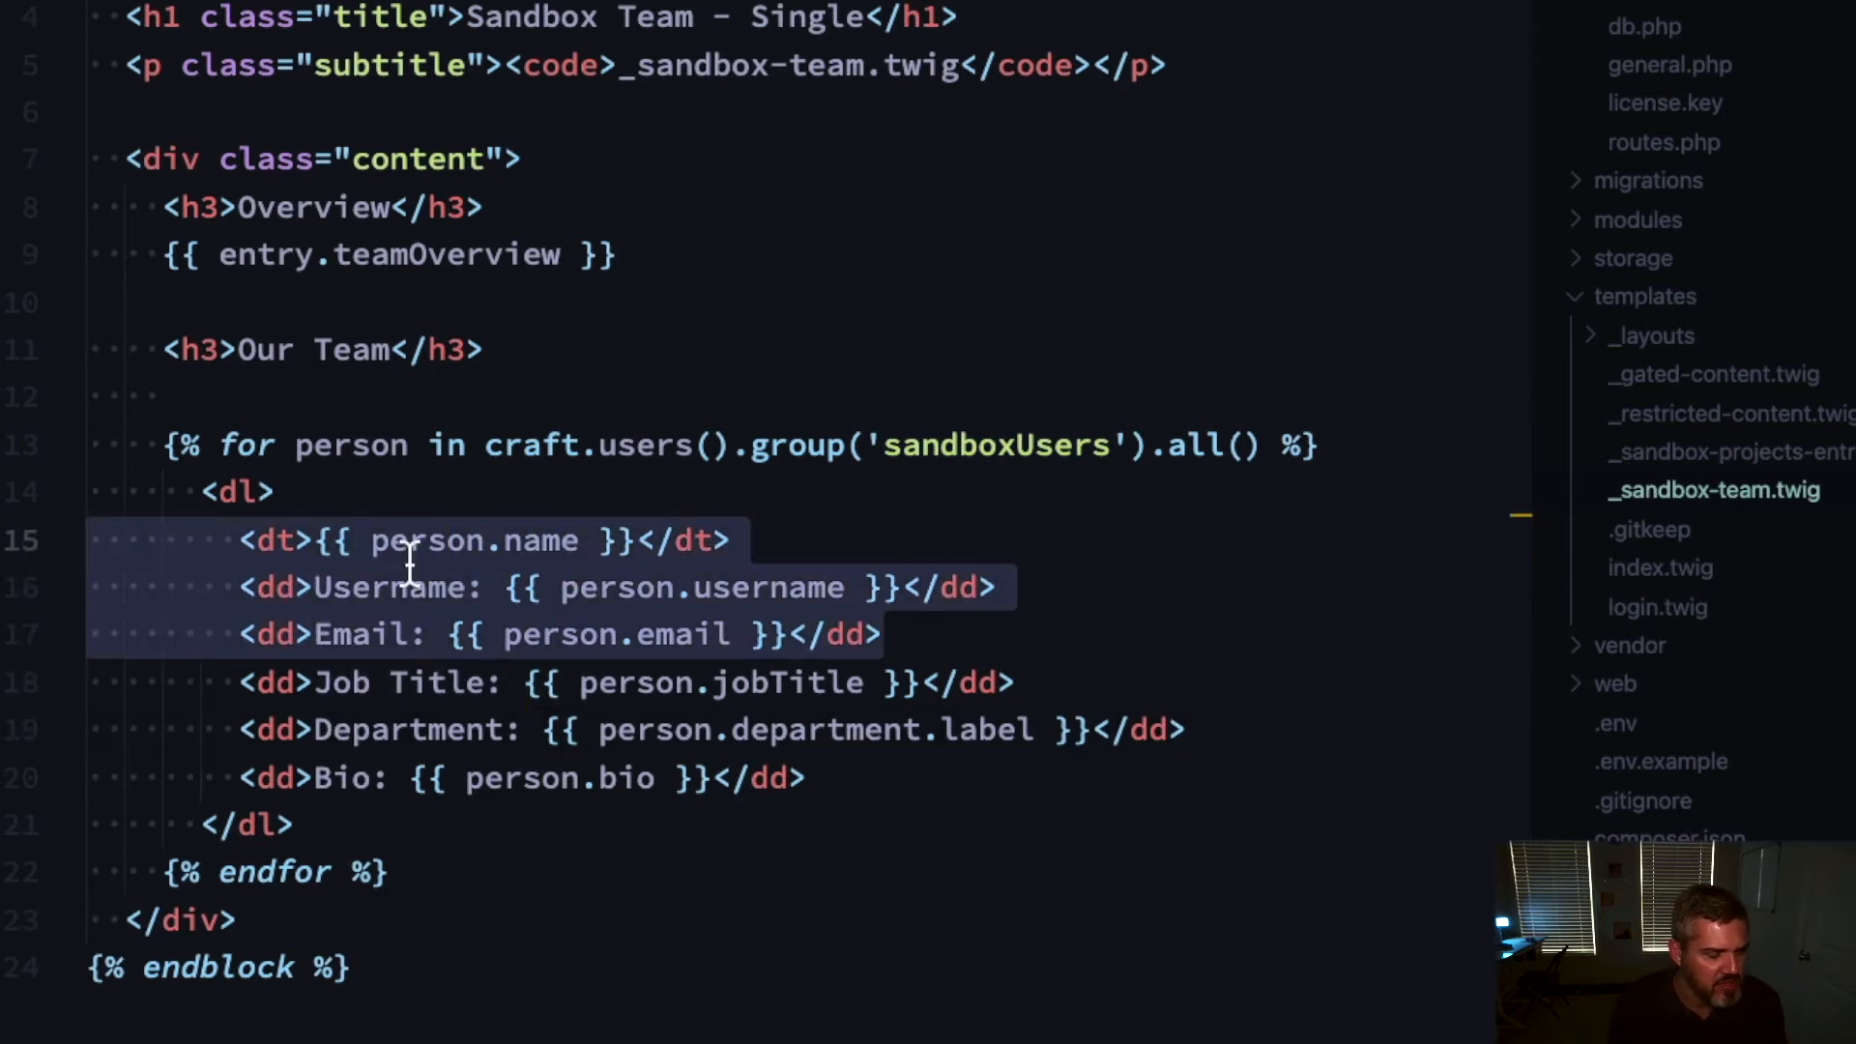
pyautogui.moveTo(522, 671)
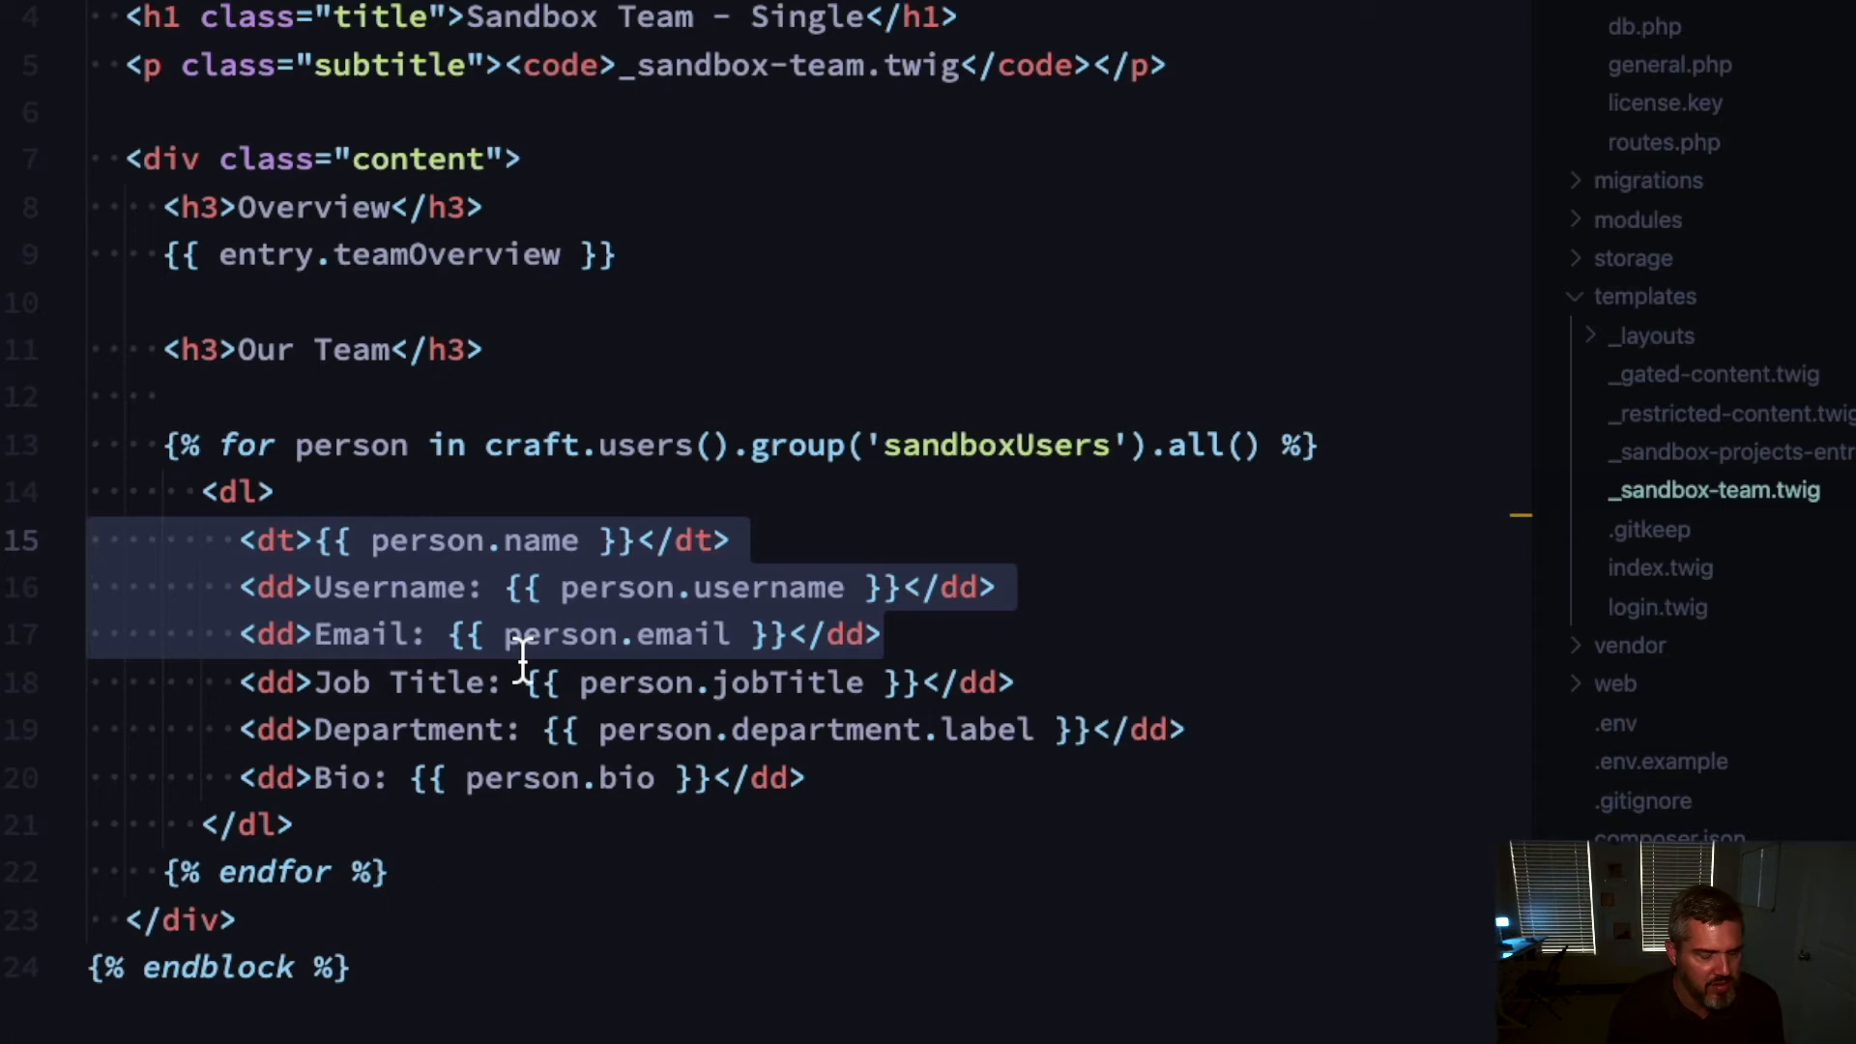
pyautogui.click(812, 779)
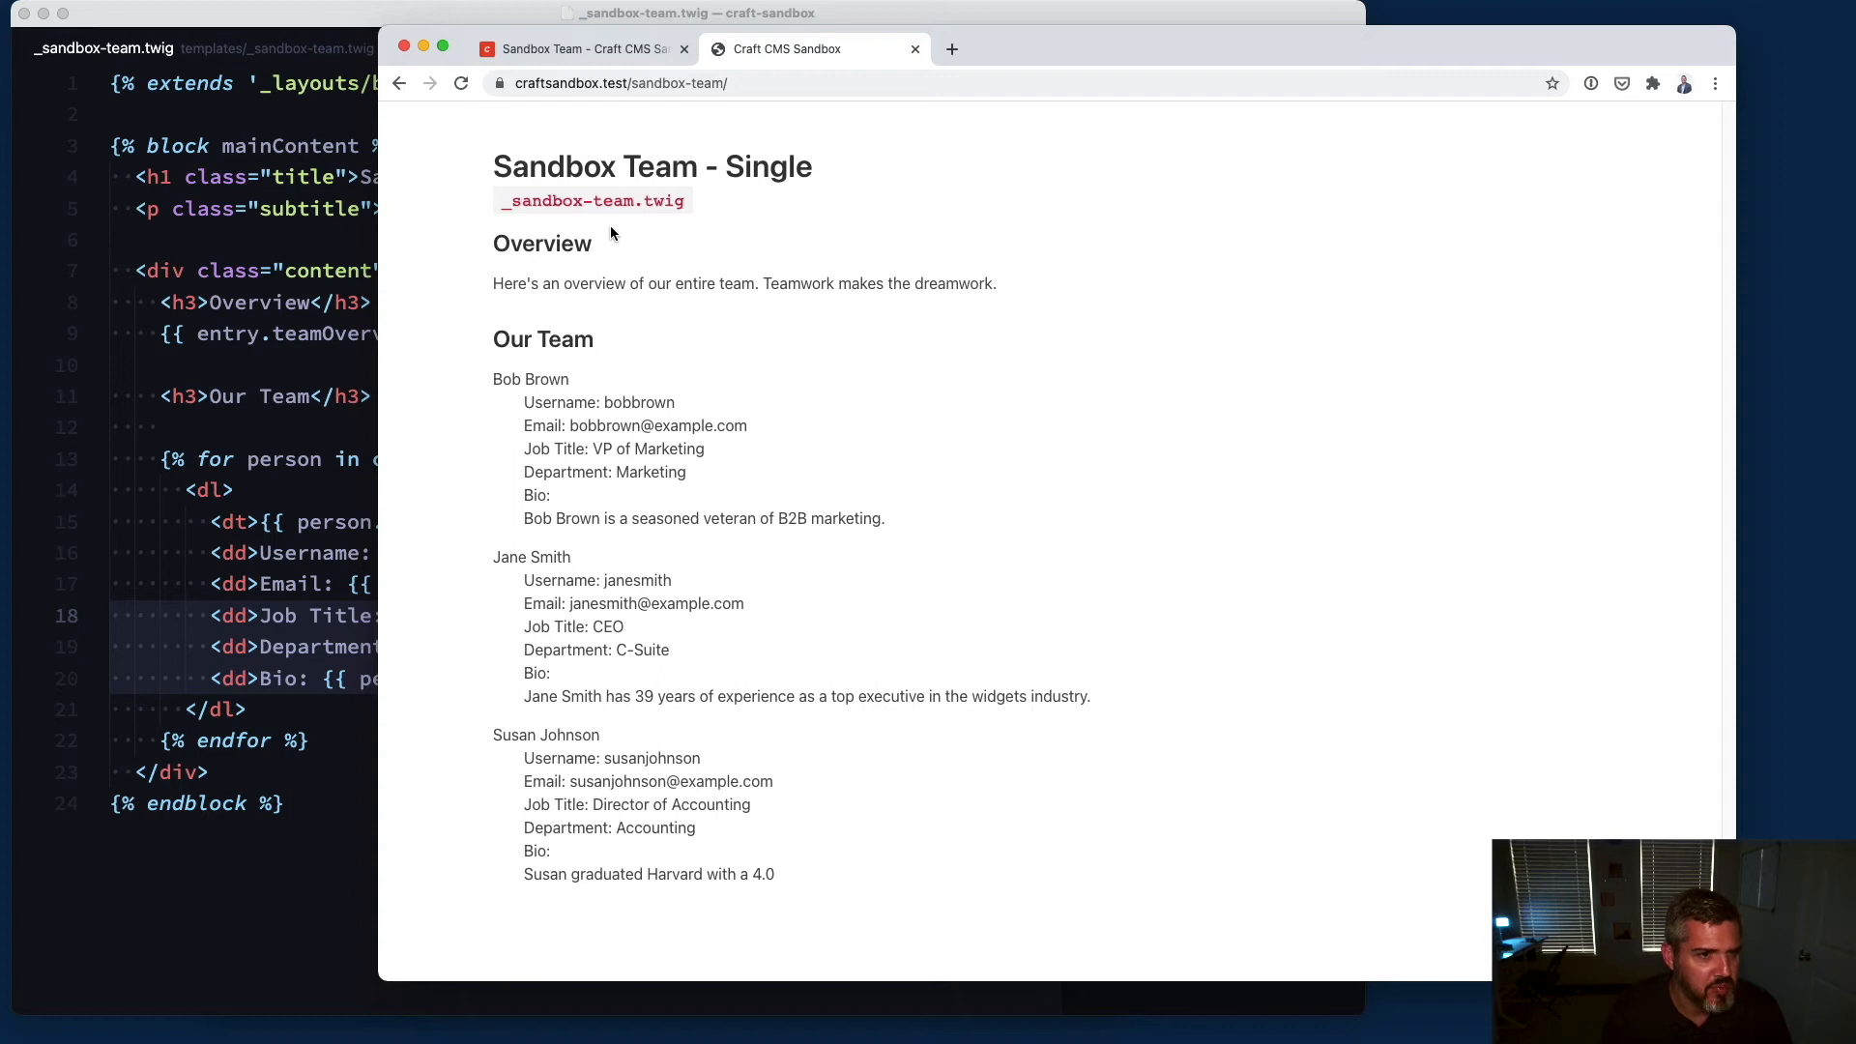
pyautogui.moveTo(568, 232)
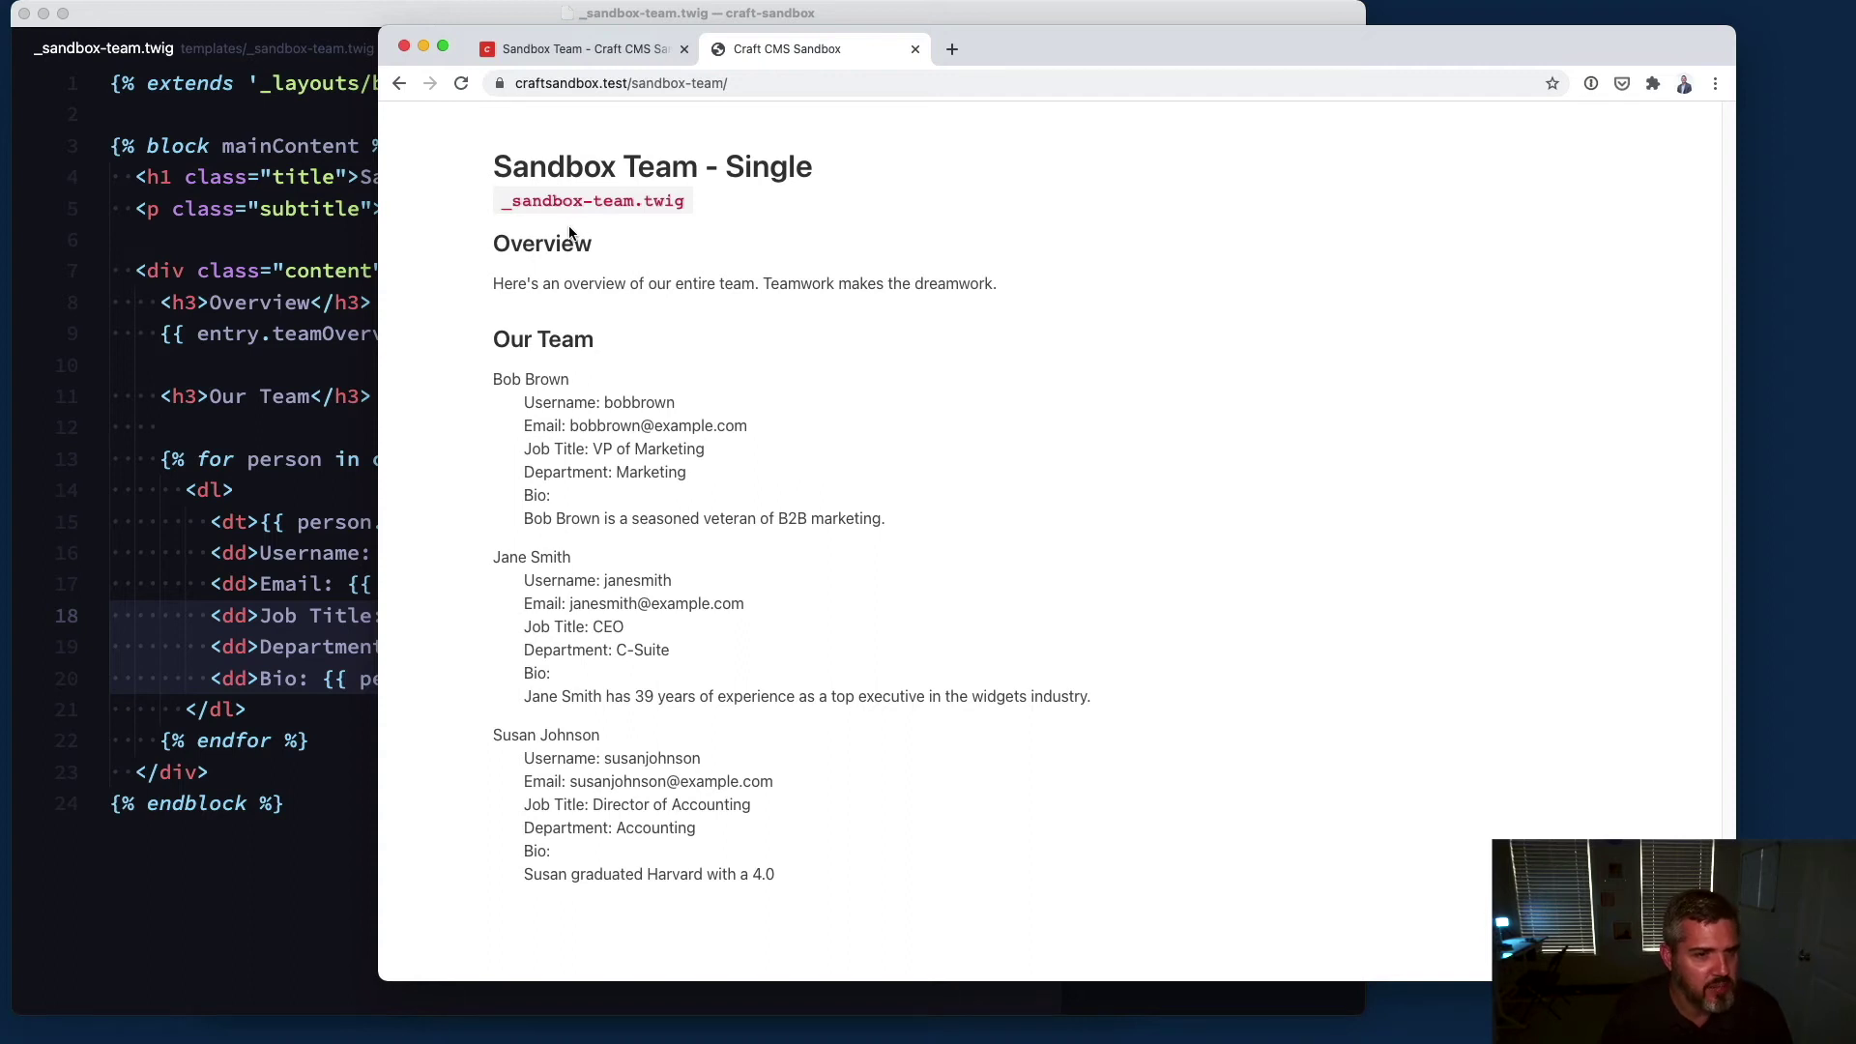
pyautogui.moveTo(607, 290)
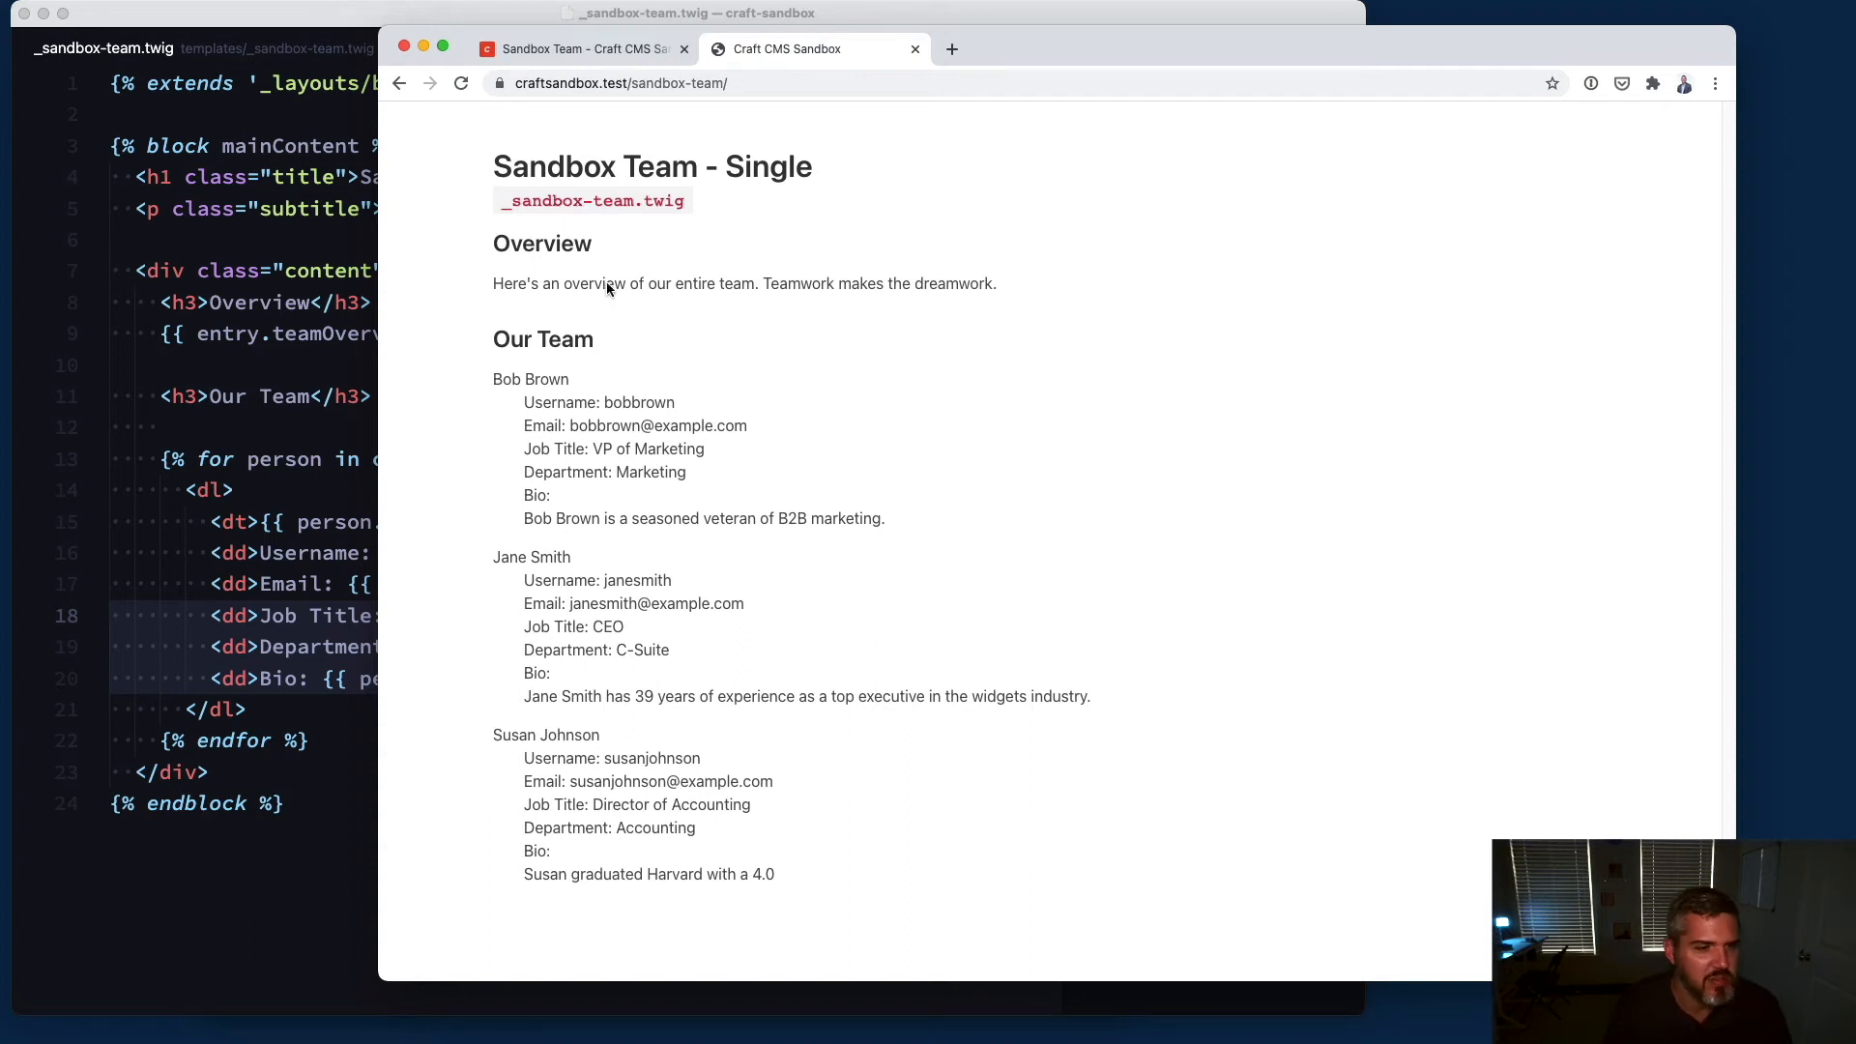
pyautogui.moveTo(649, 719)
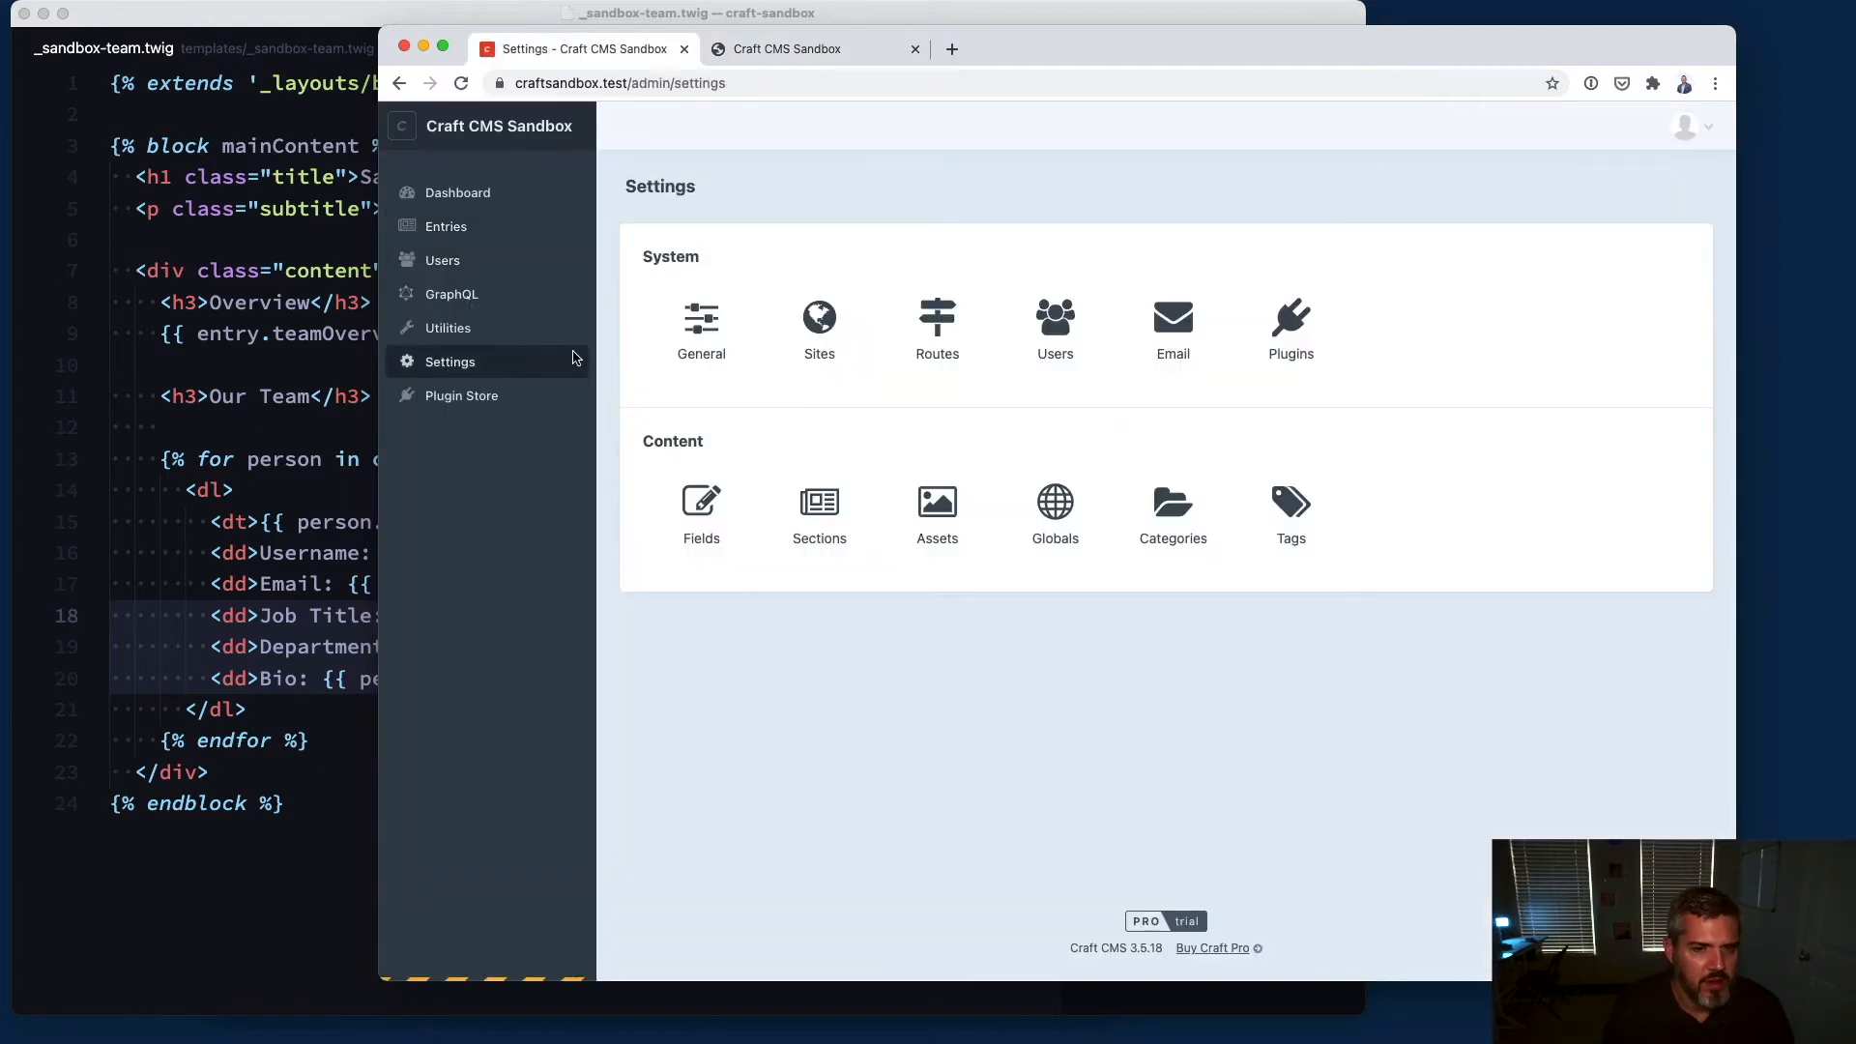
# Step: Return from the live team page to the control panel's Settings and Entries area
pyautogui.click(788, 48)
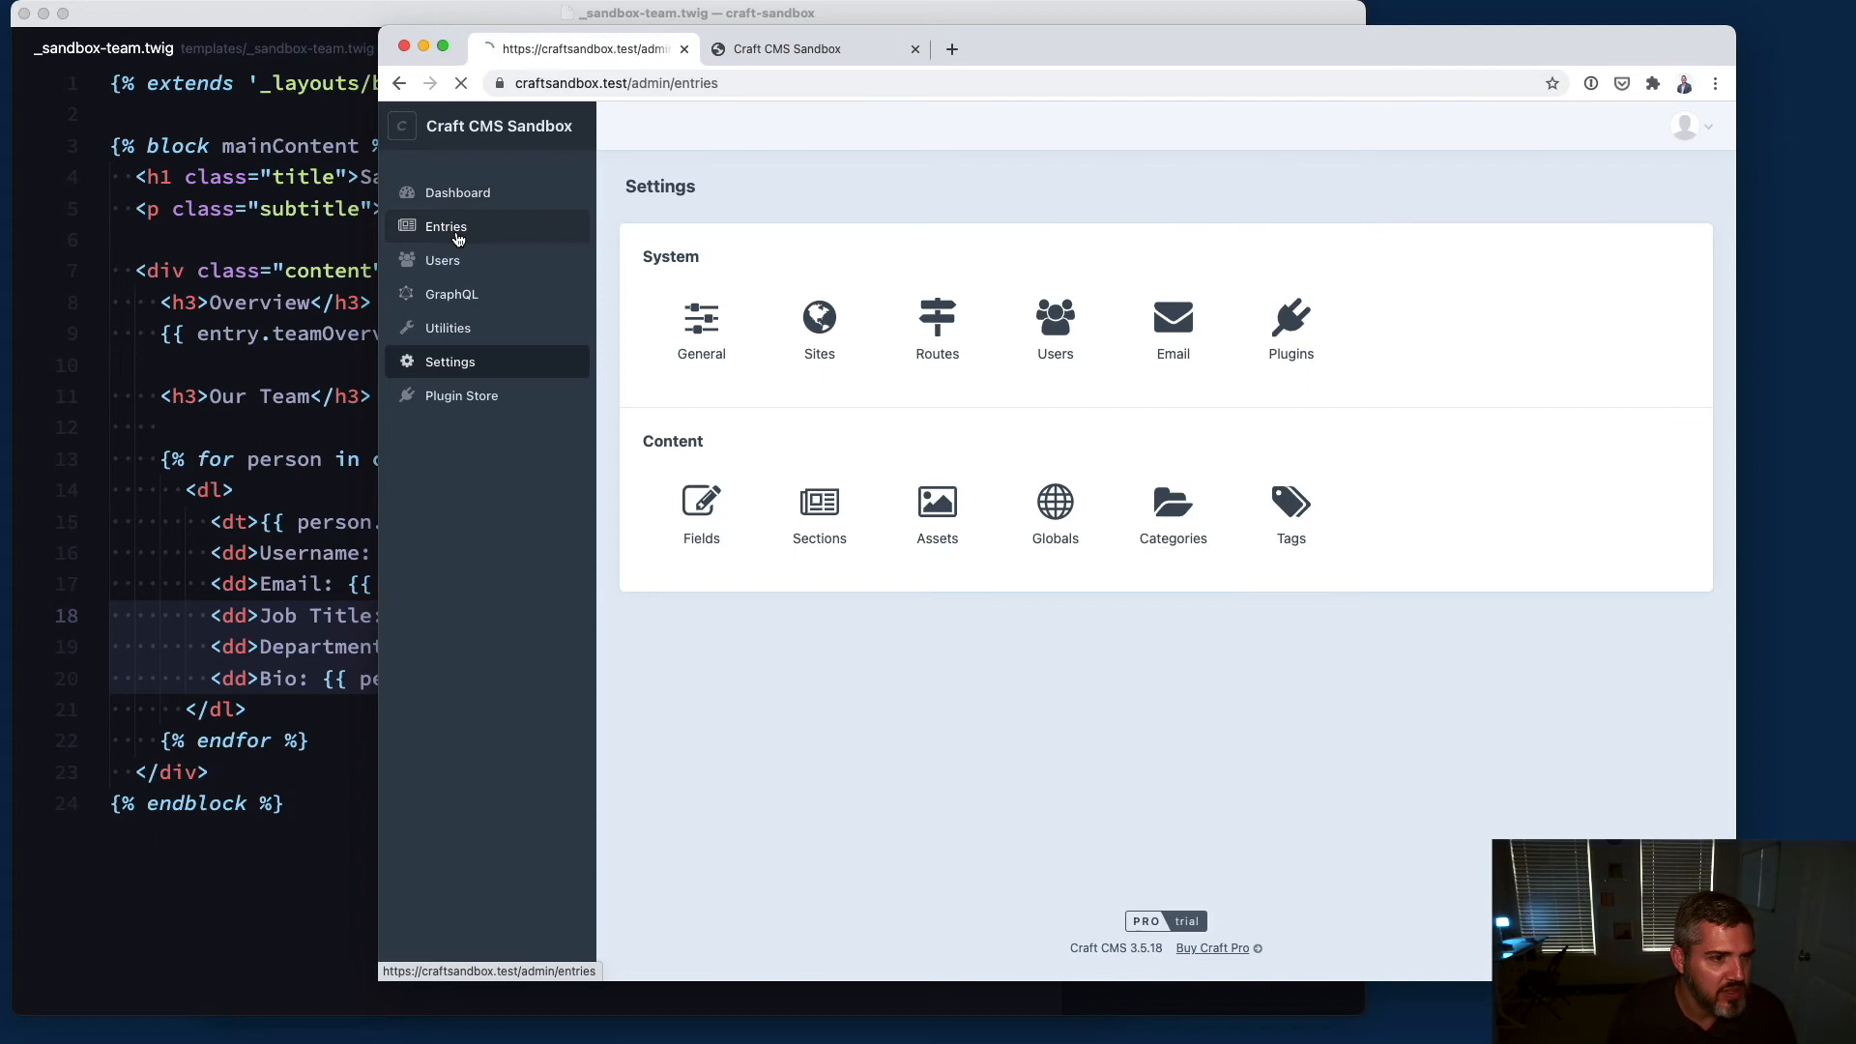
# Step: Inspect Project 1's Project Team (Jane Smith, Susan Johnson), then view the Sandbox Project 1 page on the site
pyautogui.click(446, 226)
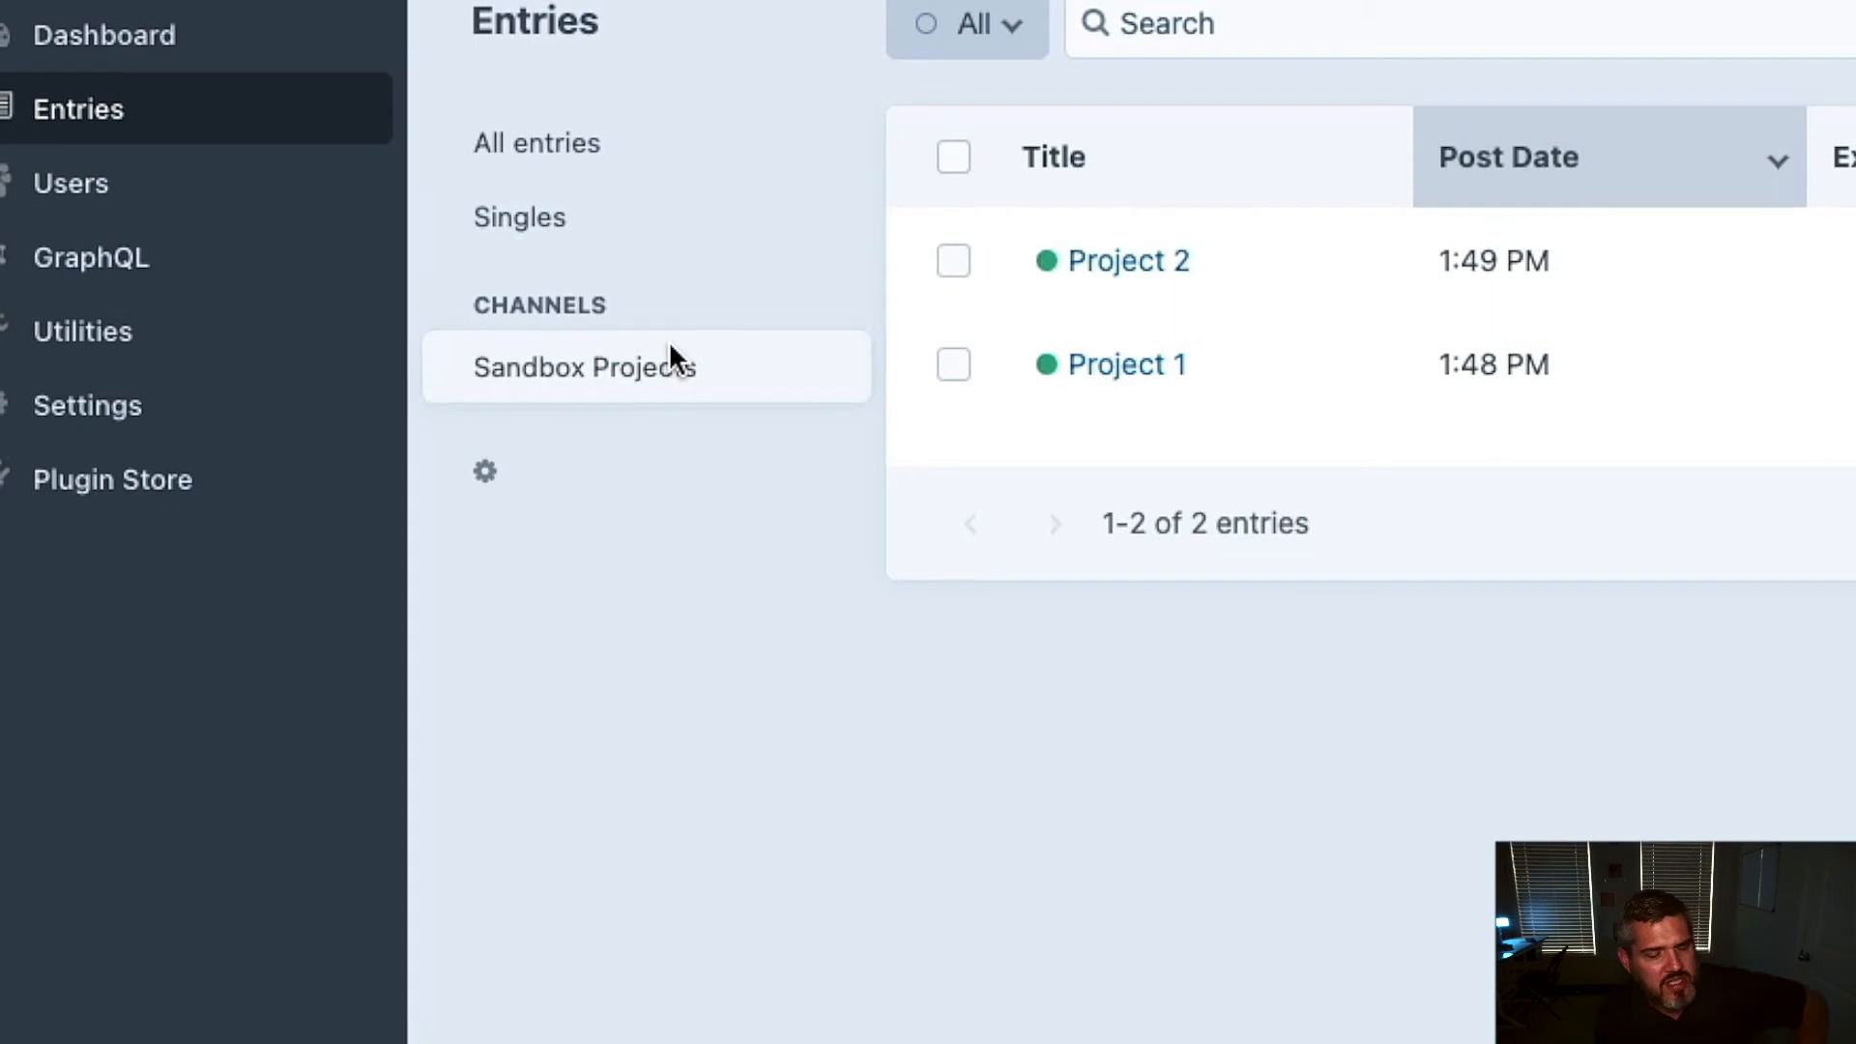
pyautogui.click(1125, 363)
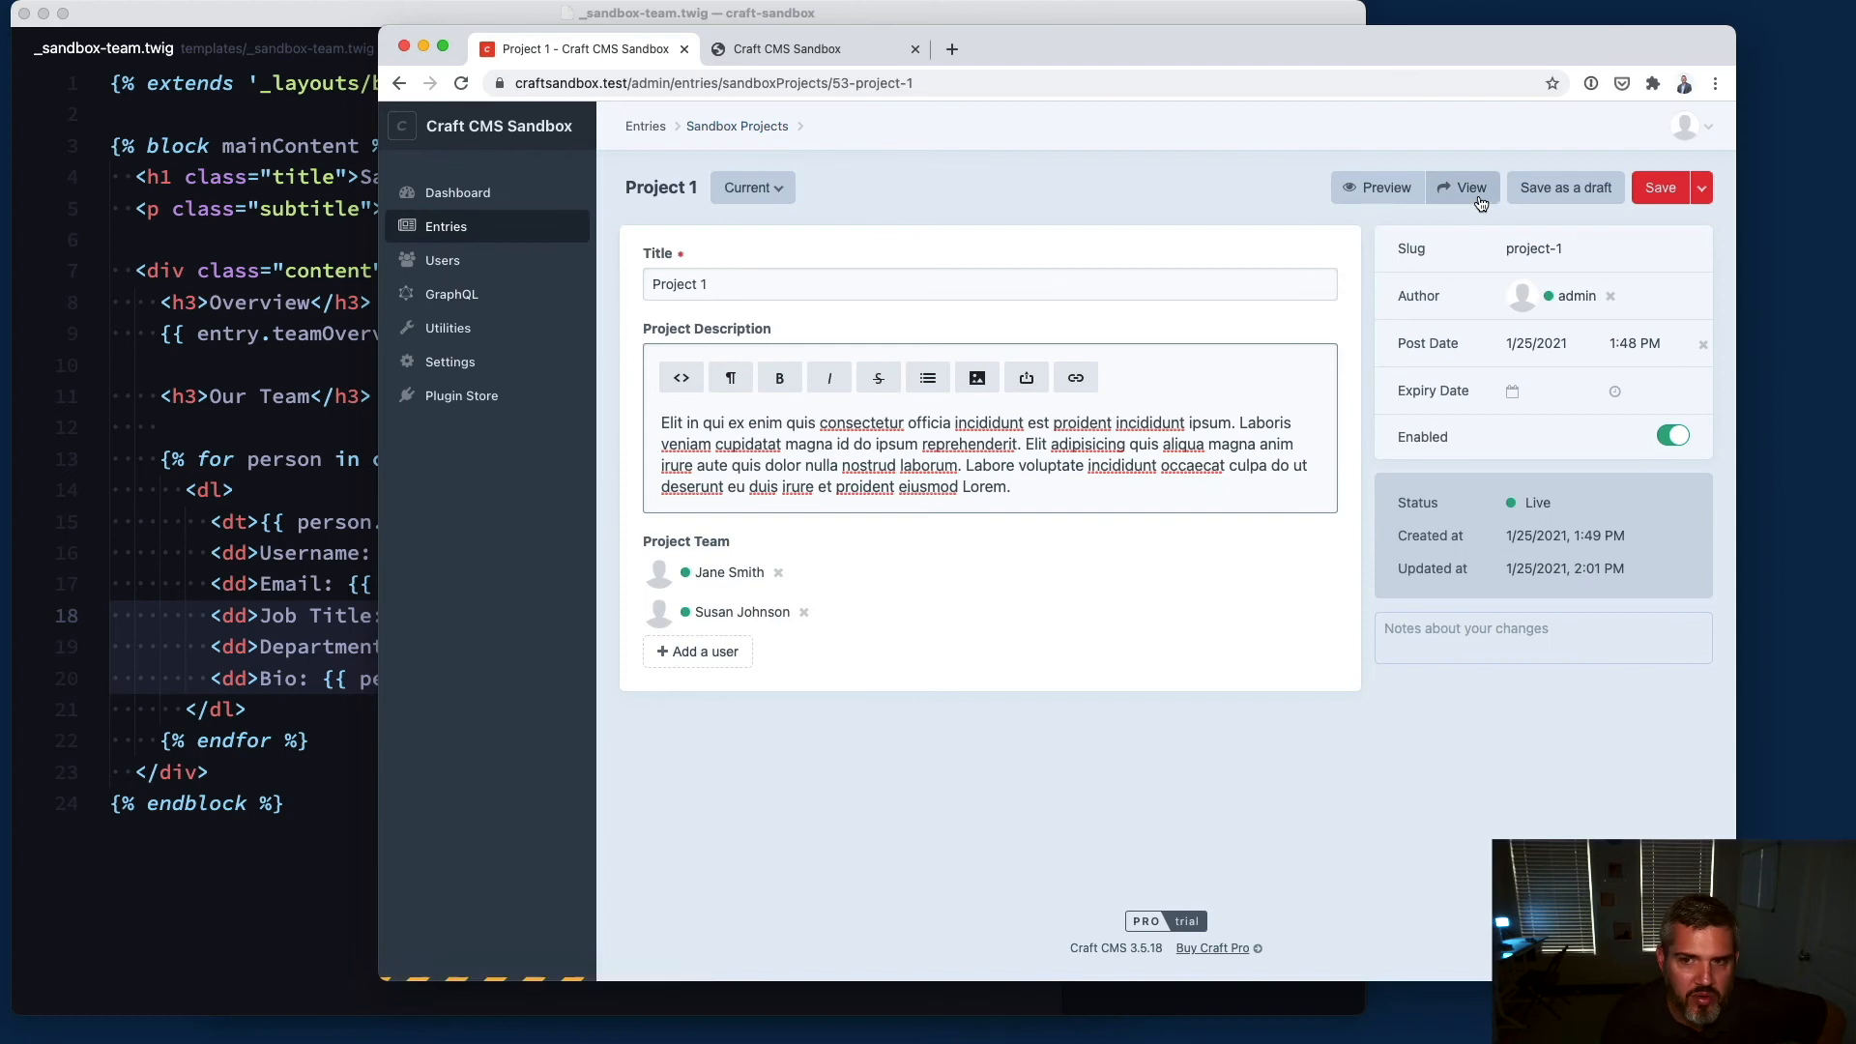
pyautogui.click(787, 49)
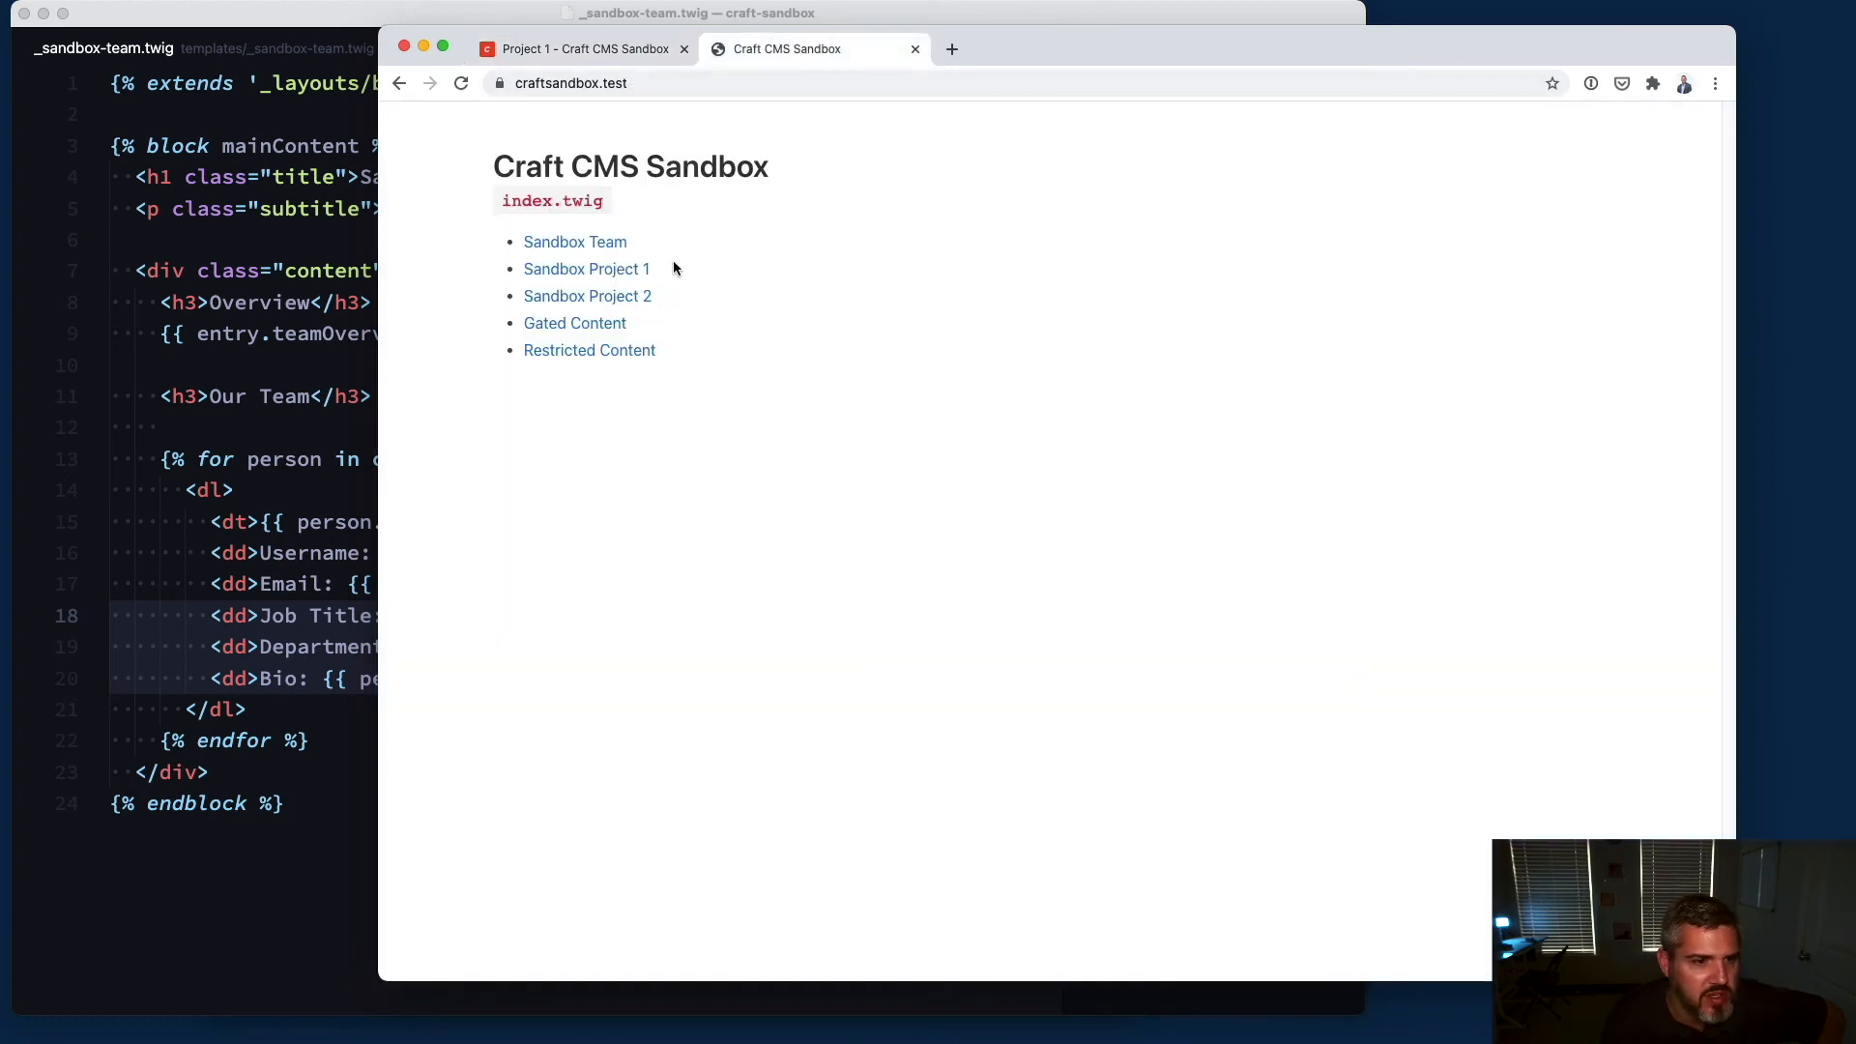
pyautogui.click(585, 268)
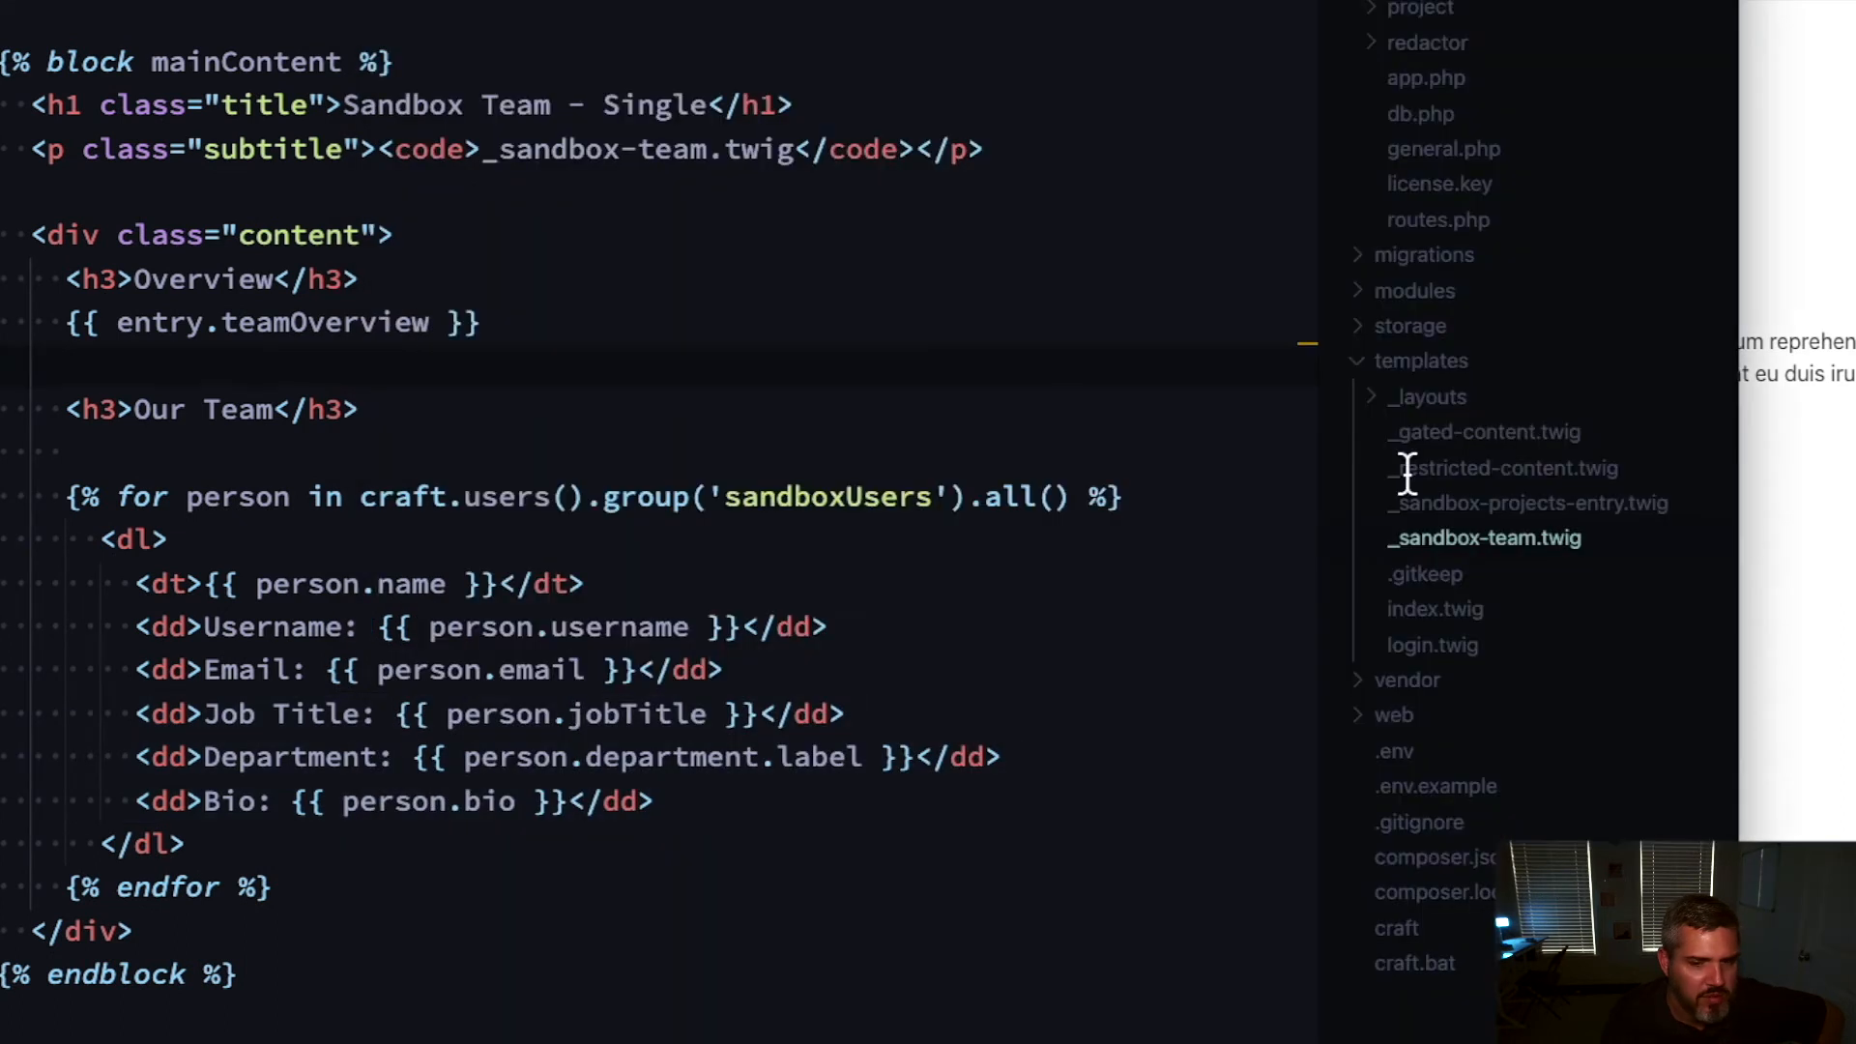
# Step: Review _sandbox-projects-entry.twig and the live Project 1 and Project 2 pages listing team members
pyautogui.click(1529, 503)
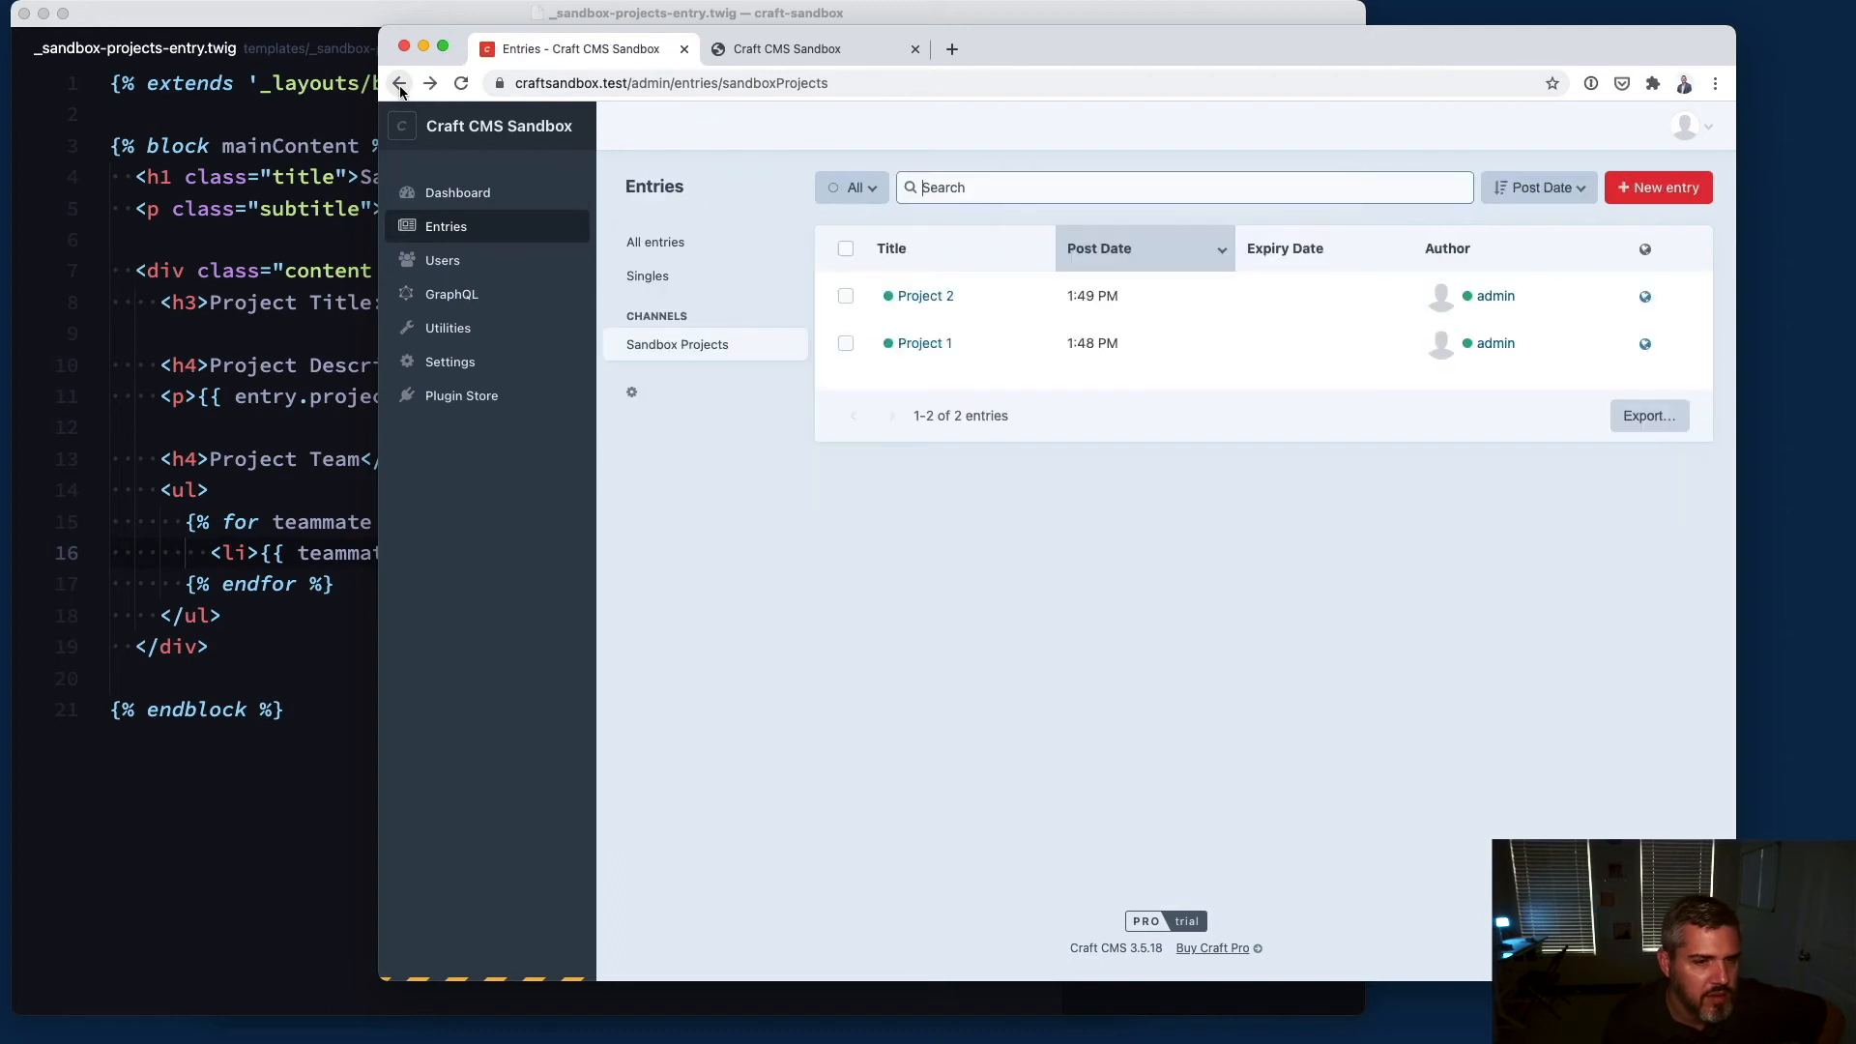
pyautogui.click(789, 49)
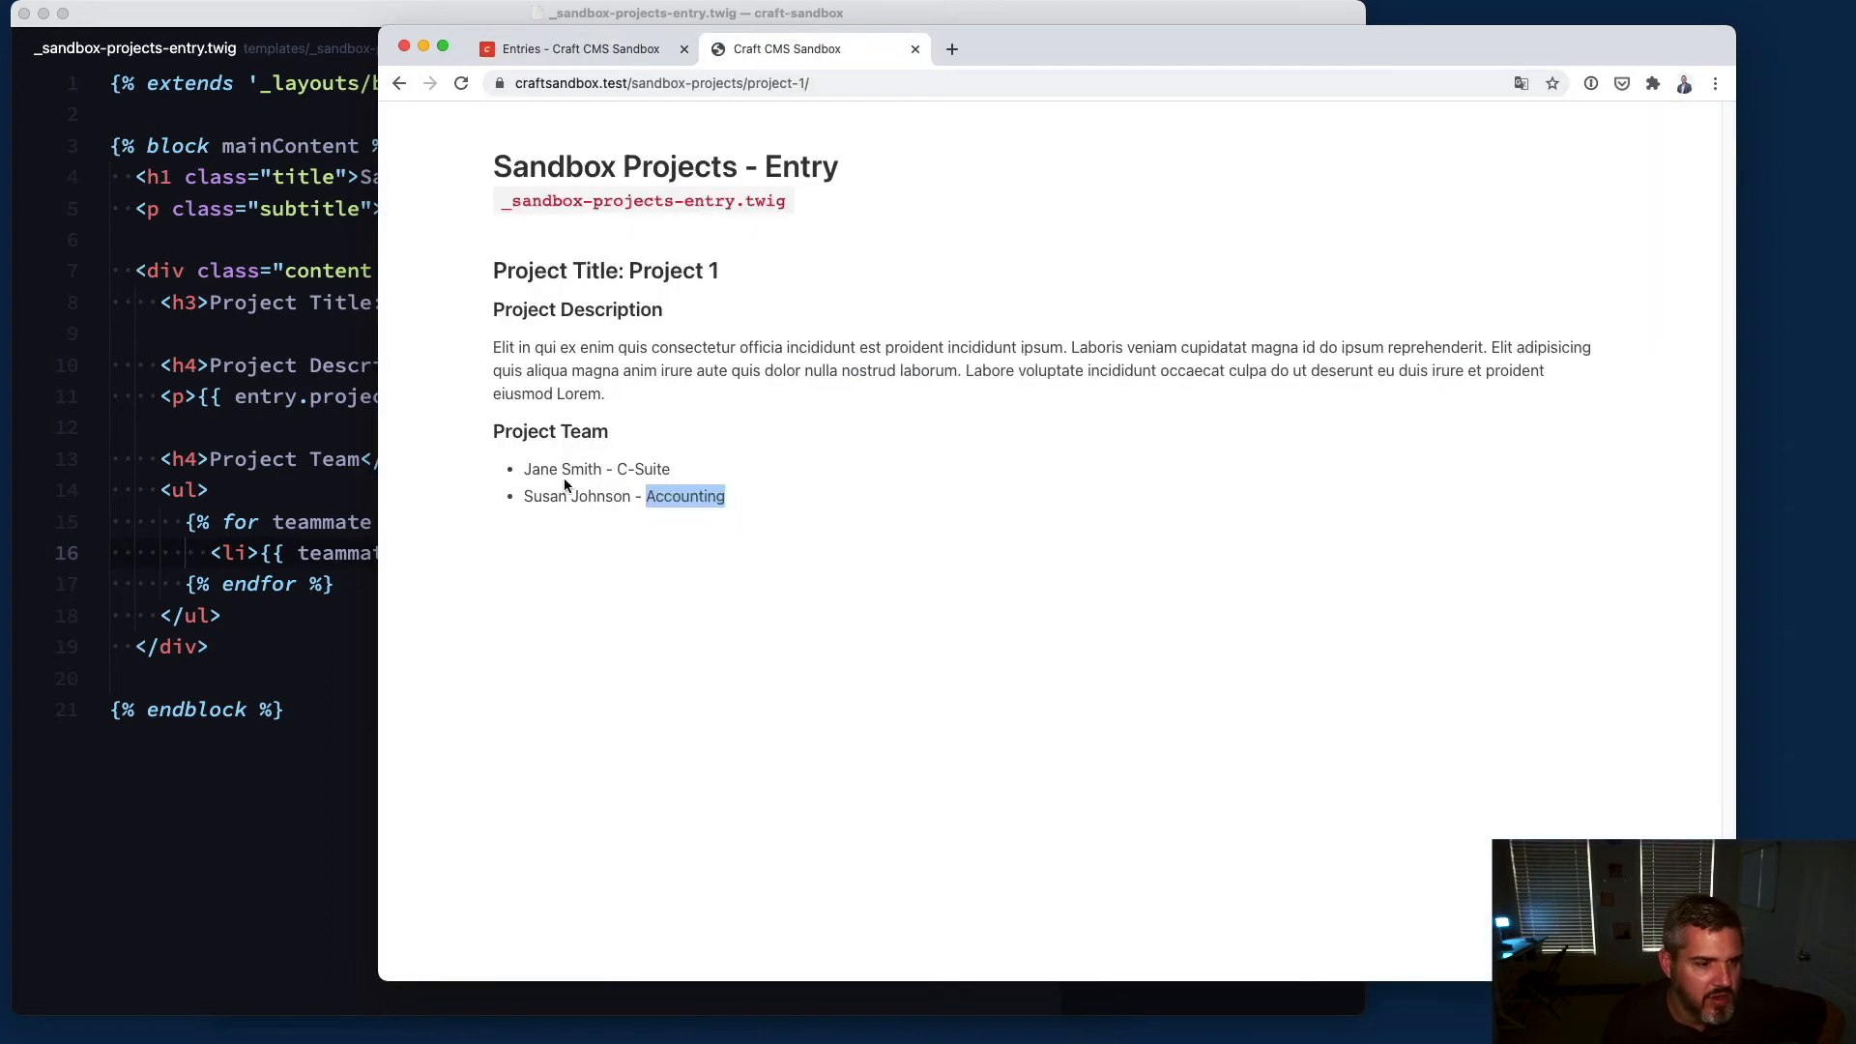
pyautogui.click(578, 49)
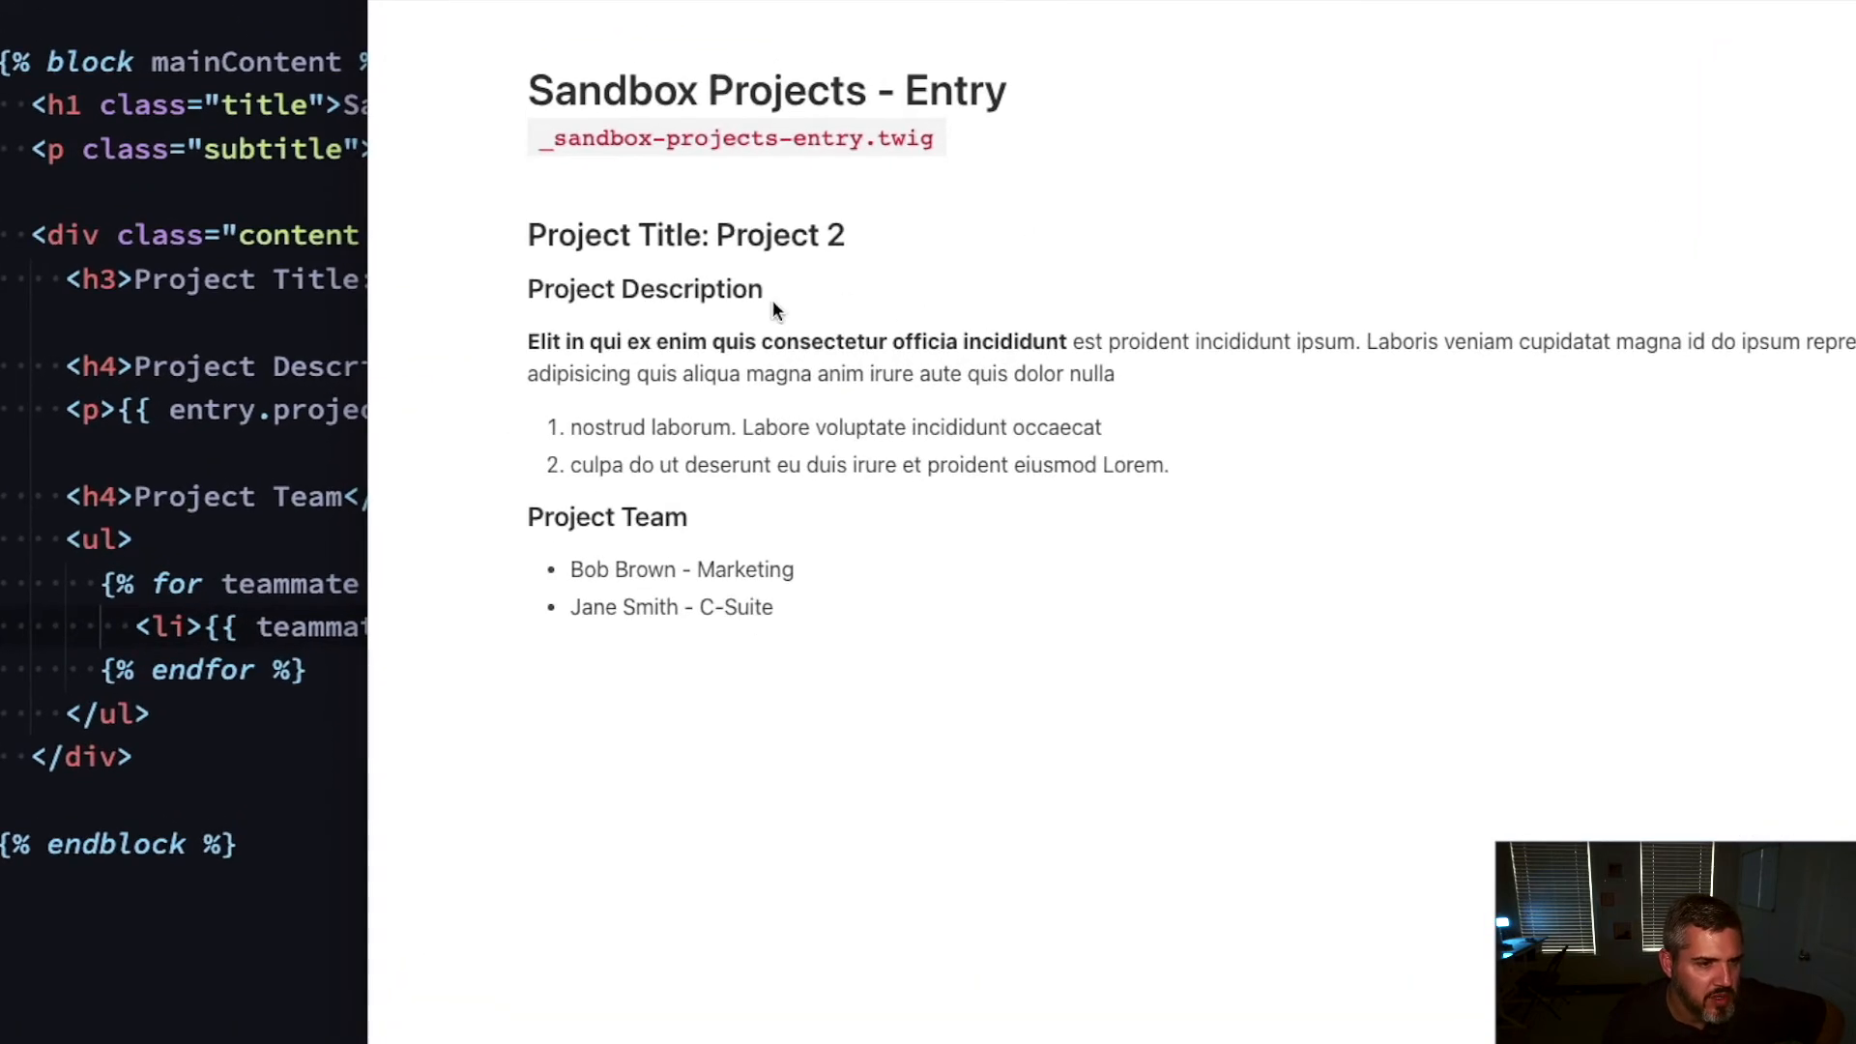
pyautogui.moveTo(796, 493)
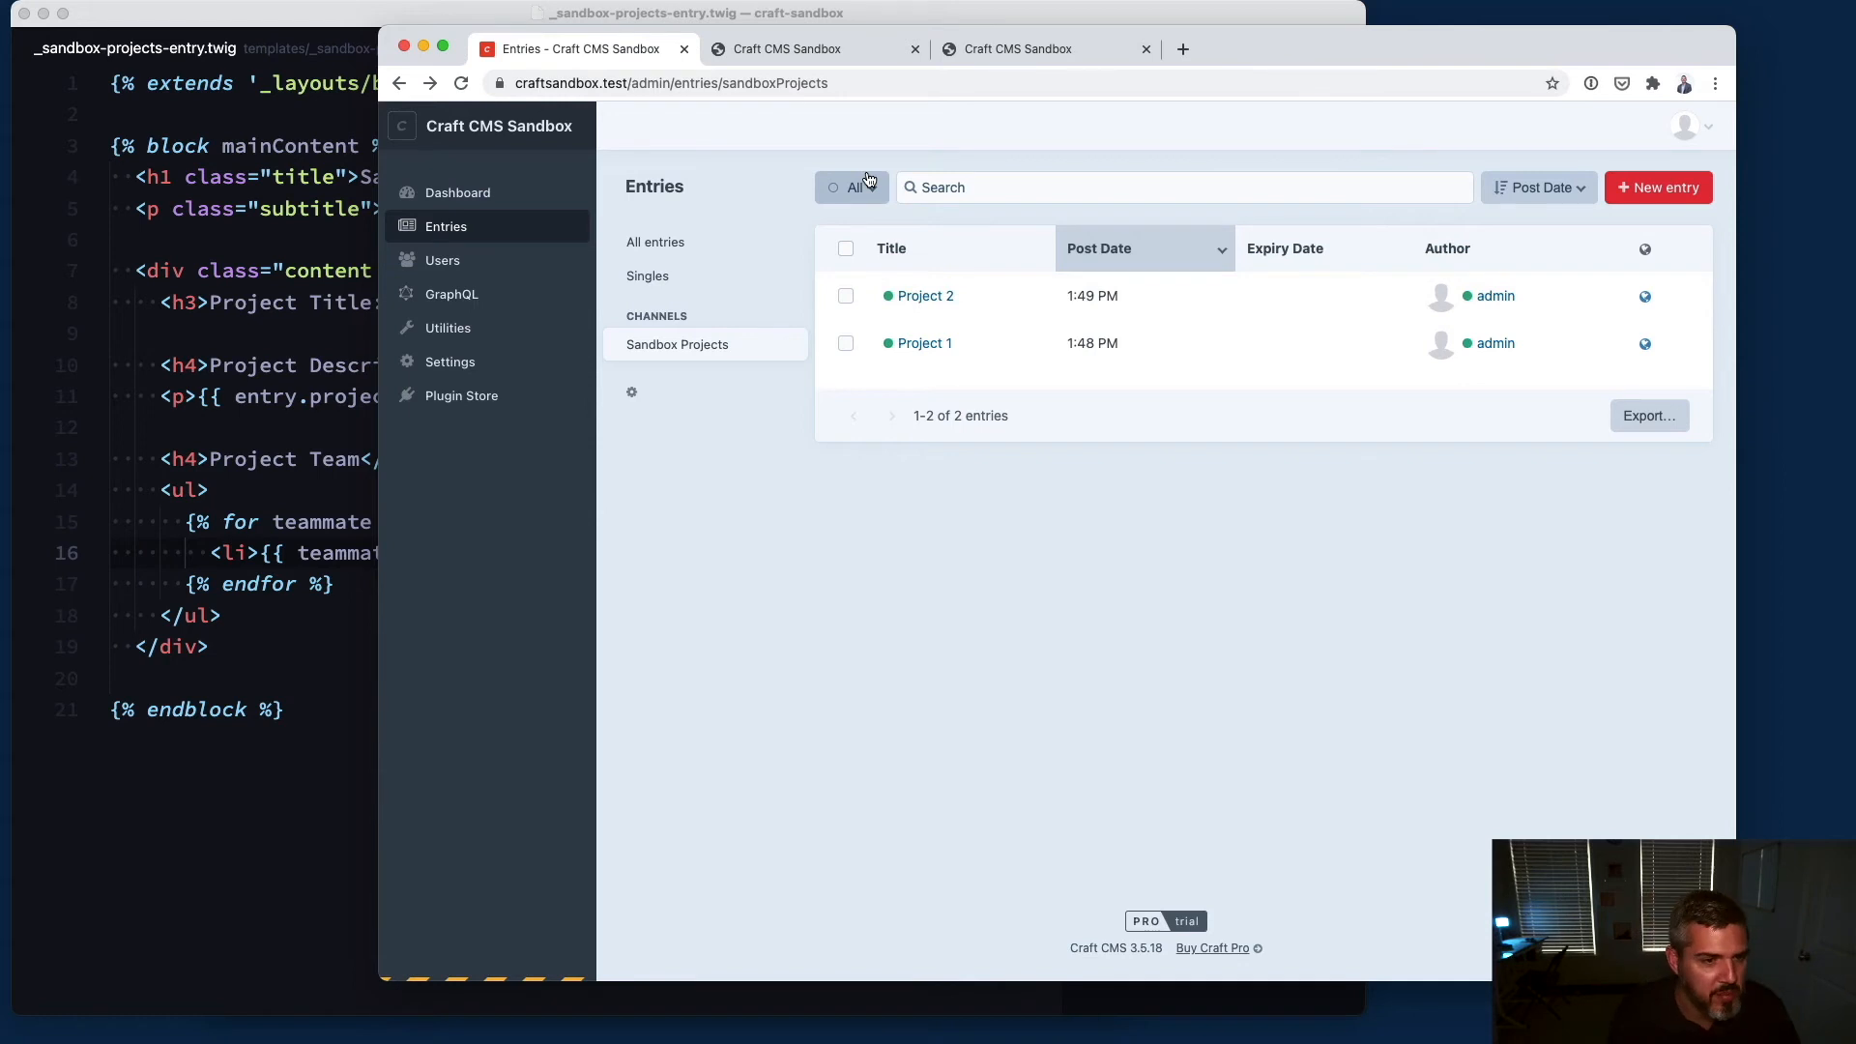
pyautogui.moveTo(680, 478)
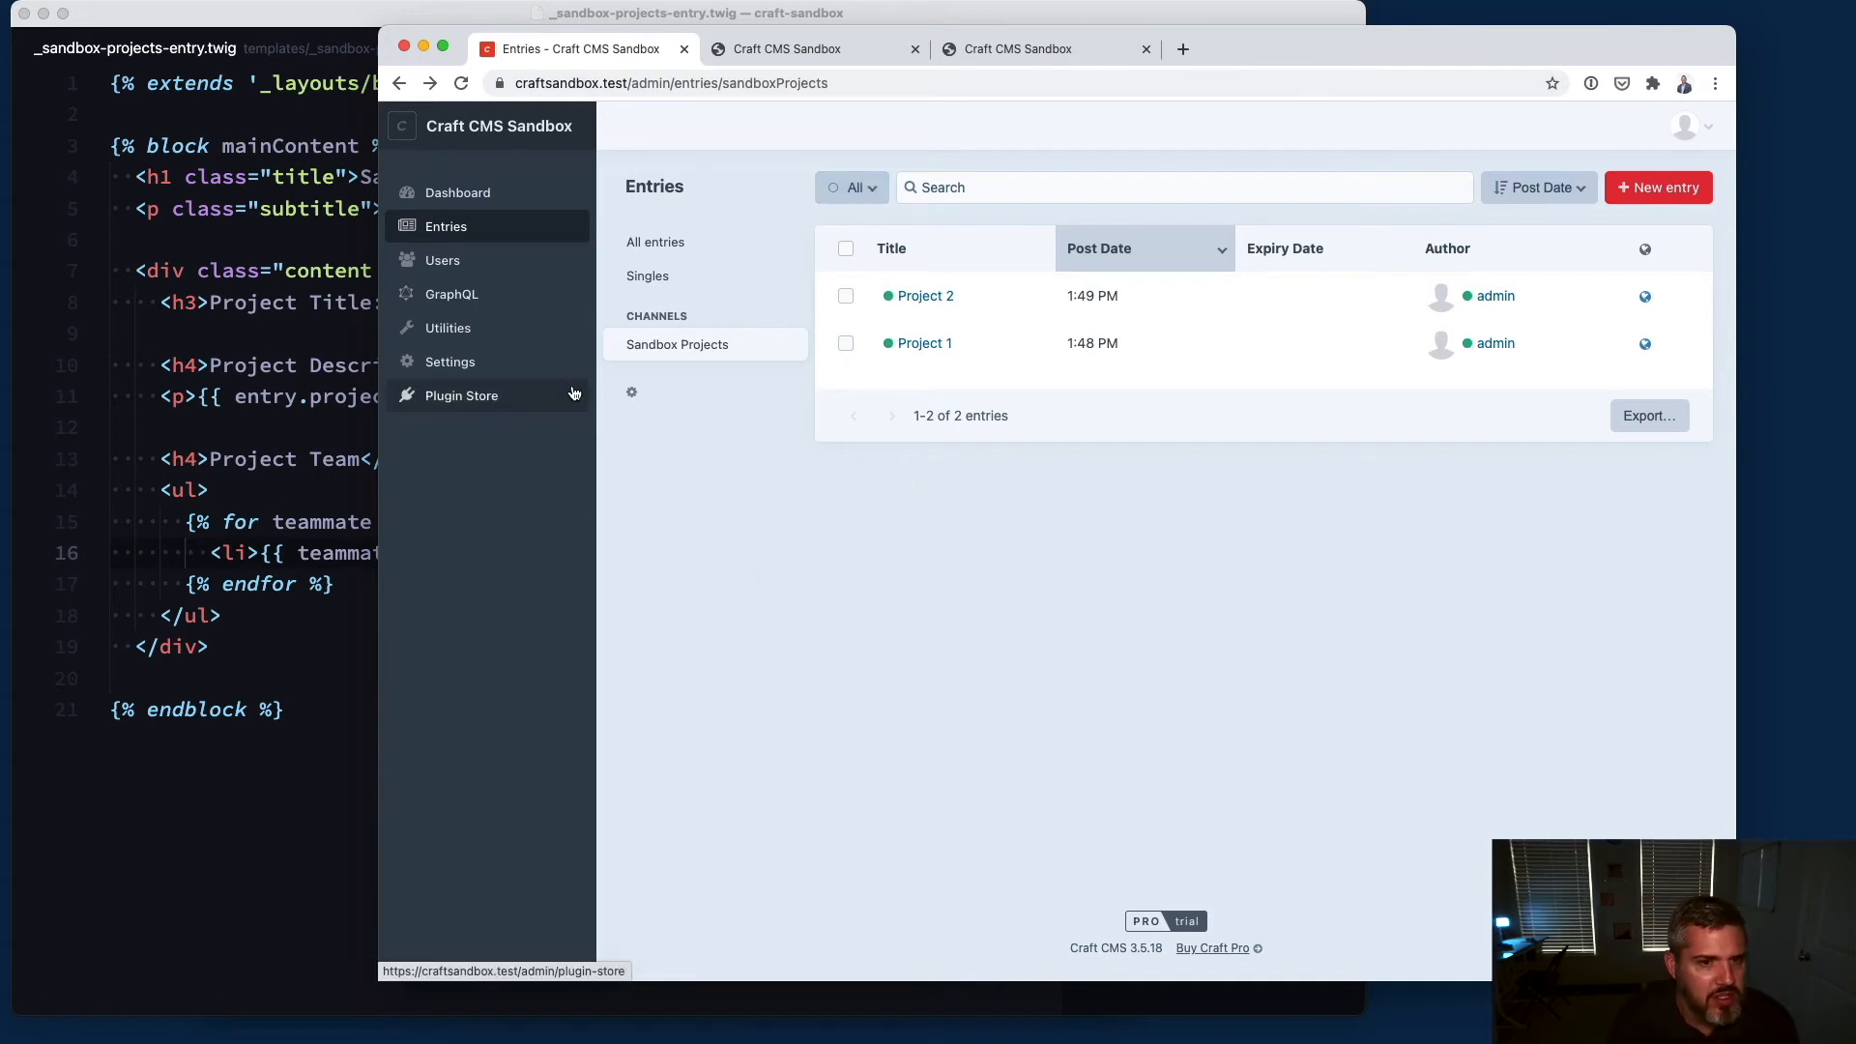
pyautogui.moveTo(644, 280)
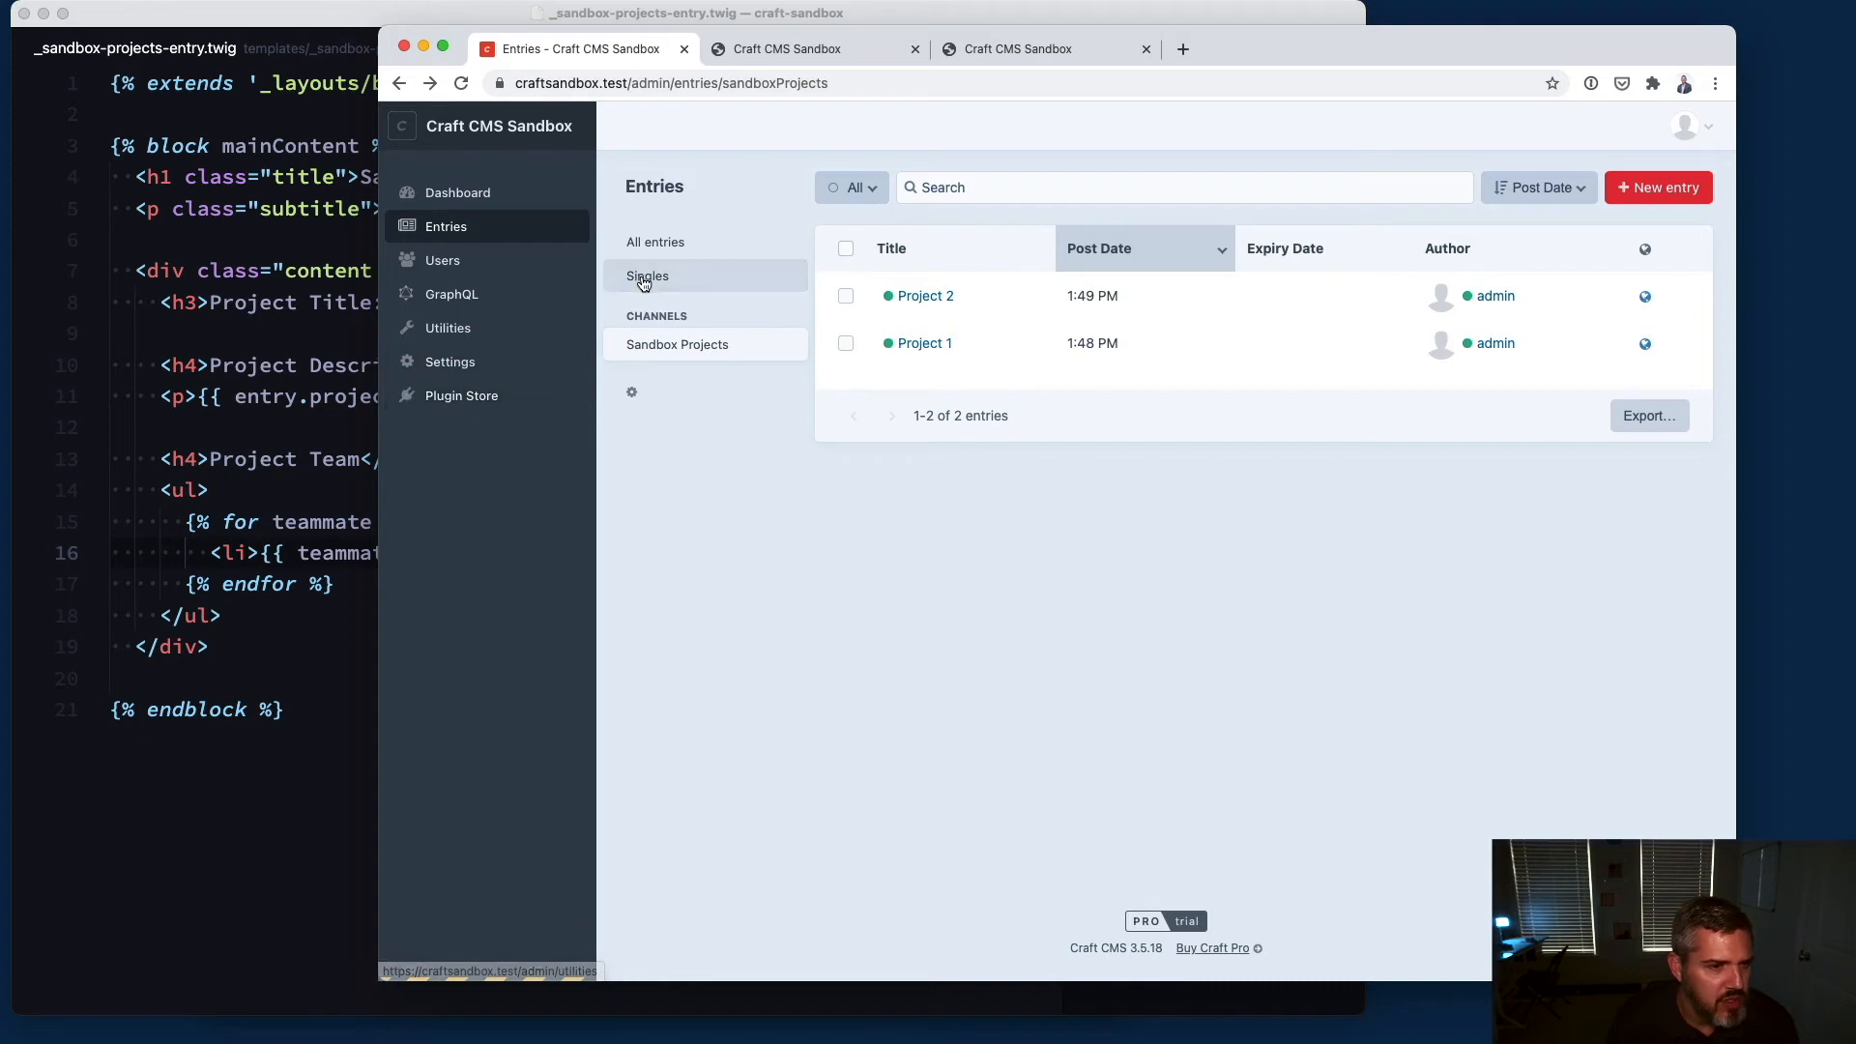
# Step: Switch the Entries listing from the Sandbox Projects channel to Singles
pyautogui.click(646, 274)
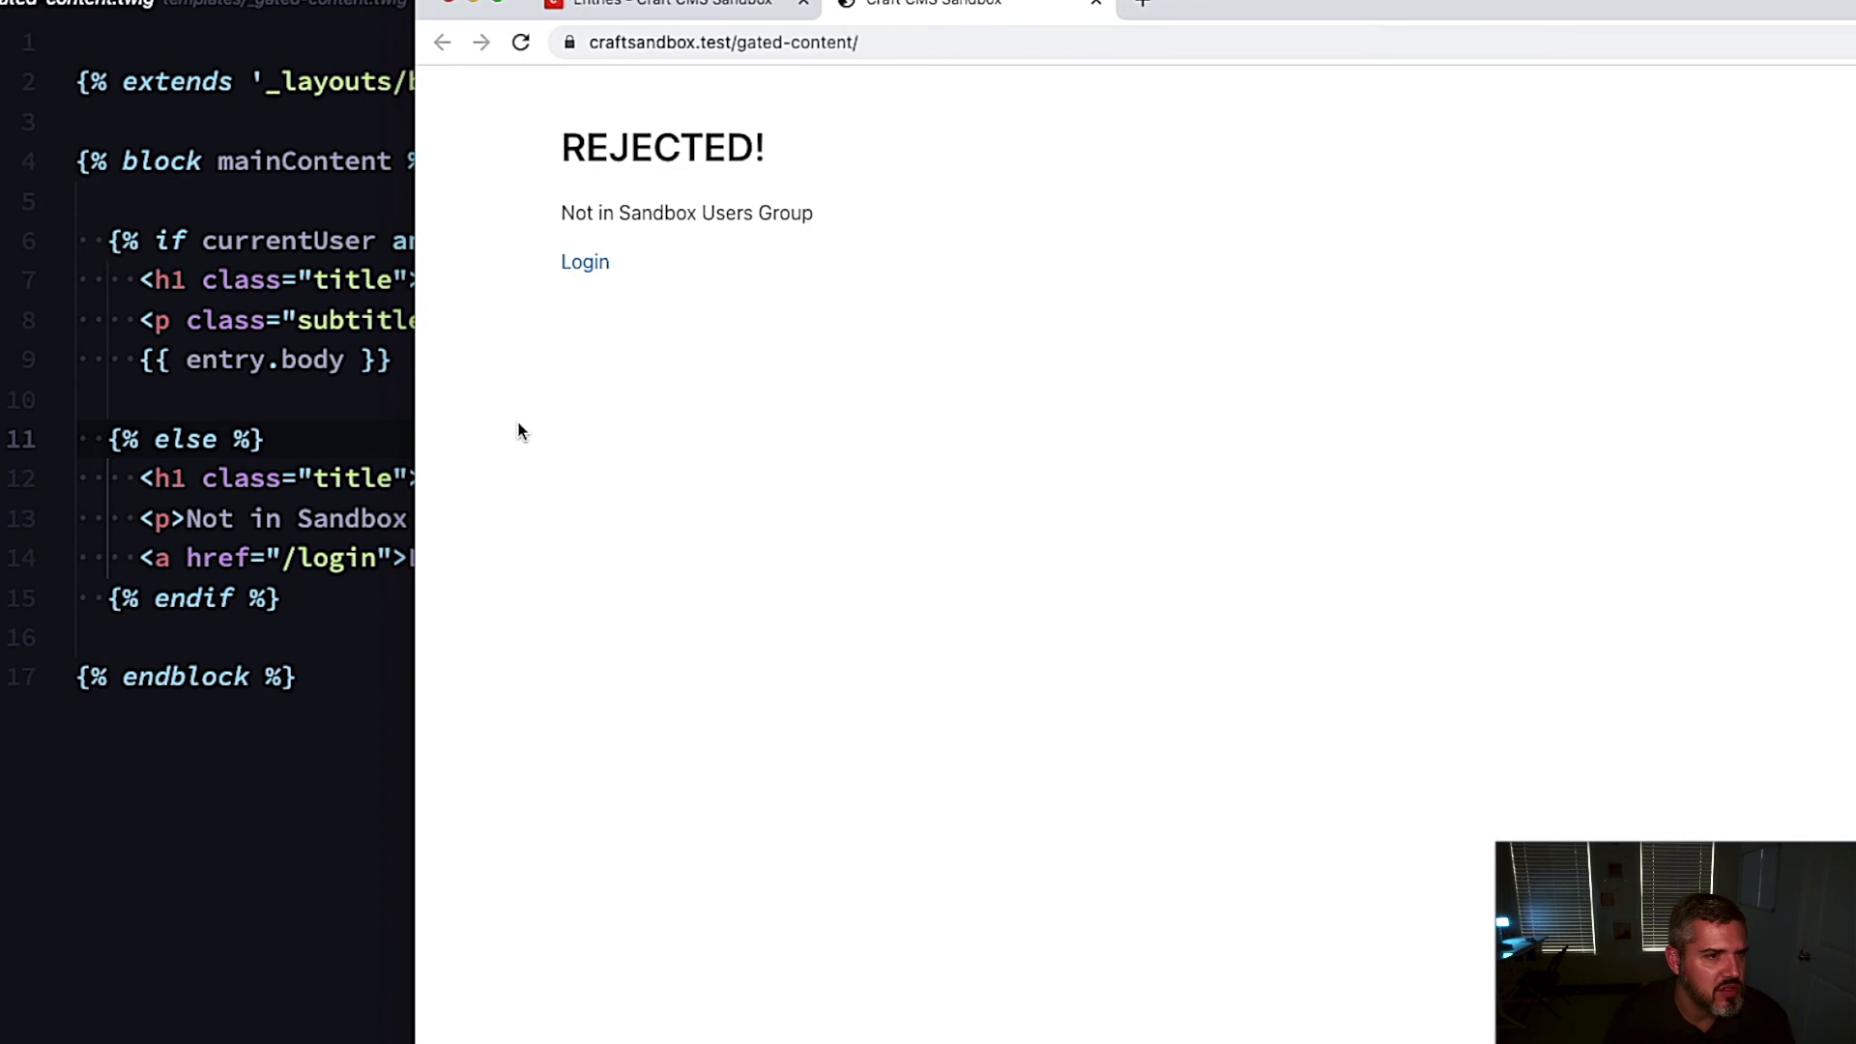
pyautogui.moveTo(661, 286)
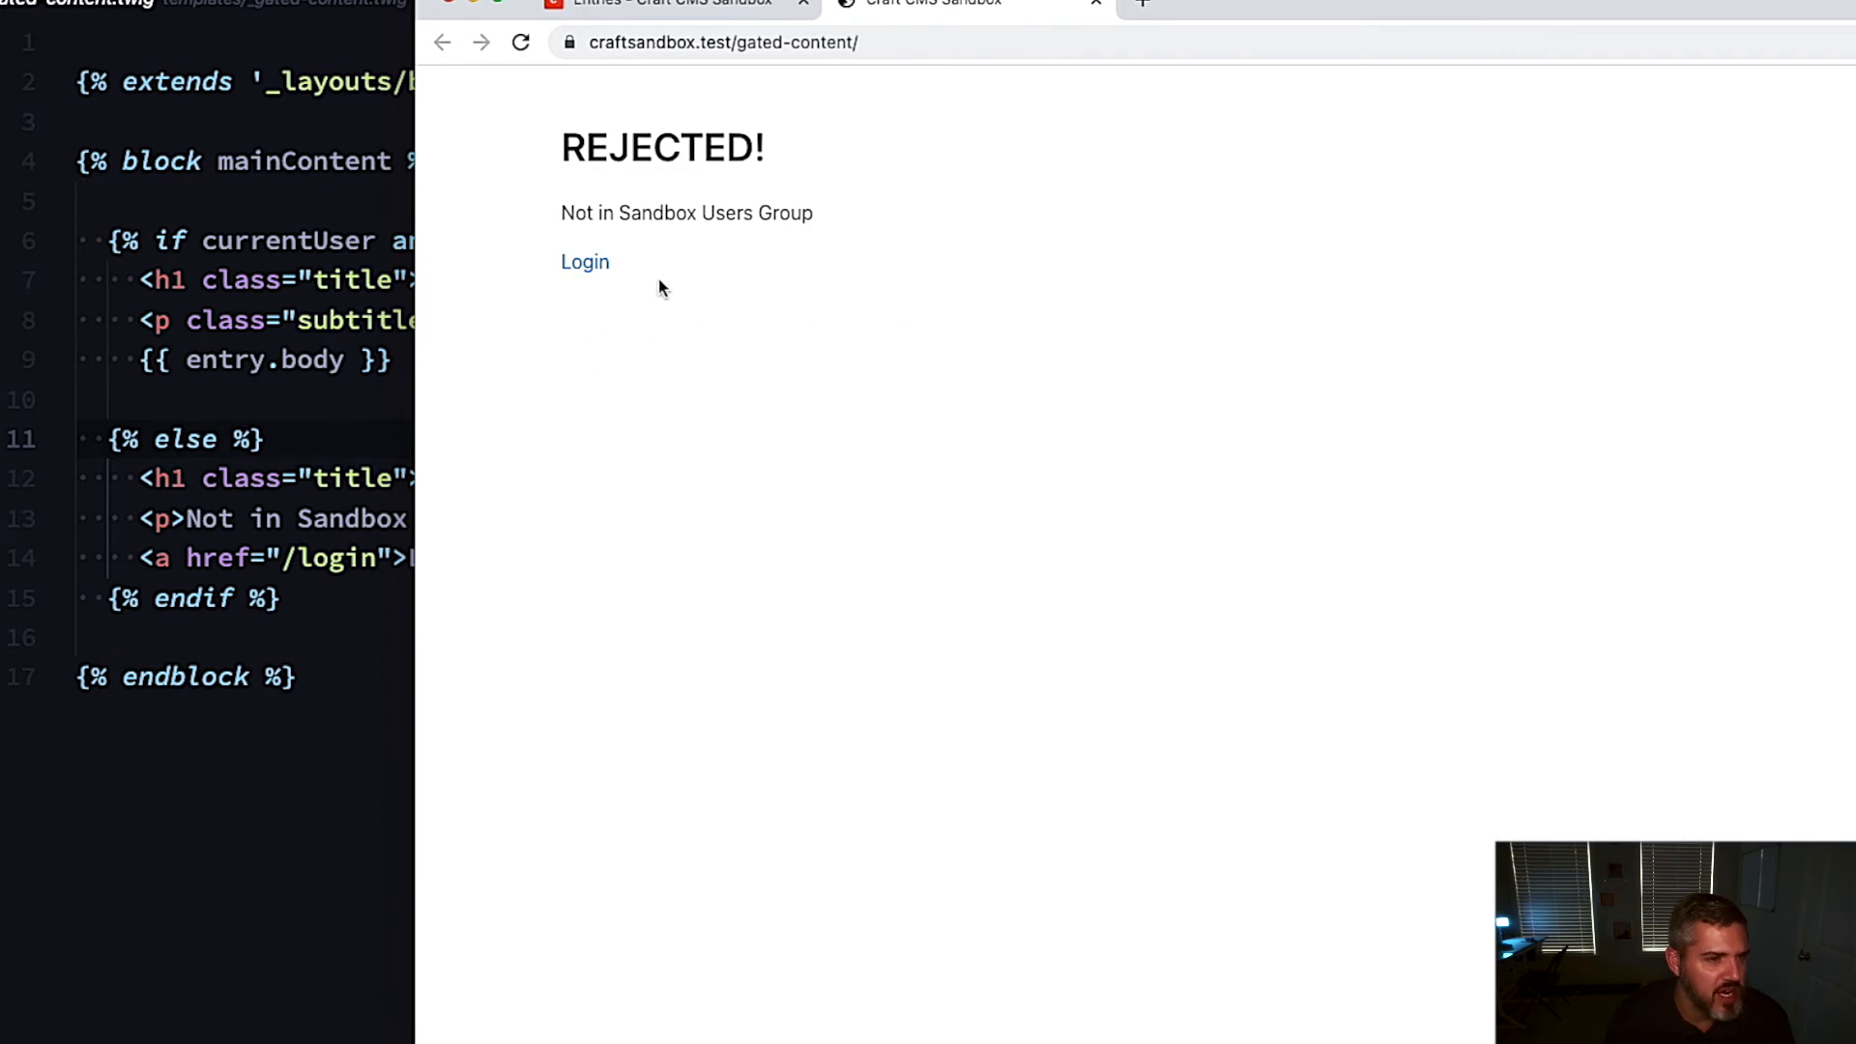
pyautogui.moveTo(270, 278)
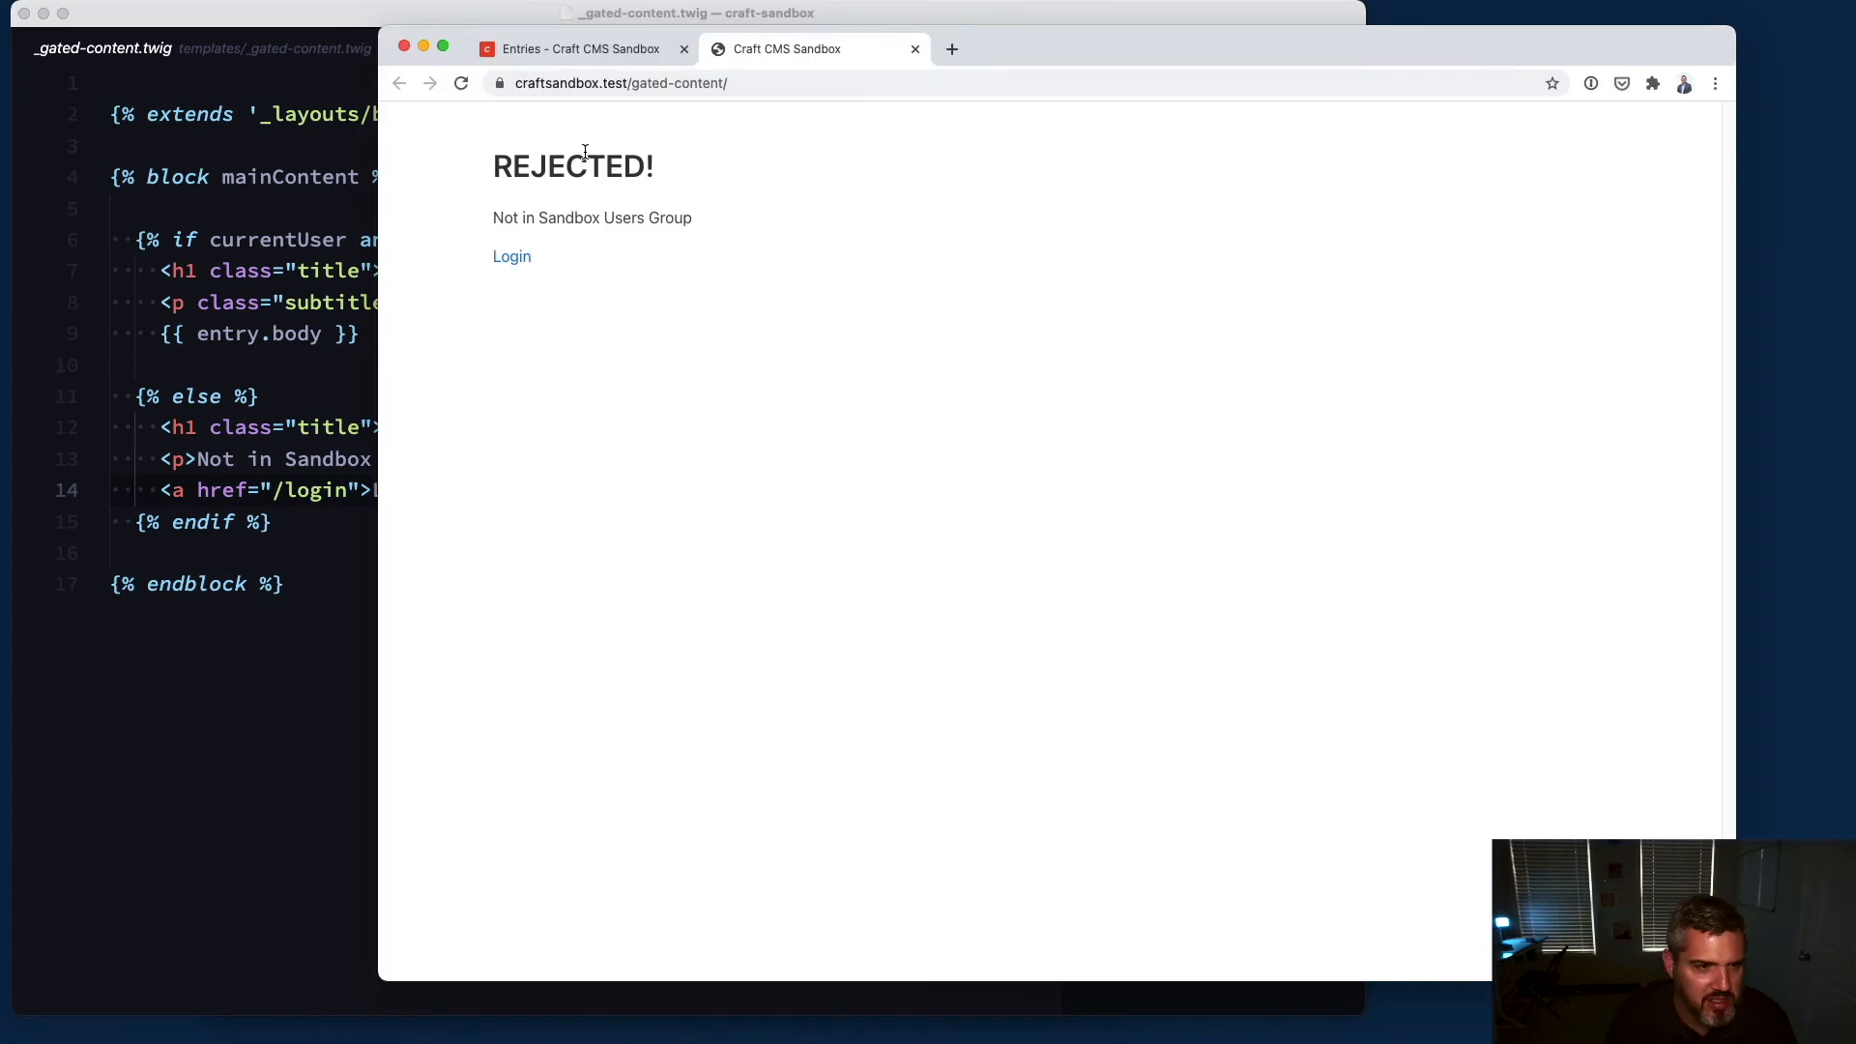
pyautogui.moveTo(603, 240)
pyautogui.write('b')
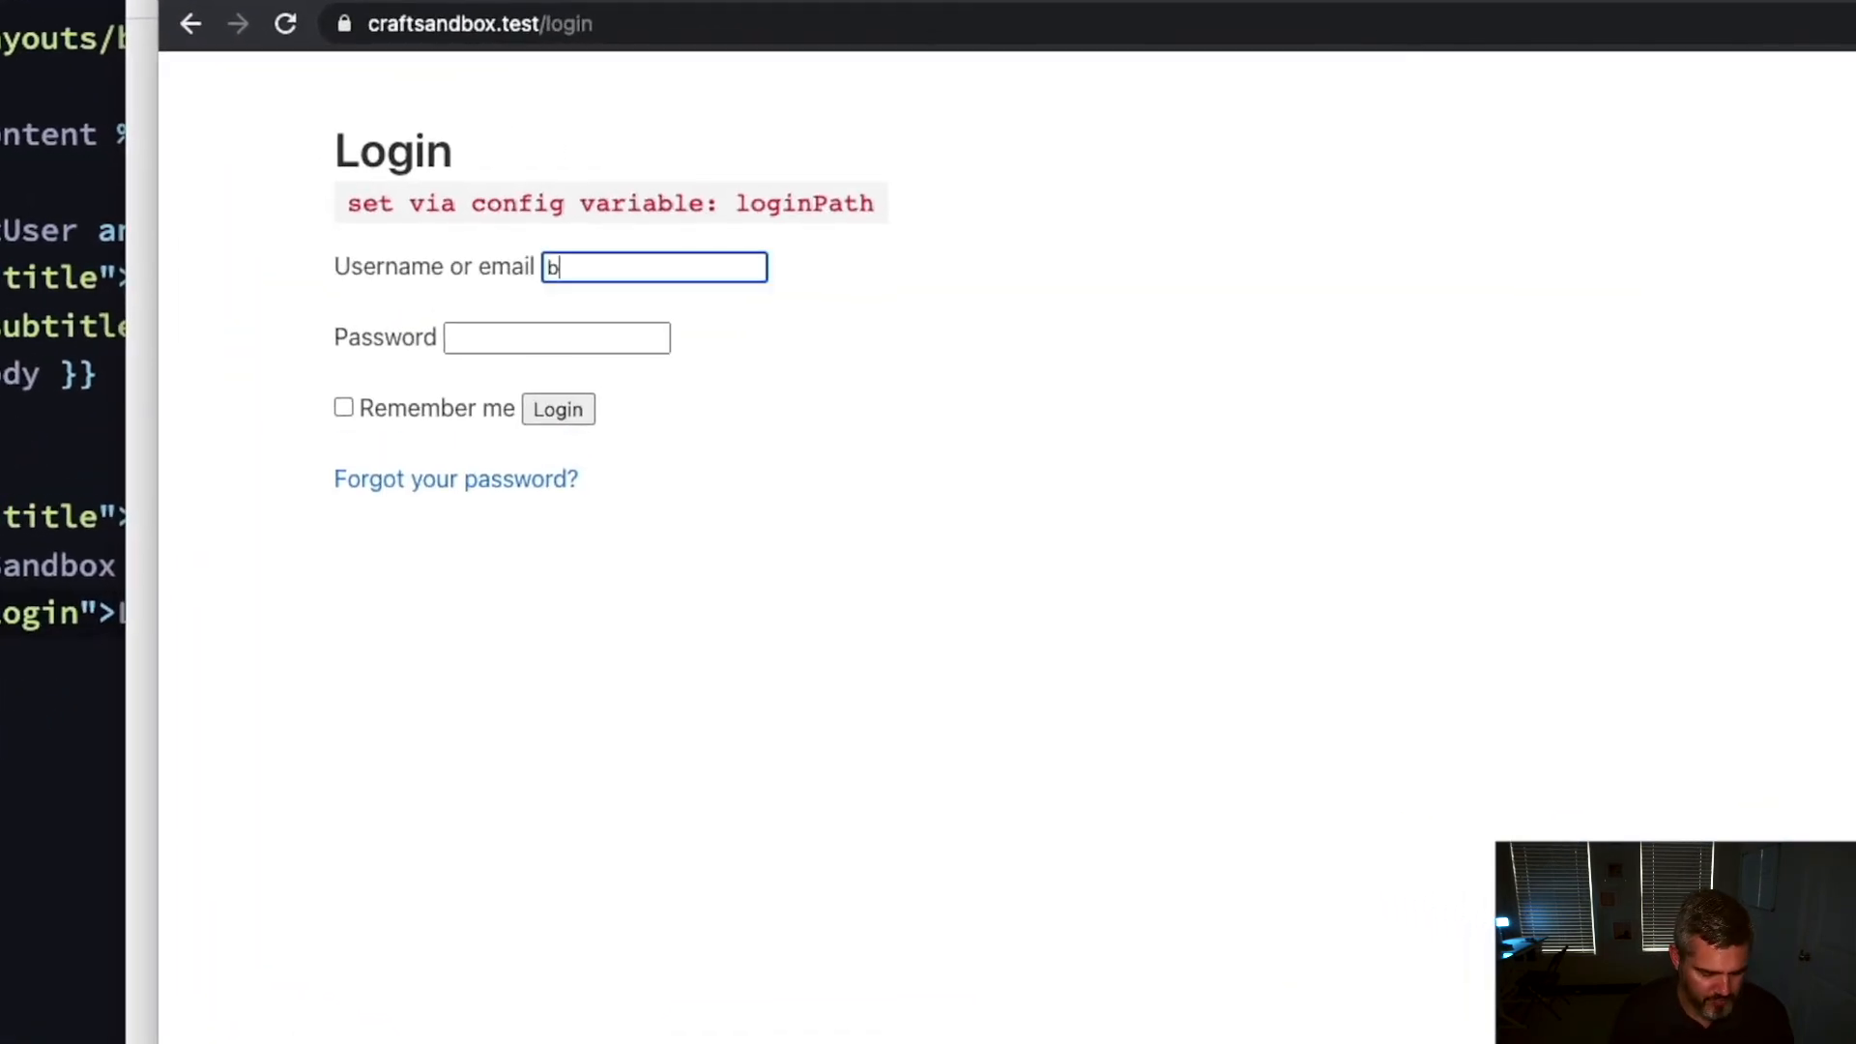
# Step: Sign in as bobbrown and view the Gated Content page now showing its body text
pyautogui.write('obbrown')
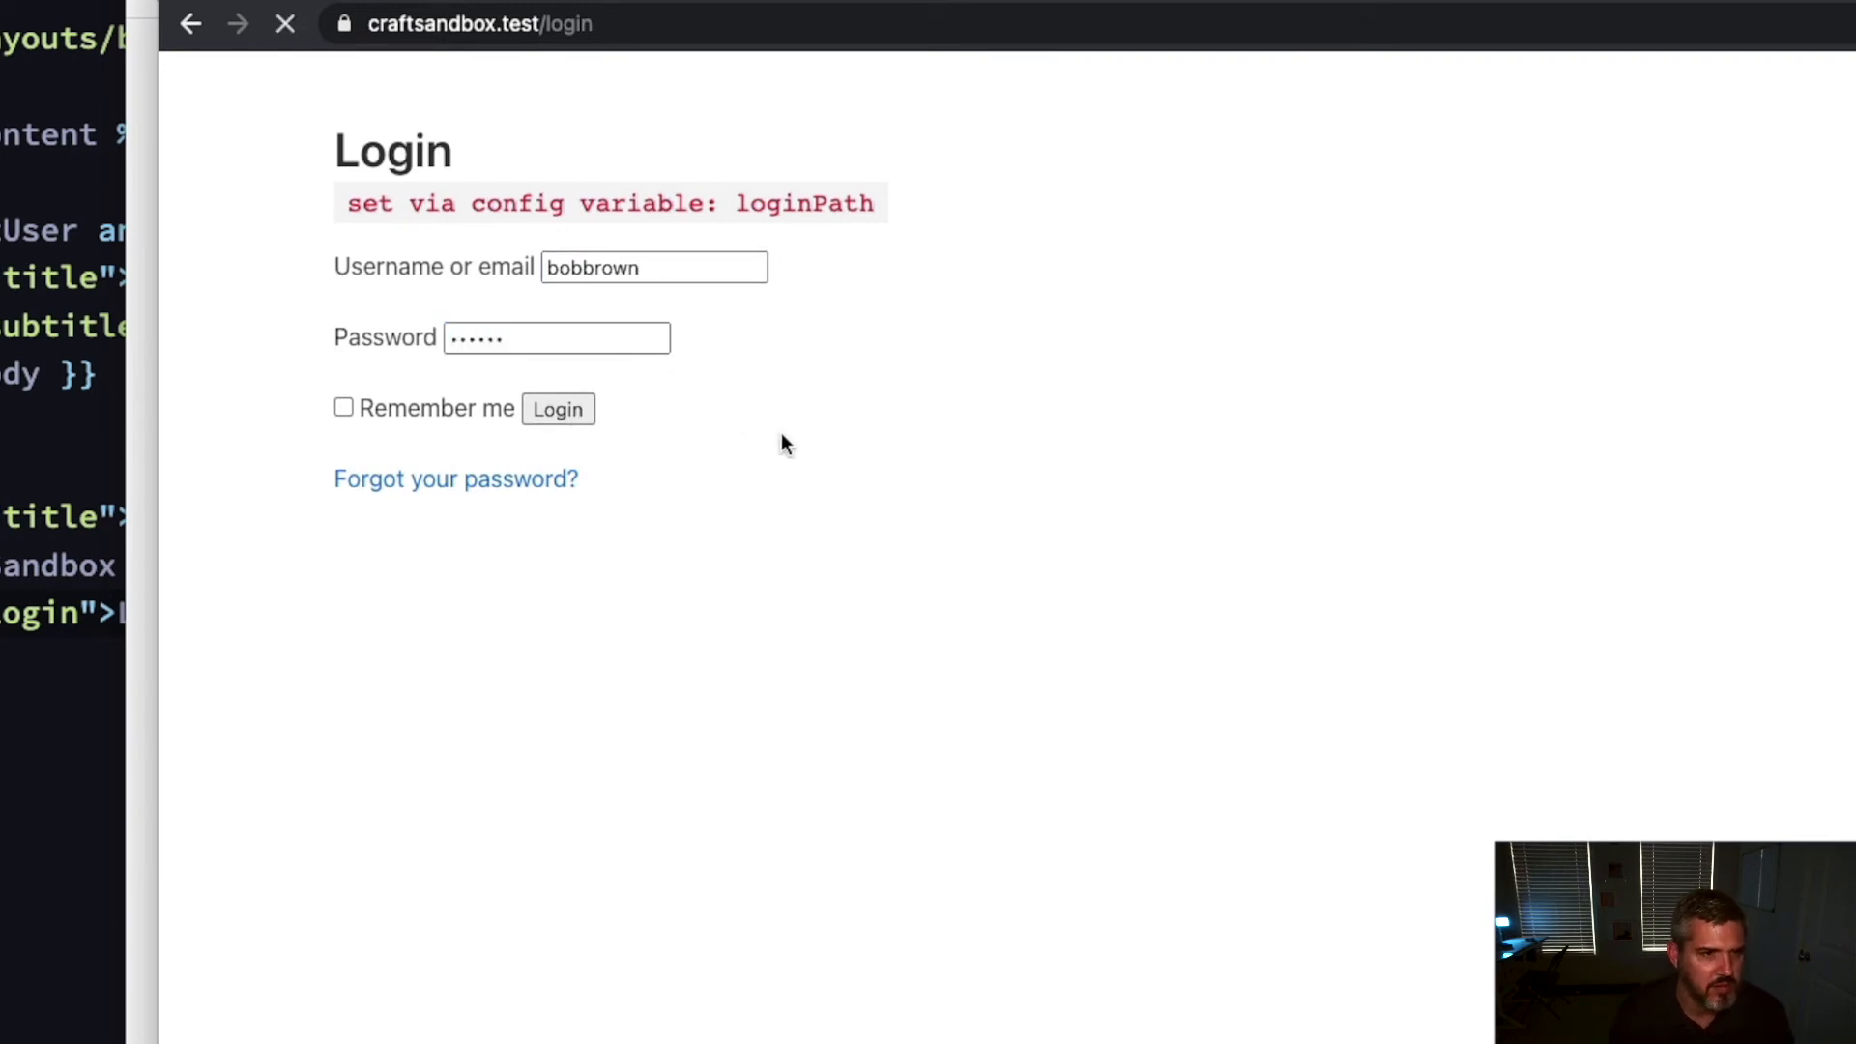
pyautogui.click(556, 410)
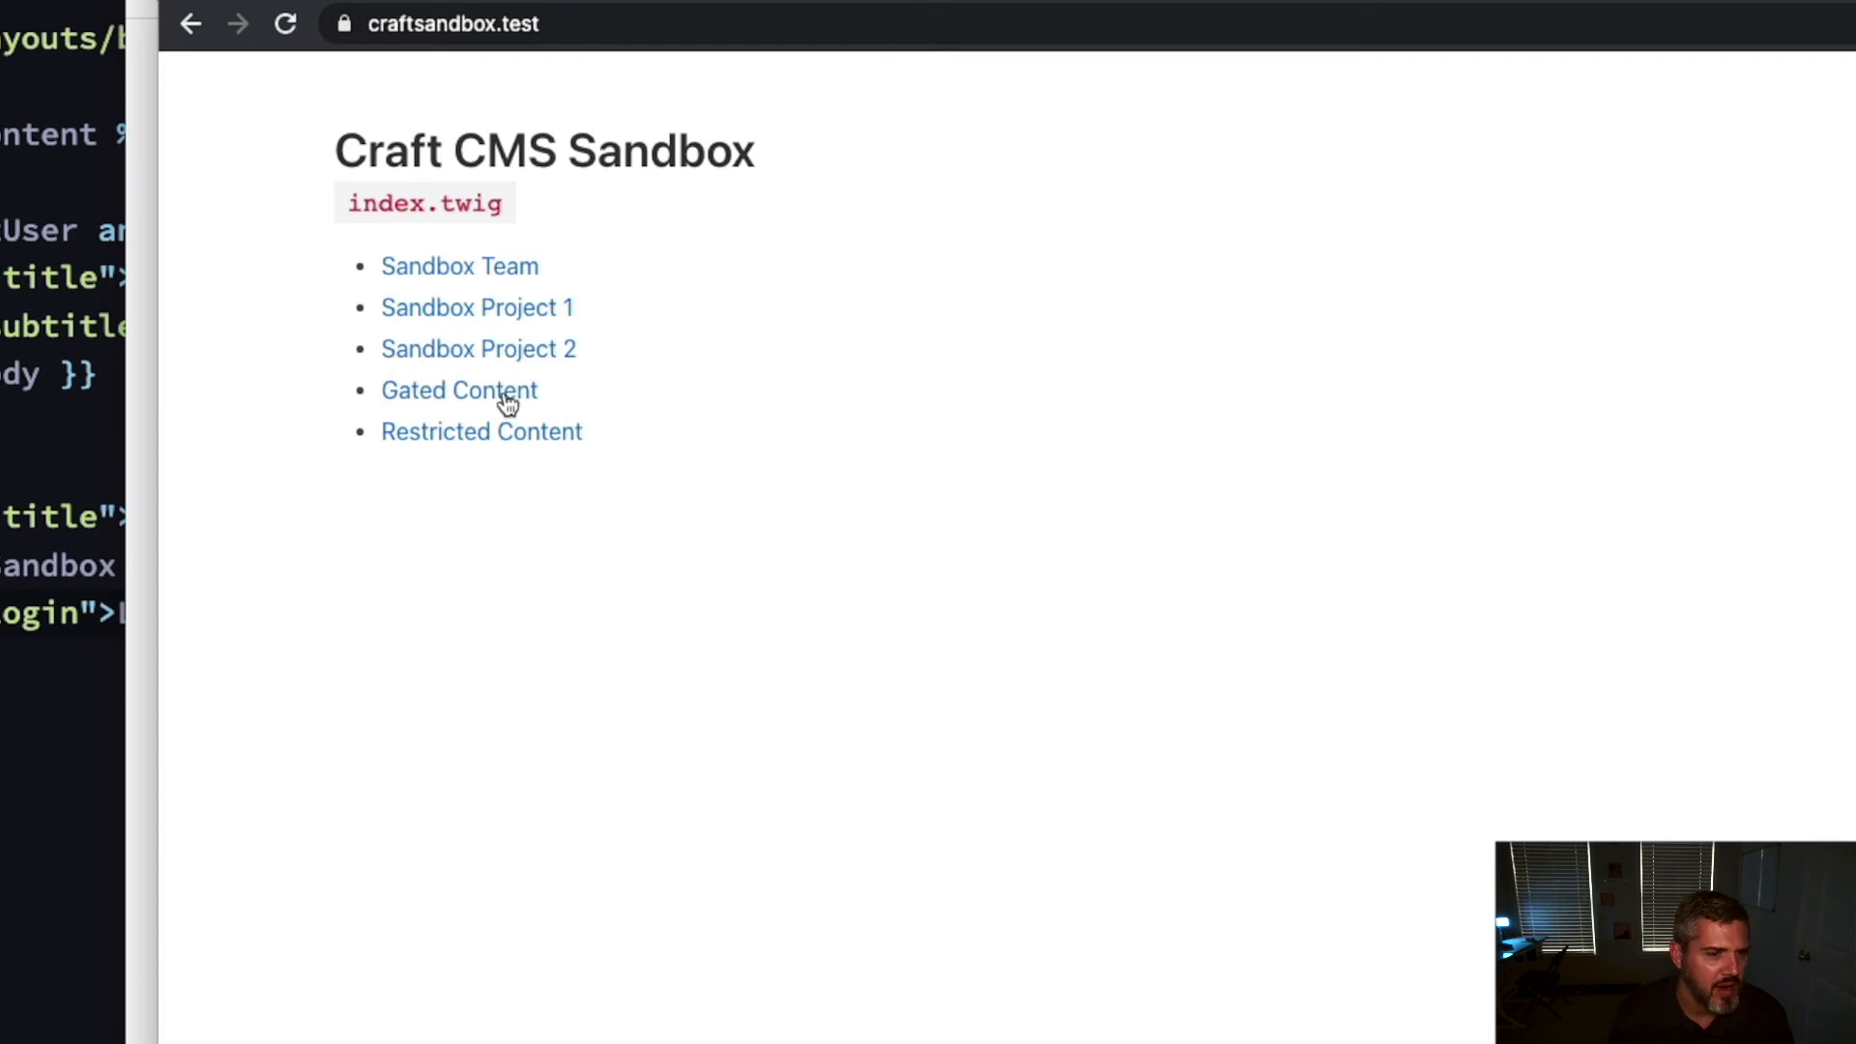
pyautogui.click(460, 390)
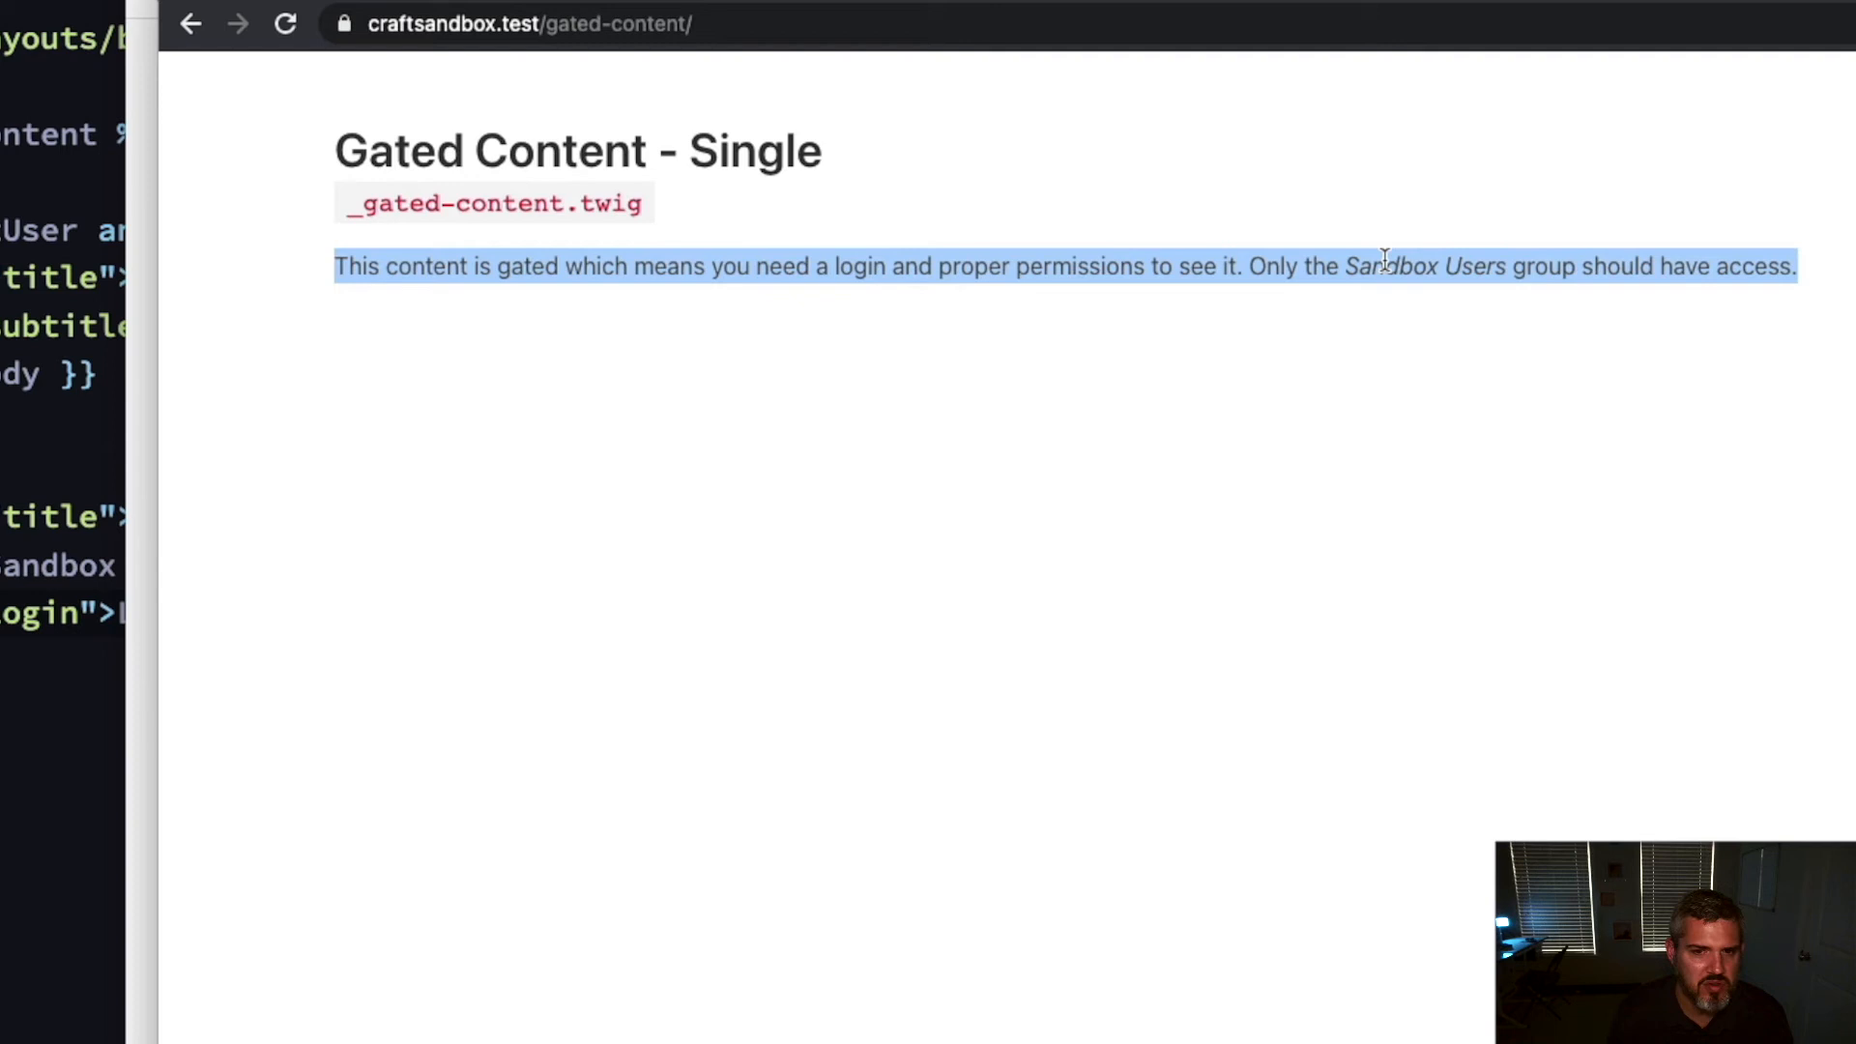
pyautogui.click(1056, 346)
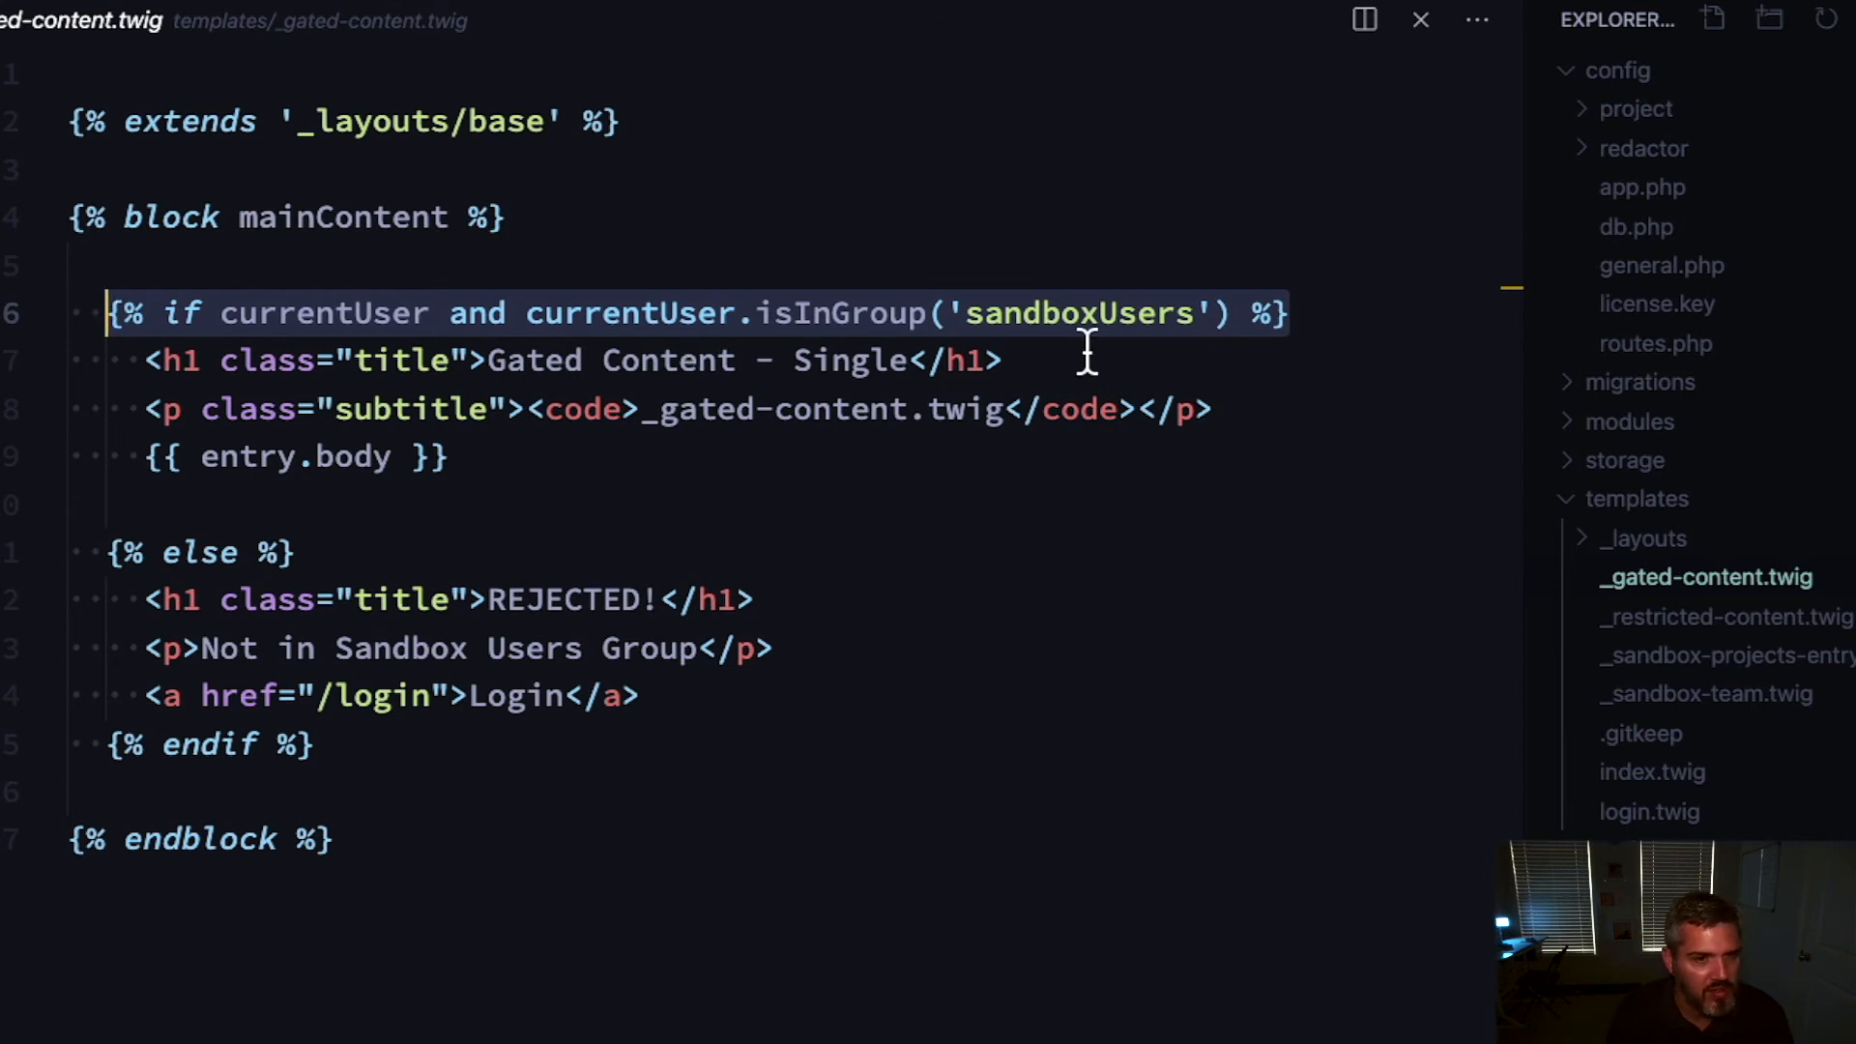
# Step: Switch from _gated-content.twig to the _restricted-content.twig template with its requireLogin tag
pyautogui.doubleClick(1079, 313)
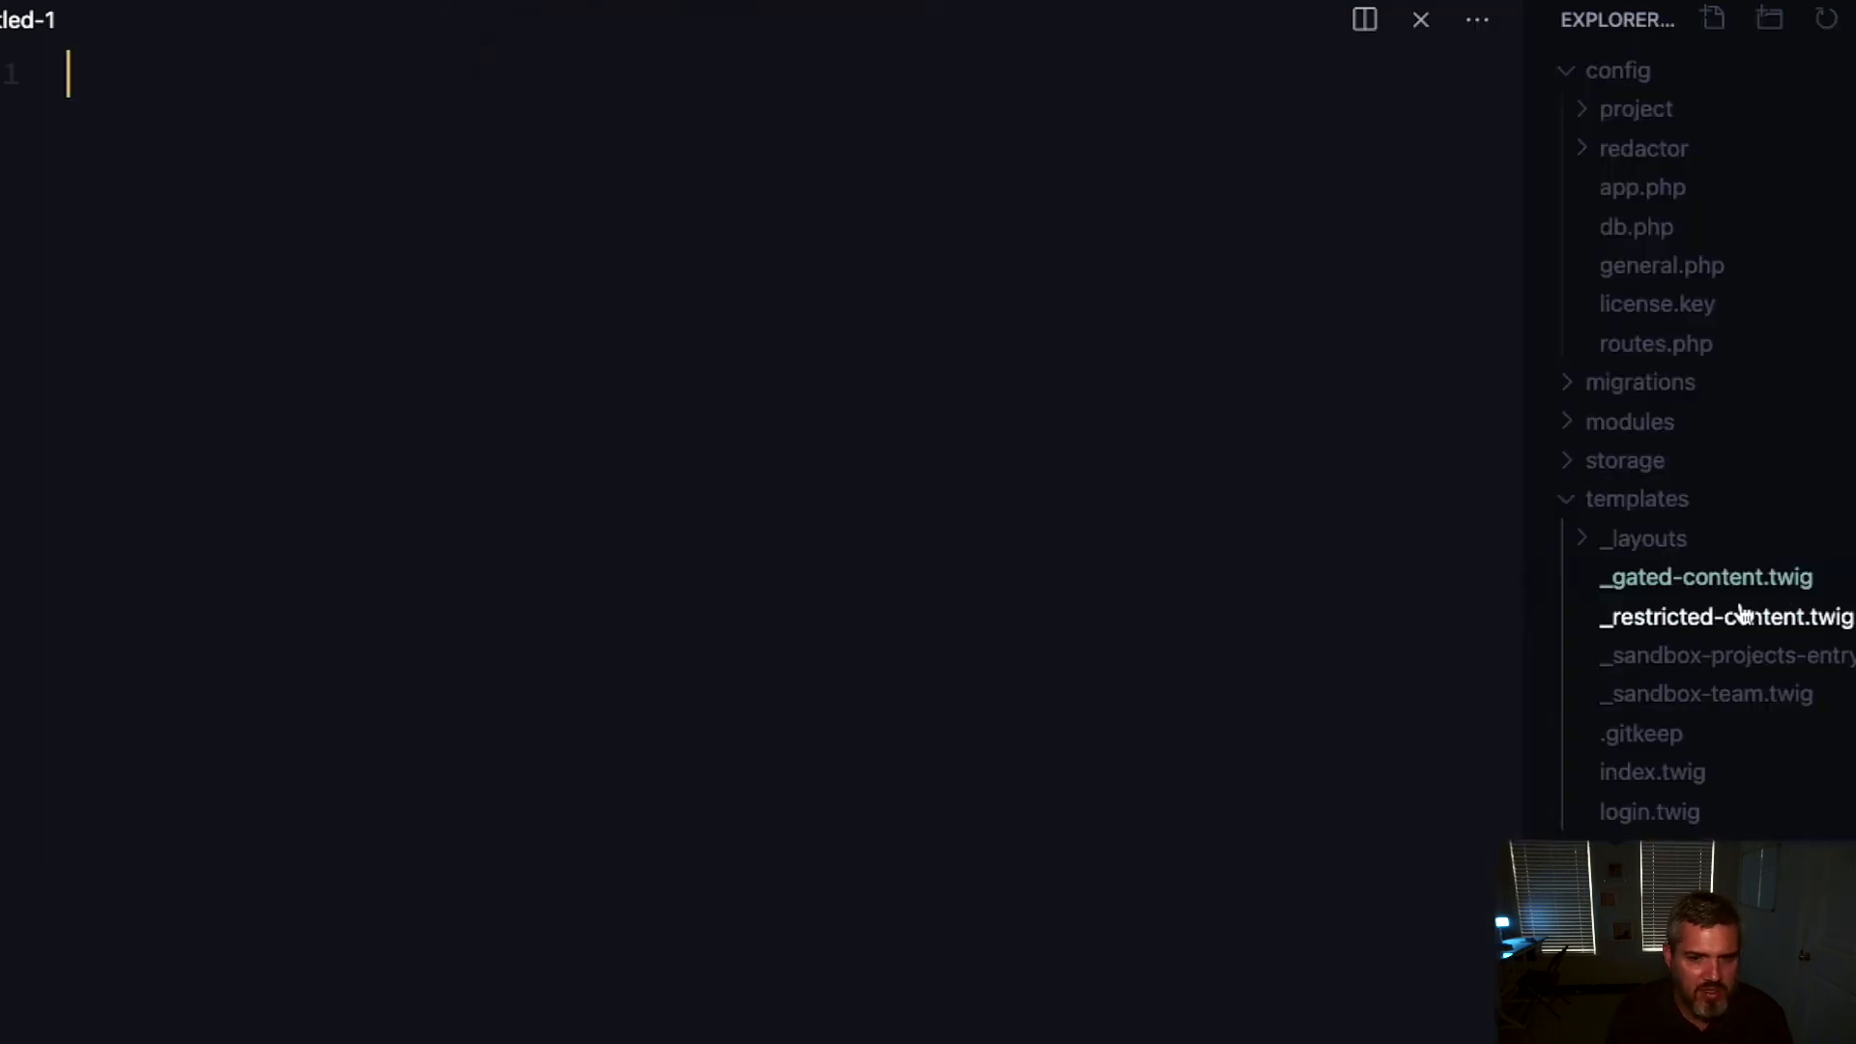
pyautogui.click(1724, 617)
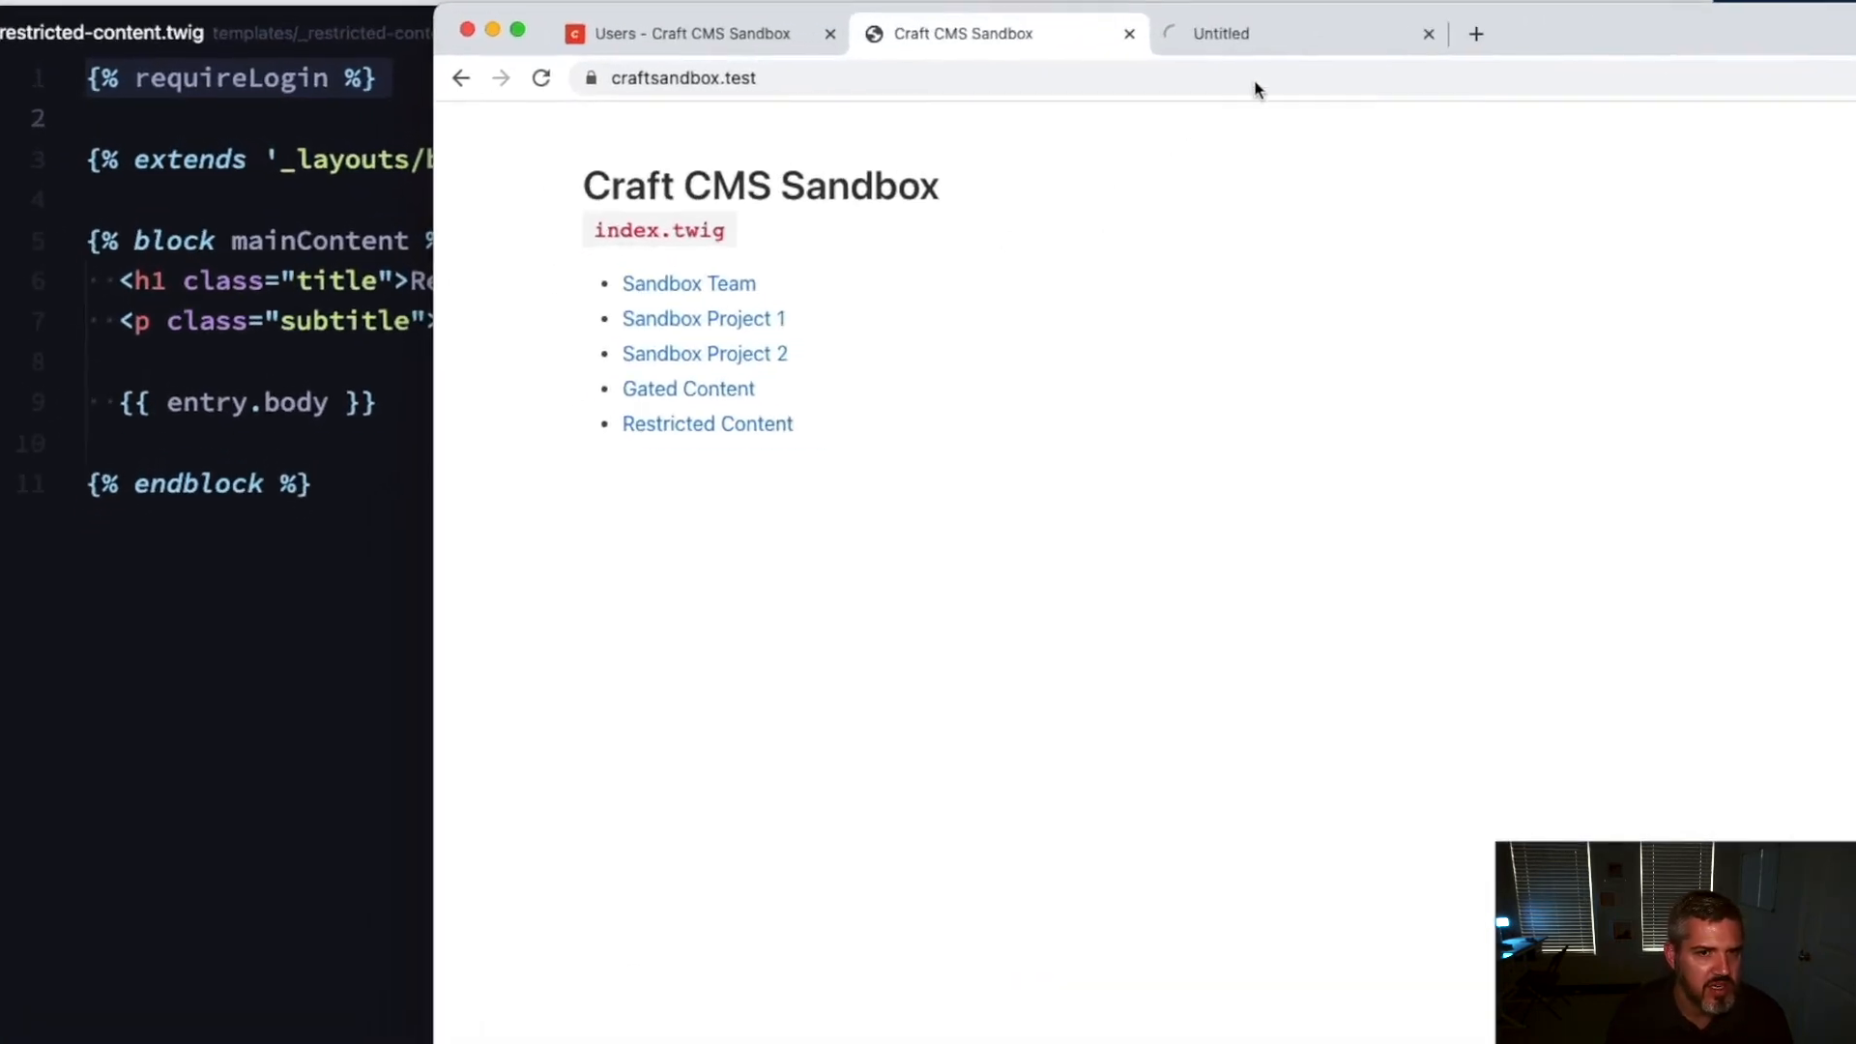
# Step: Load craftsandbox.test/login/ in a private window and focus the username field
pyautogui.click(707, 423)
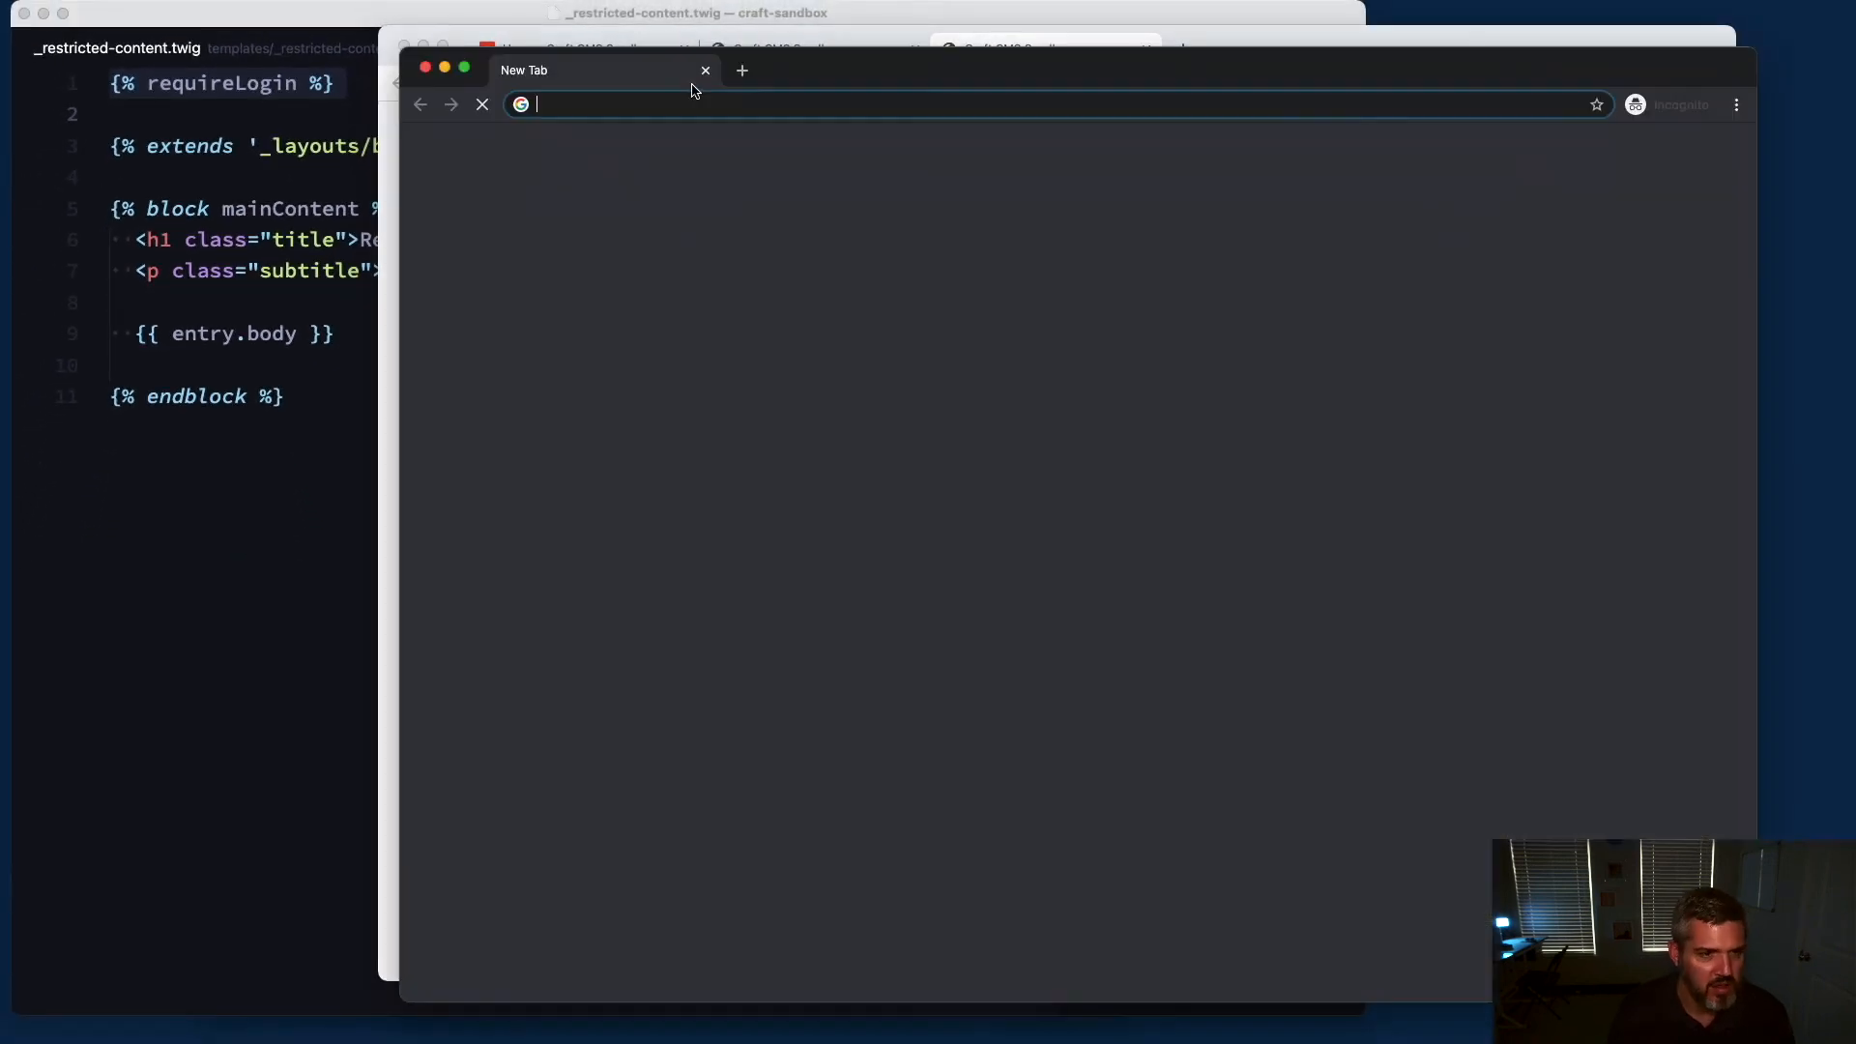
pyautogui.write('craftsandbox.test/login/')
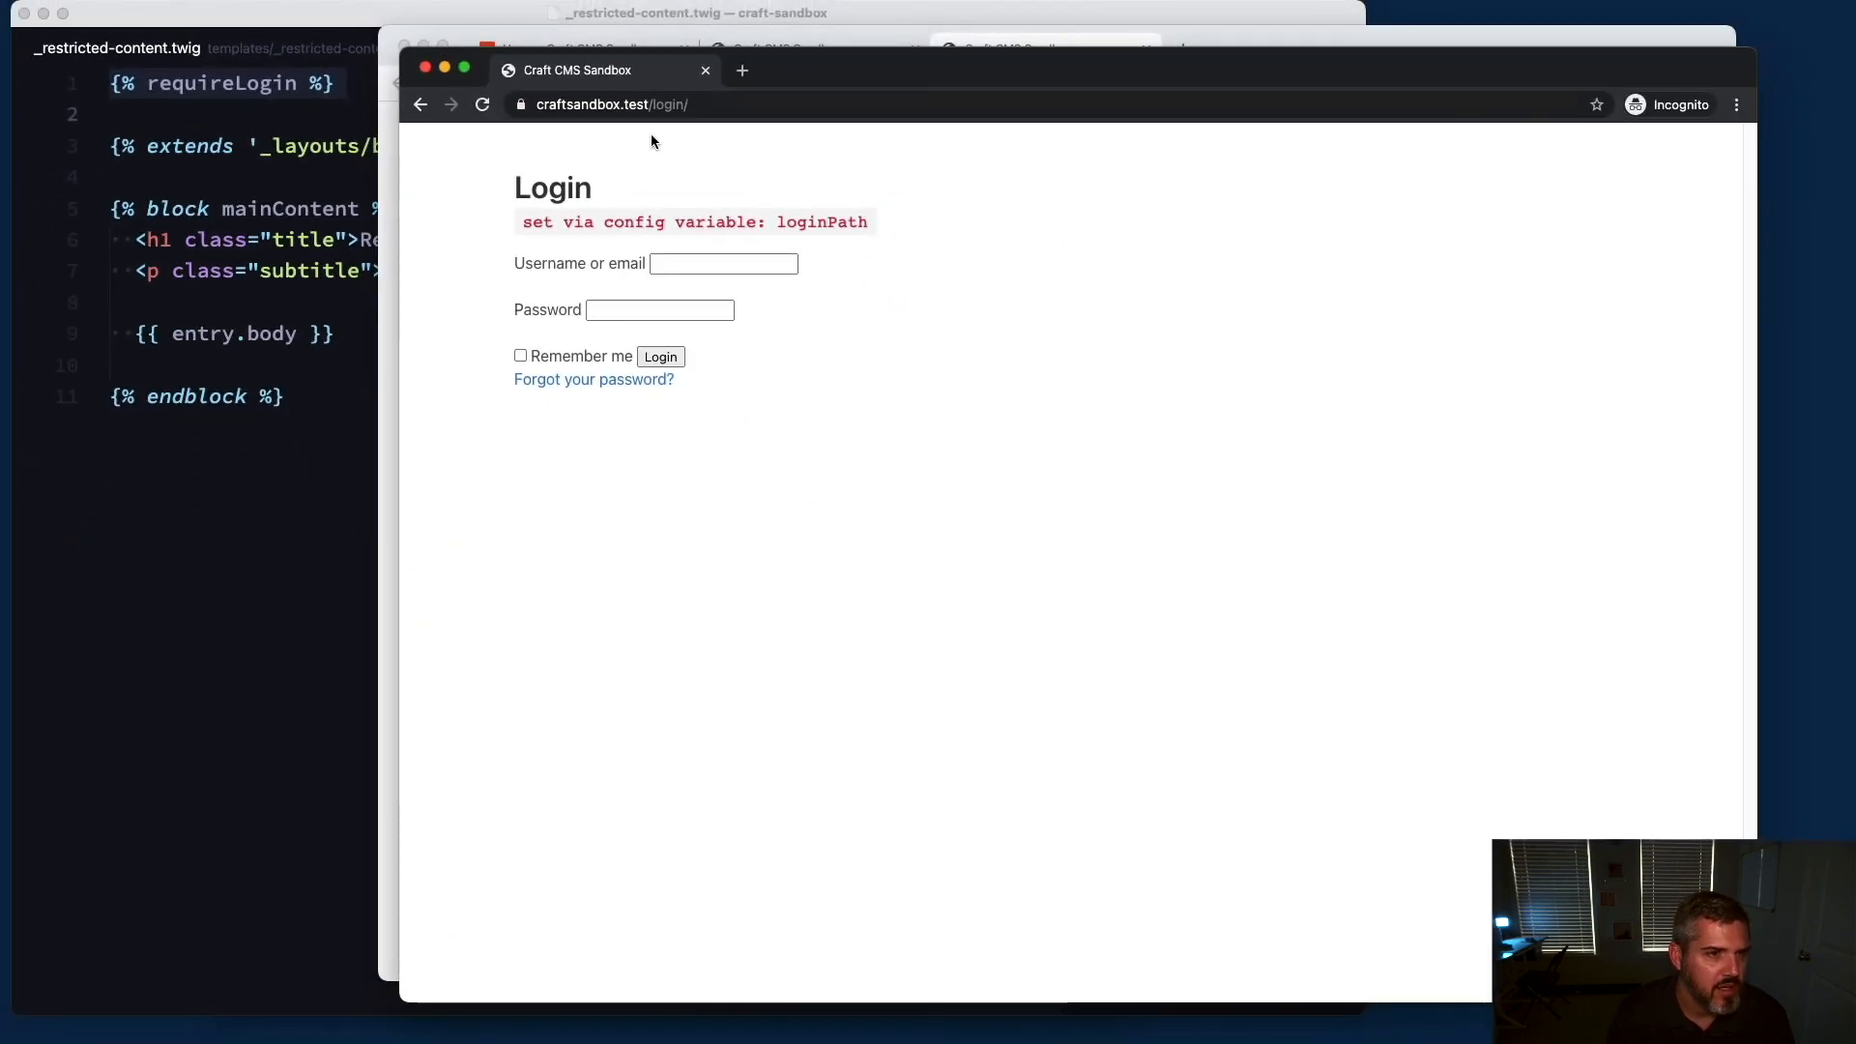
pyautogui.click(723, 263)
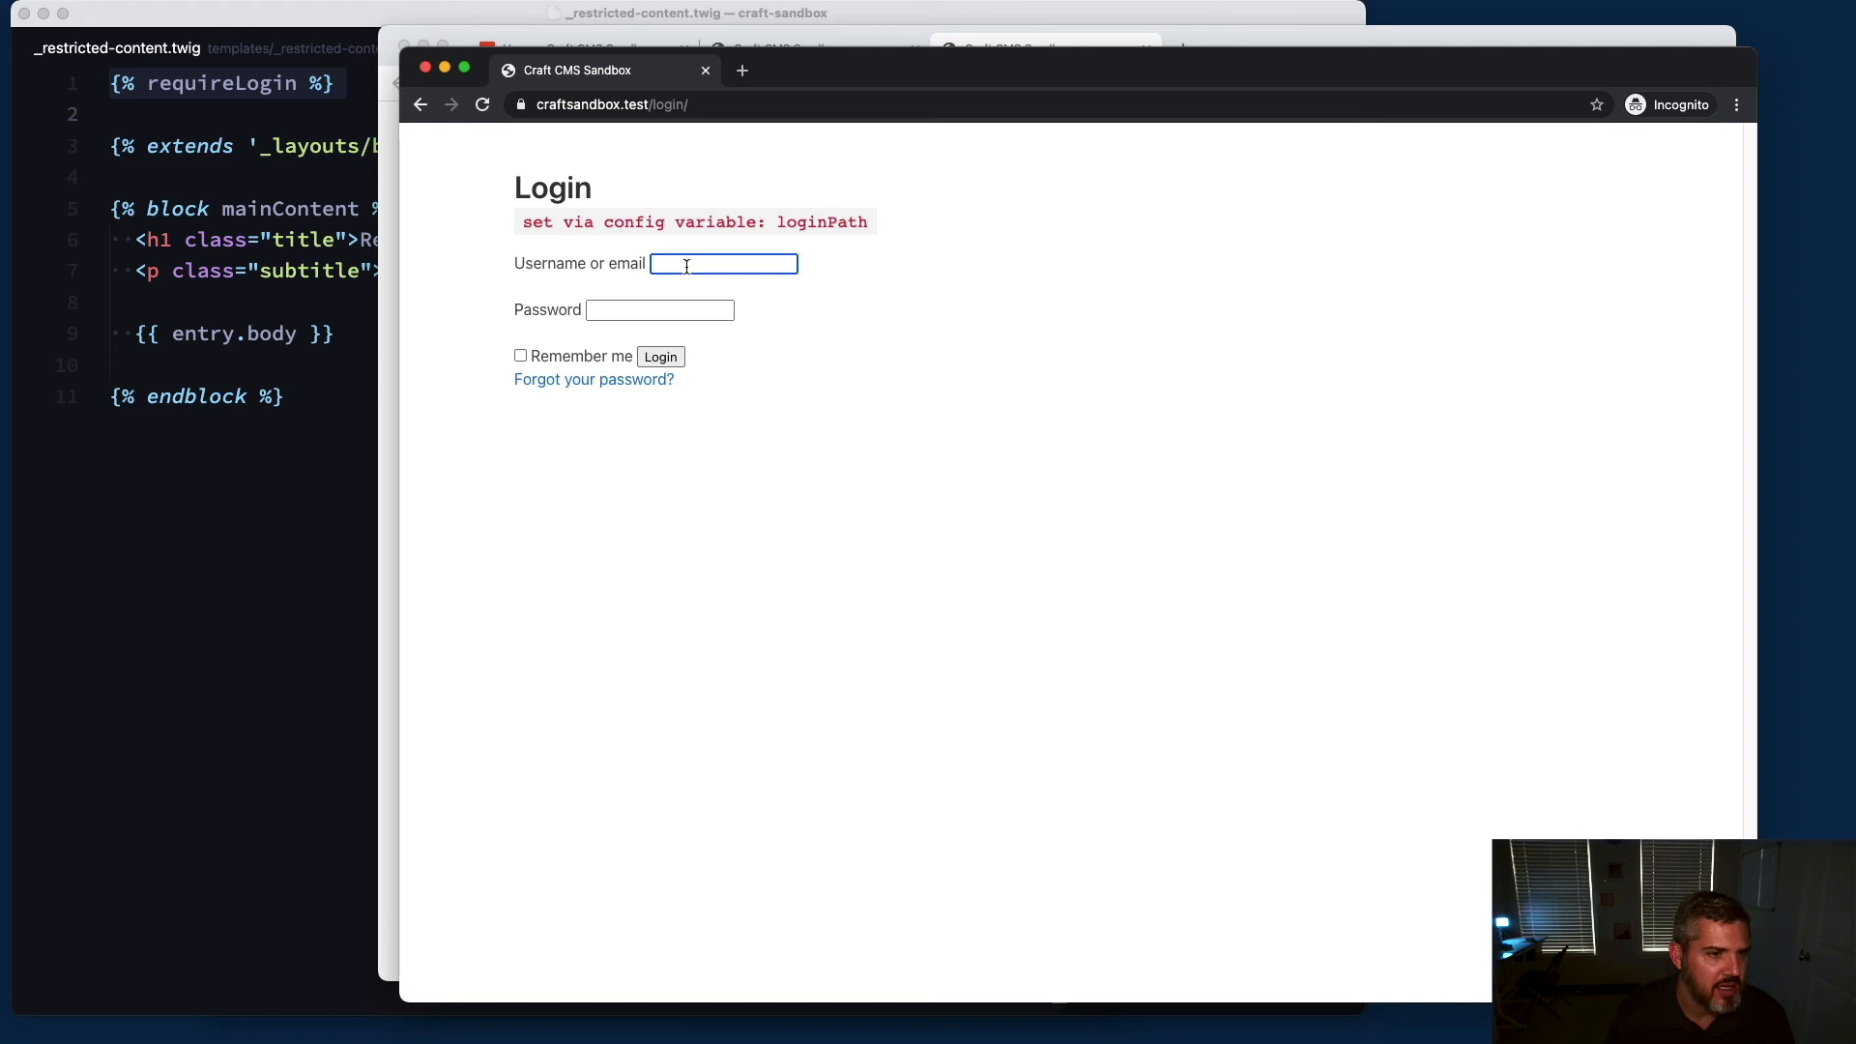
pyautogui.moveTo(680, 298)
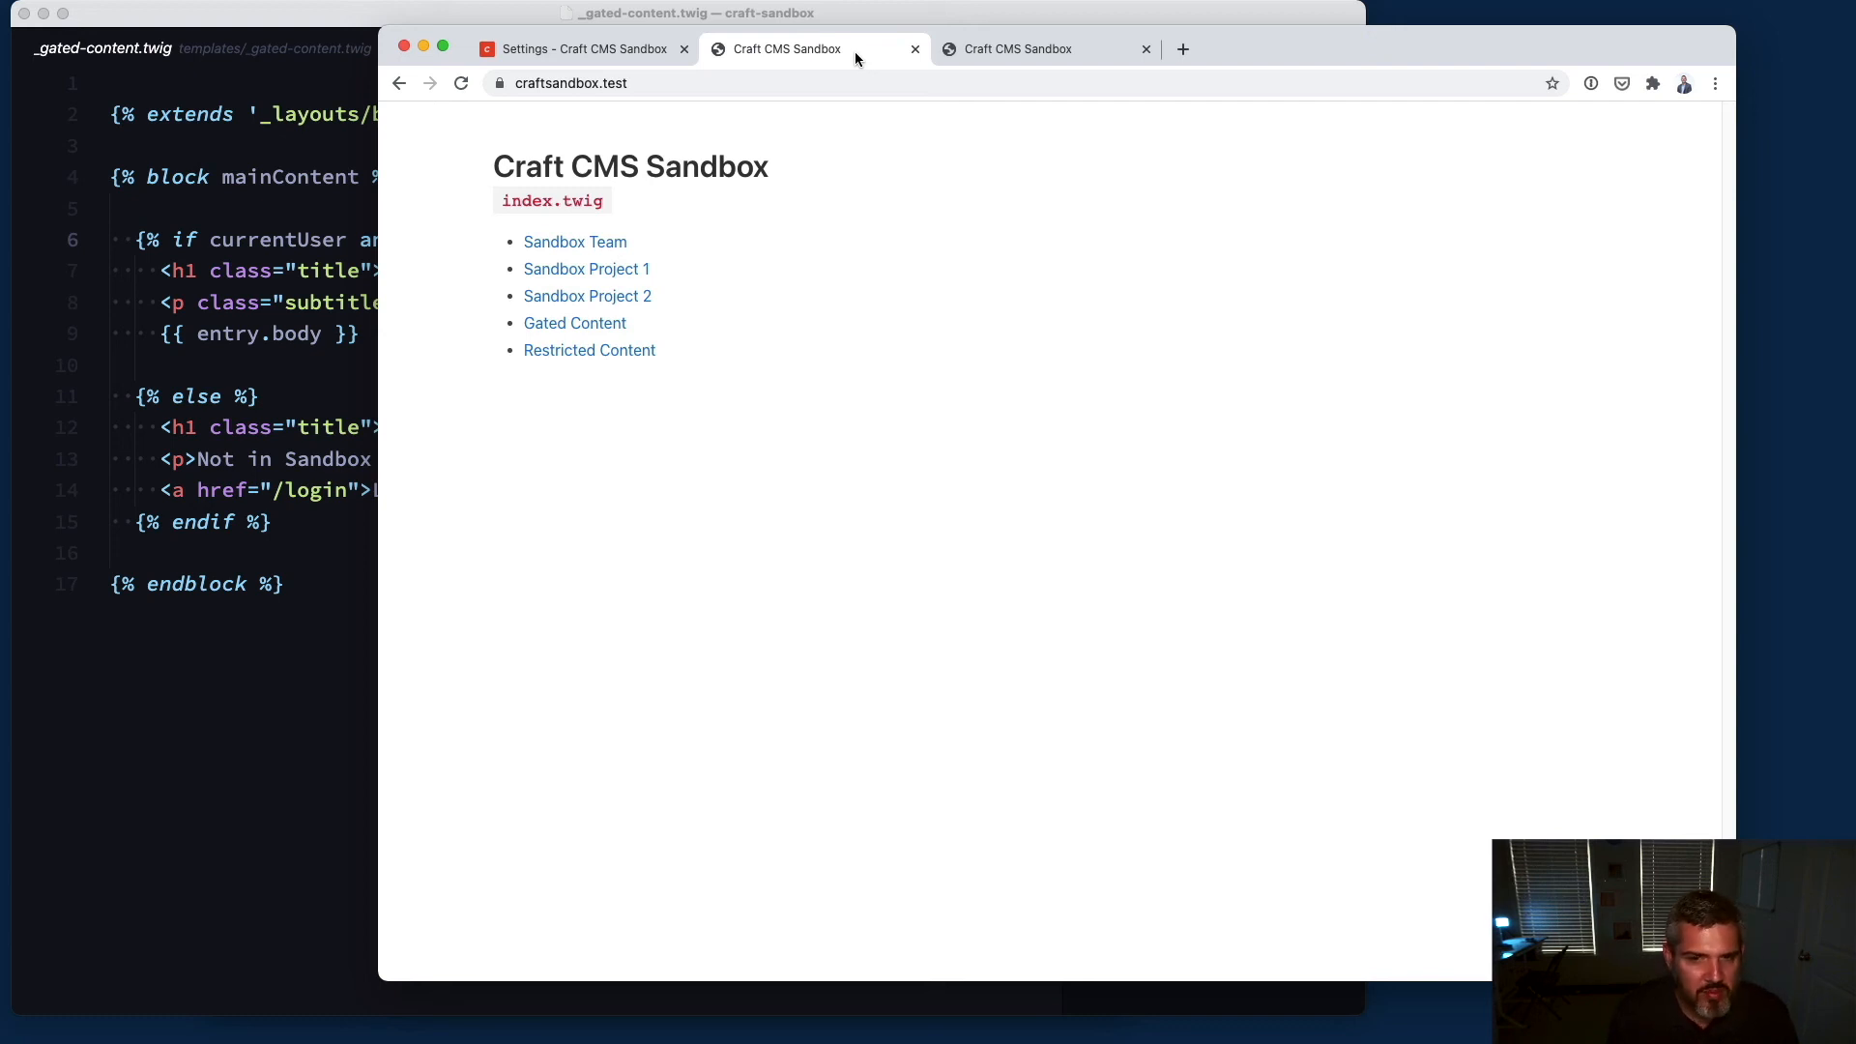
pyautogui.moveTo(735, 127)
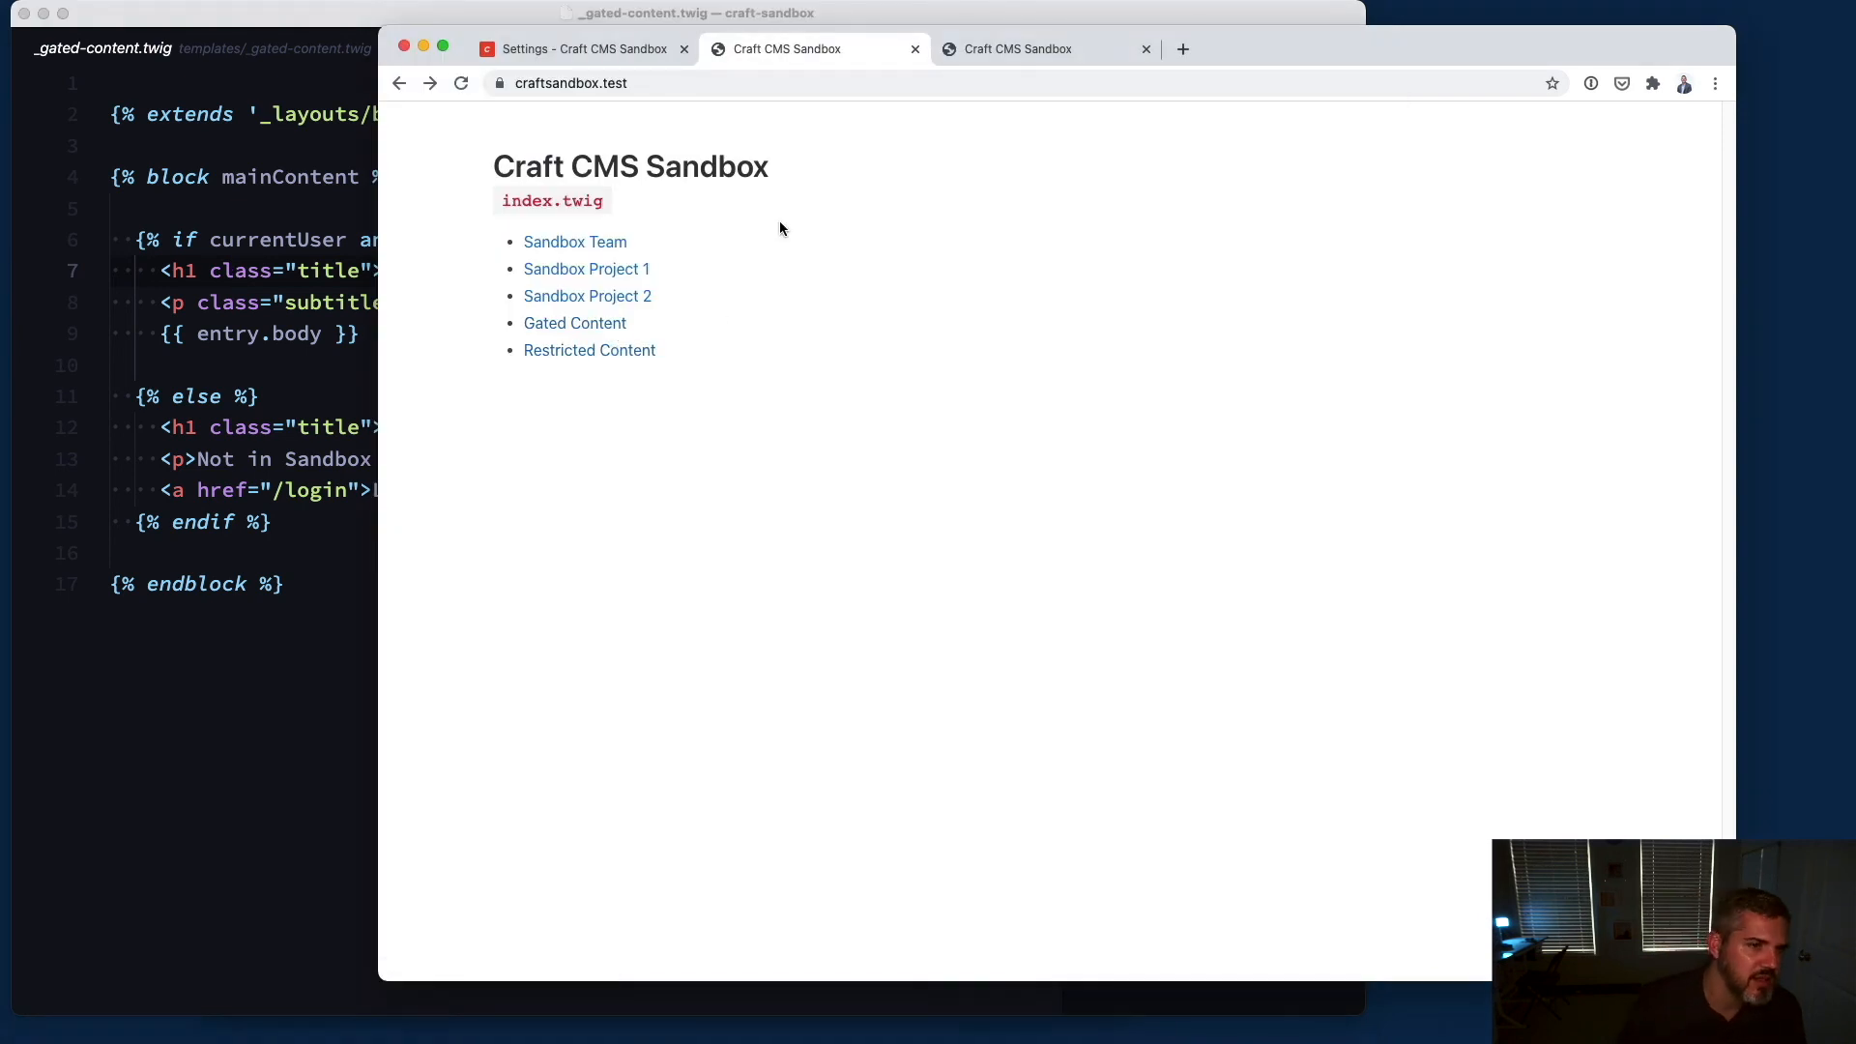
# Step: Return to the control panel's User Settings listing General Group and Sandbox Users
pyautogui.click(580, 49)
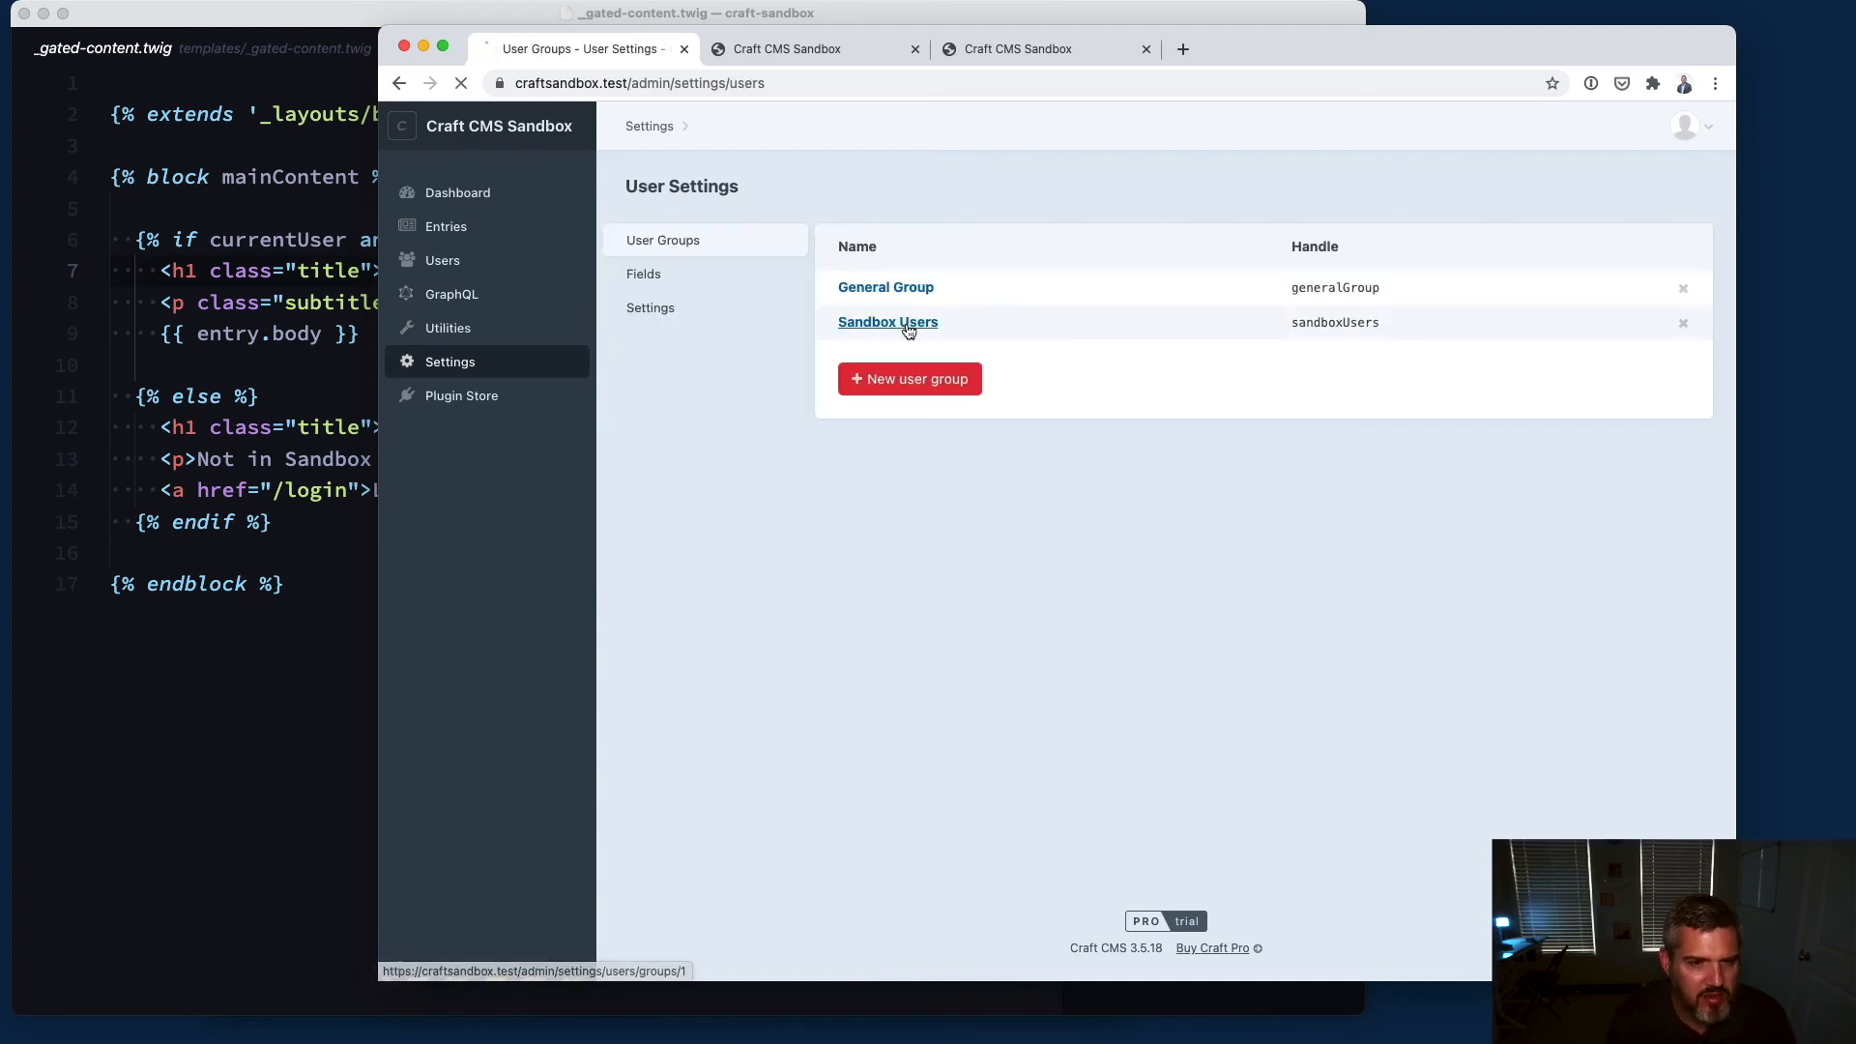
# Step: Review the Sandbox Users group's permissions list
pyautogui.click(888, 321)
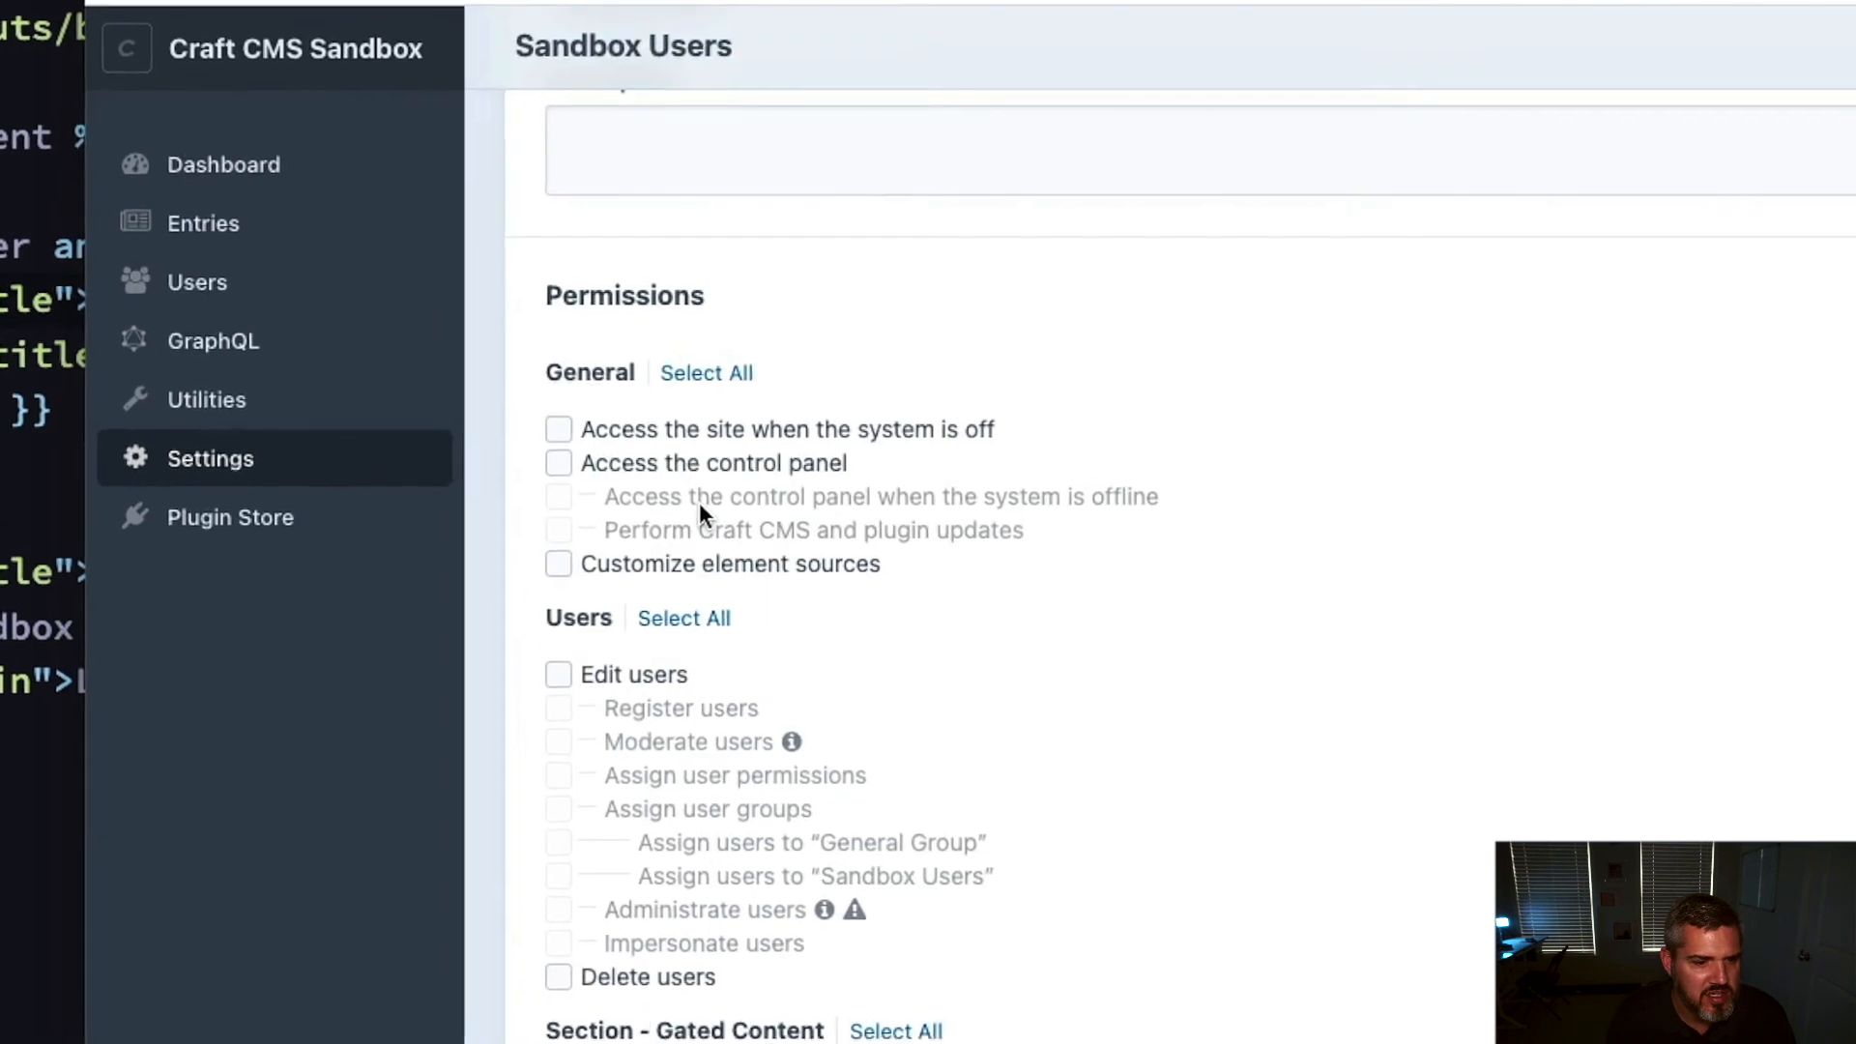
pyautogui.scroll(-3)
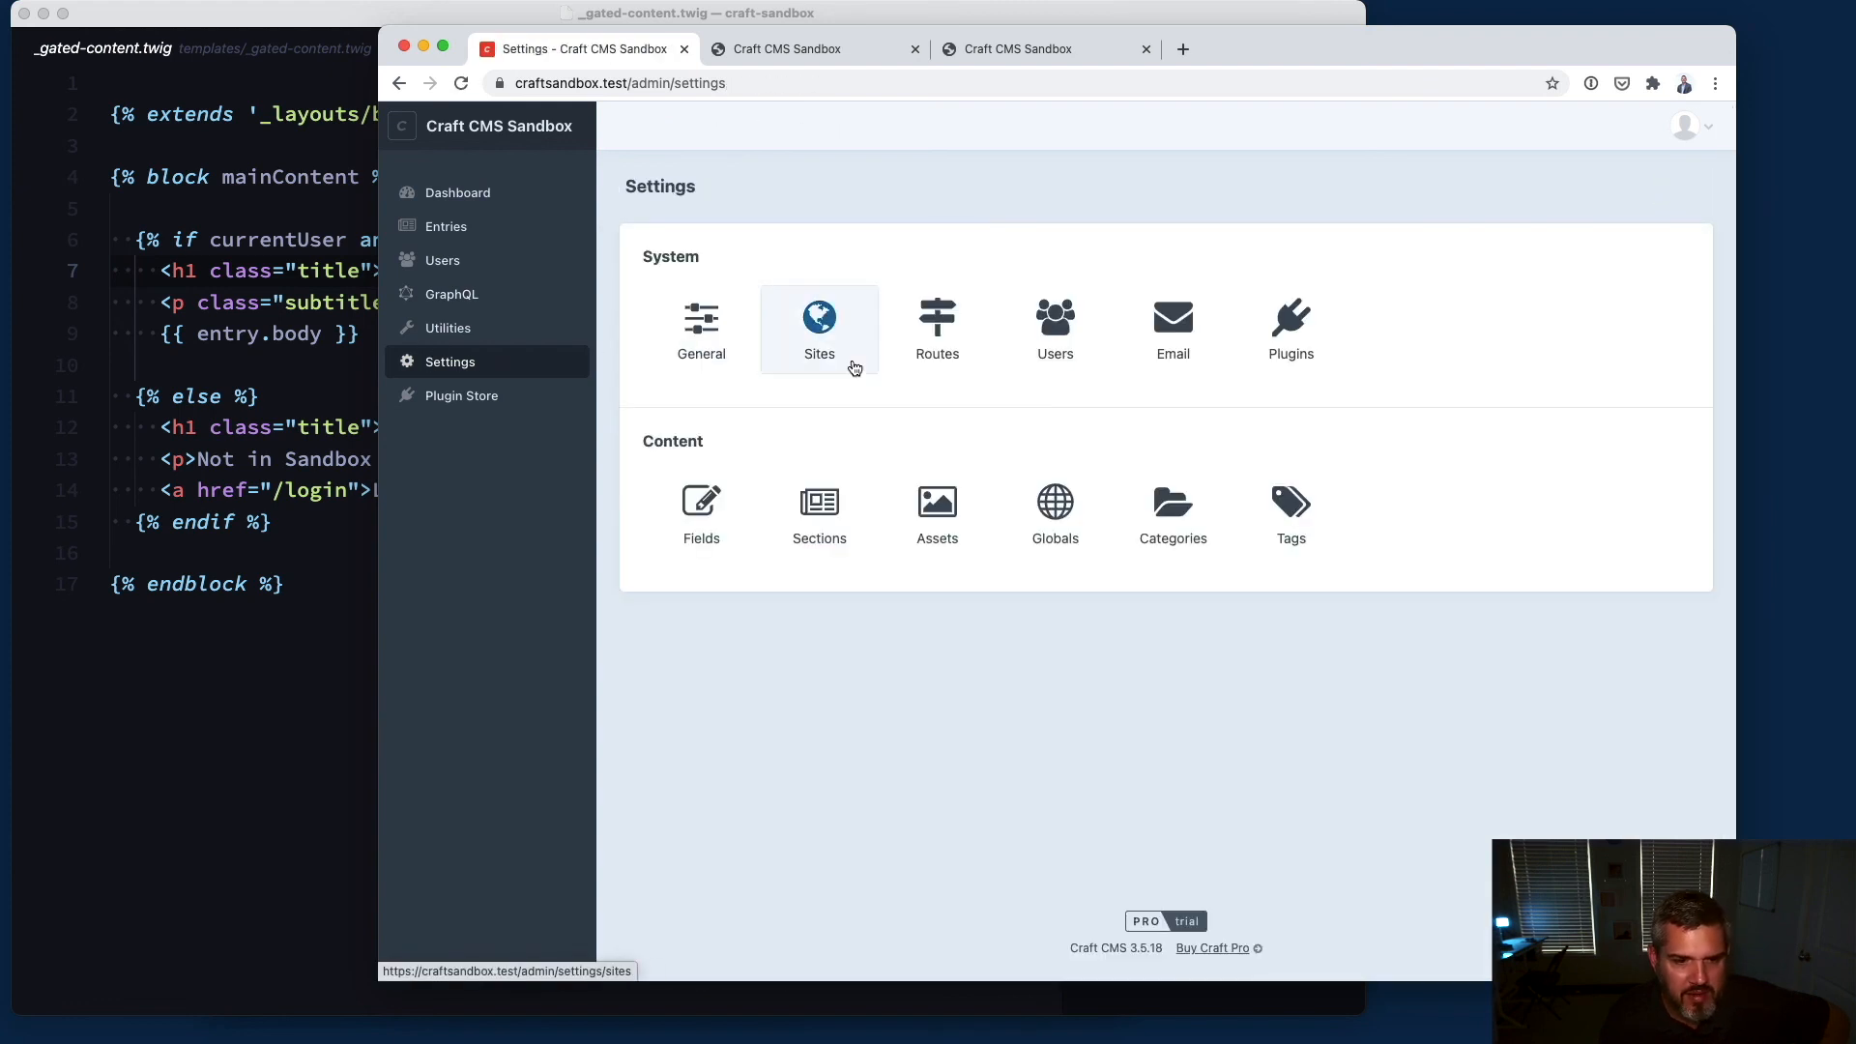
pyautogui.moveTo(1036, 340)
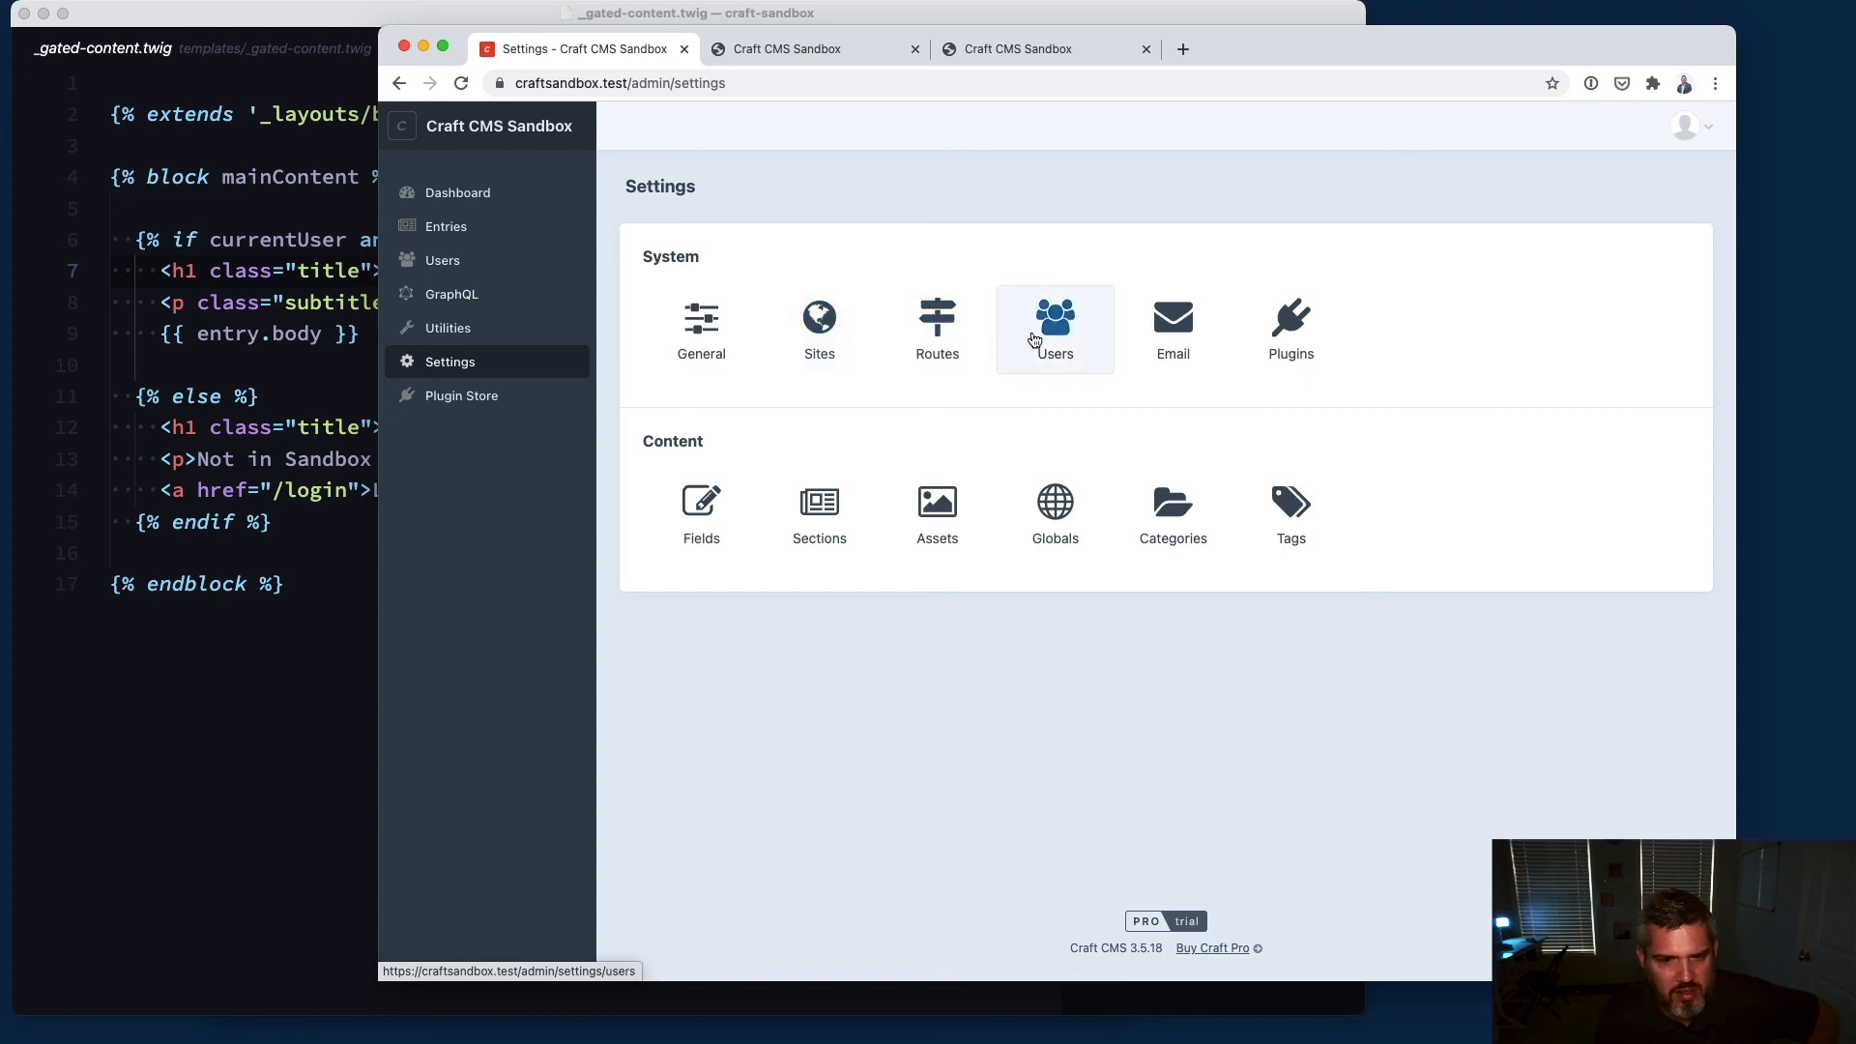
# Step: Show the user Field Layout with Job Title, Bio and Department fields
pyautogui.click(1056, 319)
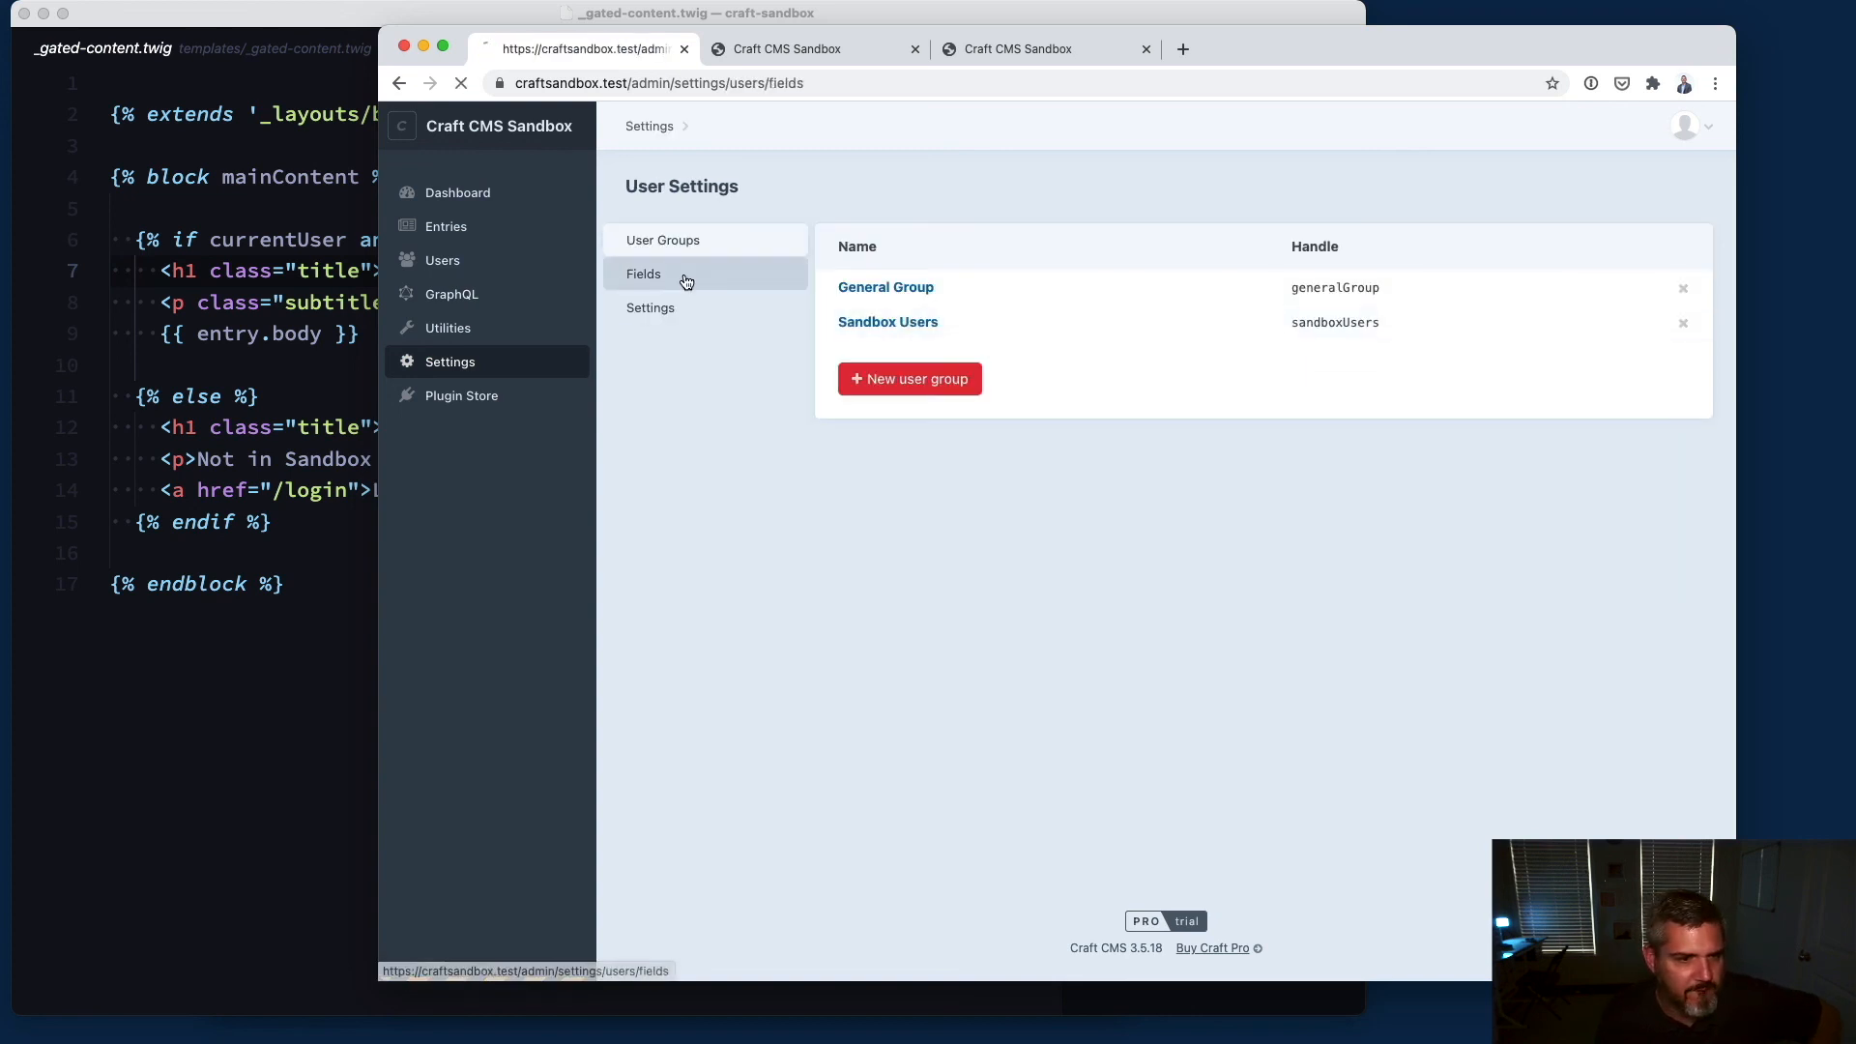
pyautogui.click(644, 274)
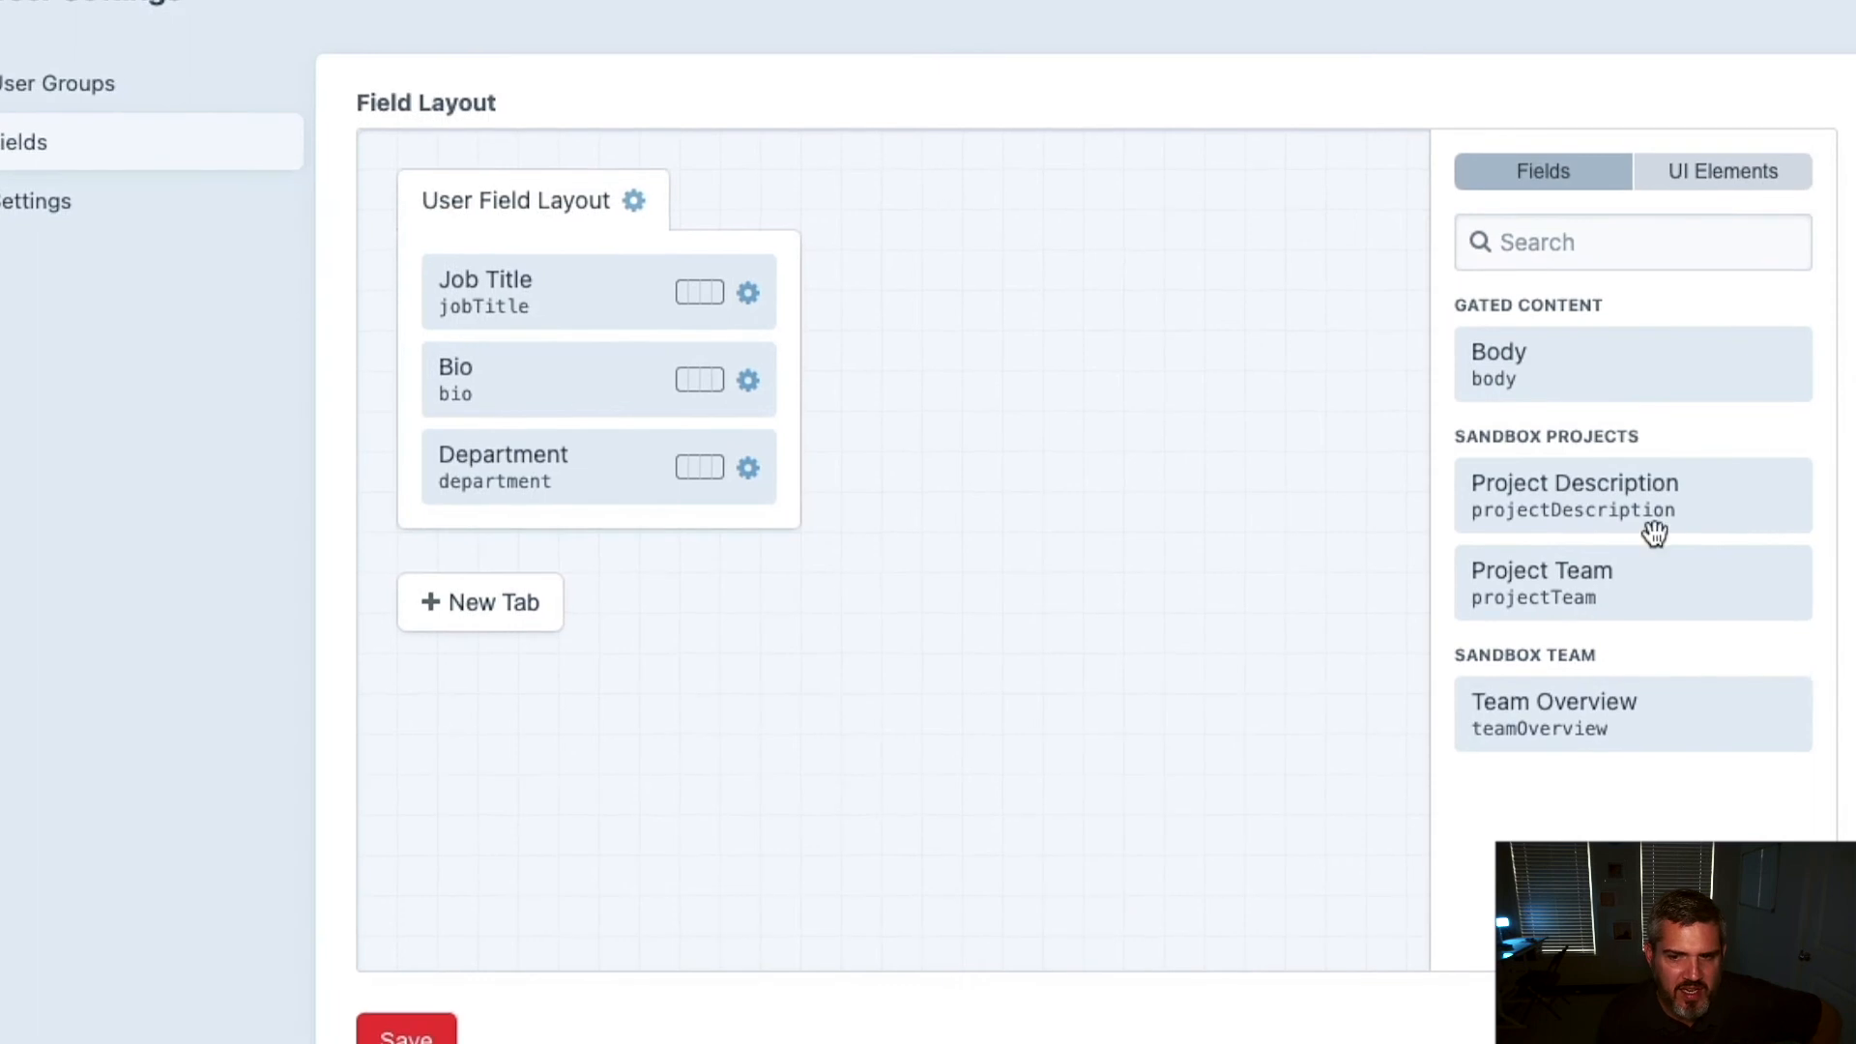
pyautogui.moveTo(538, 313)
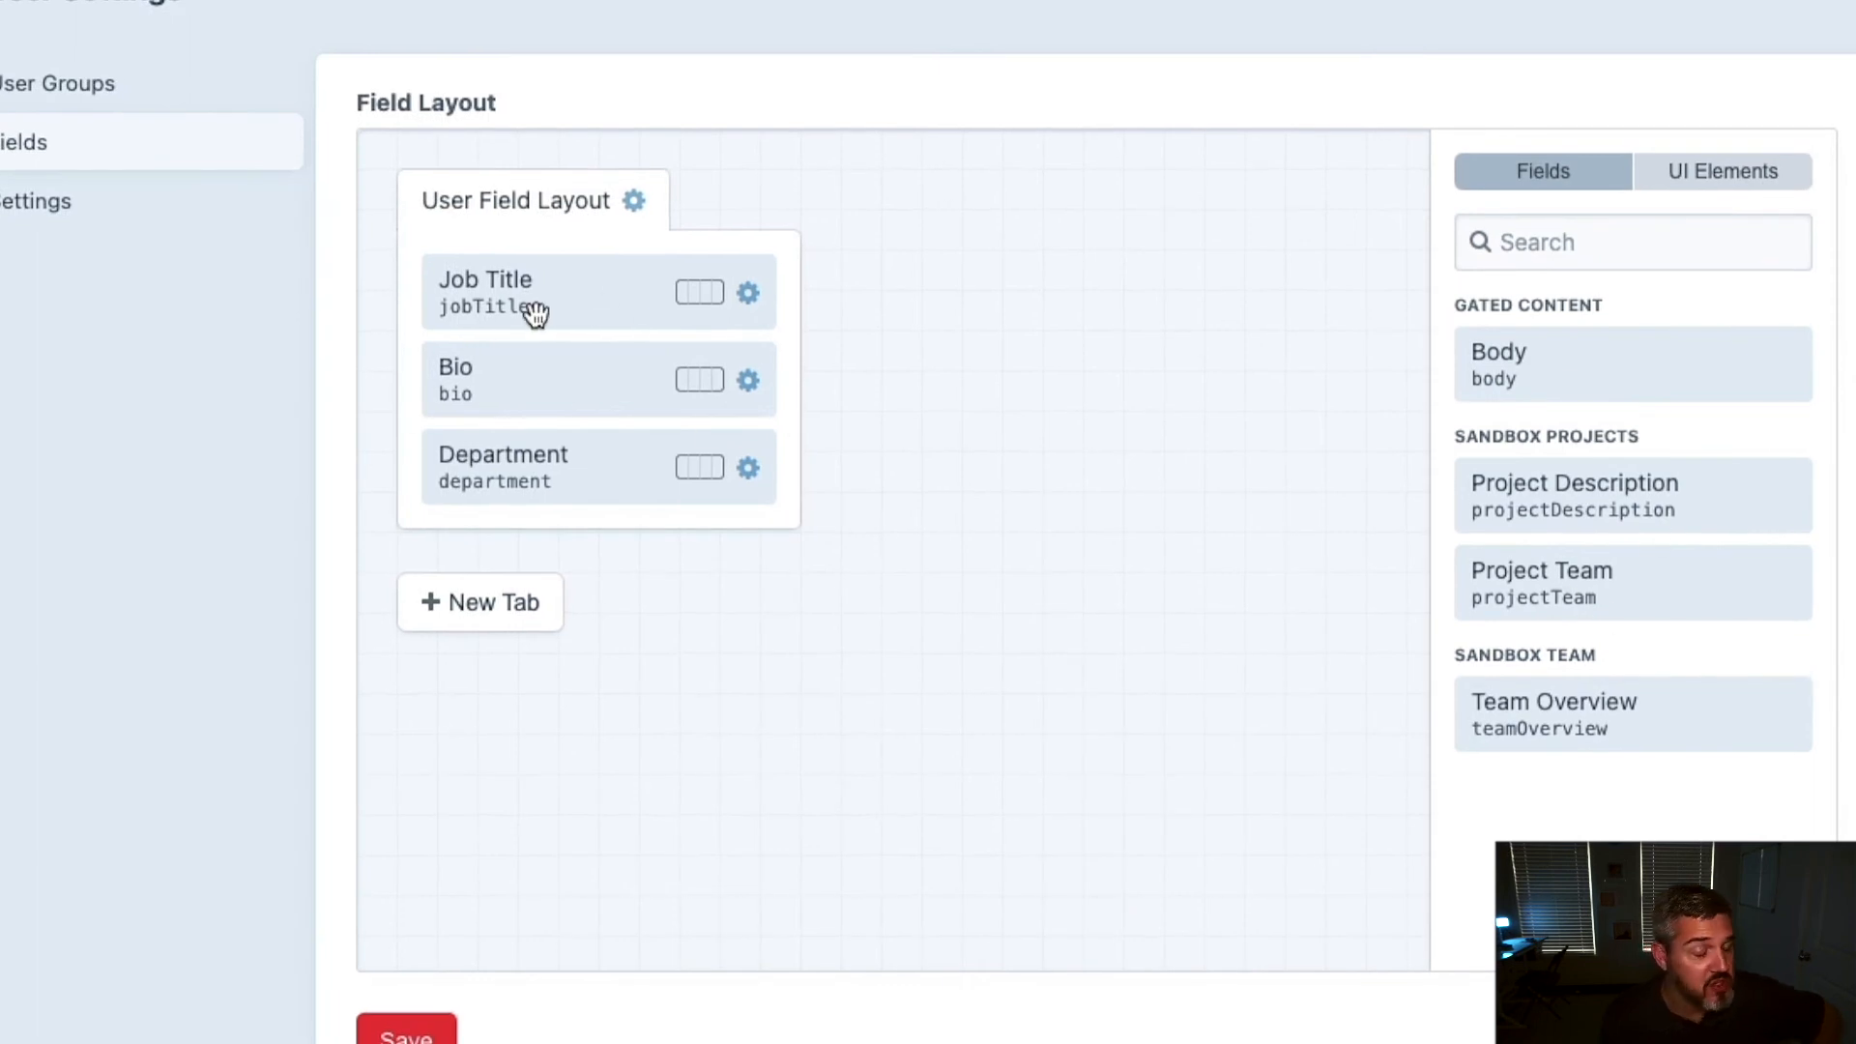